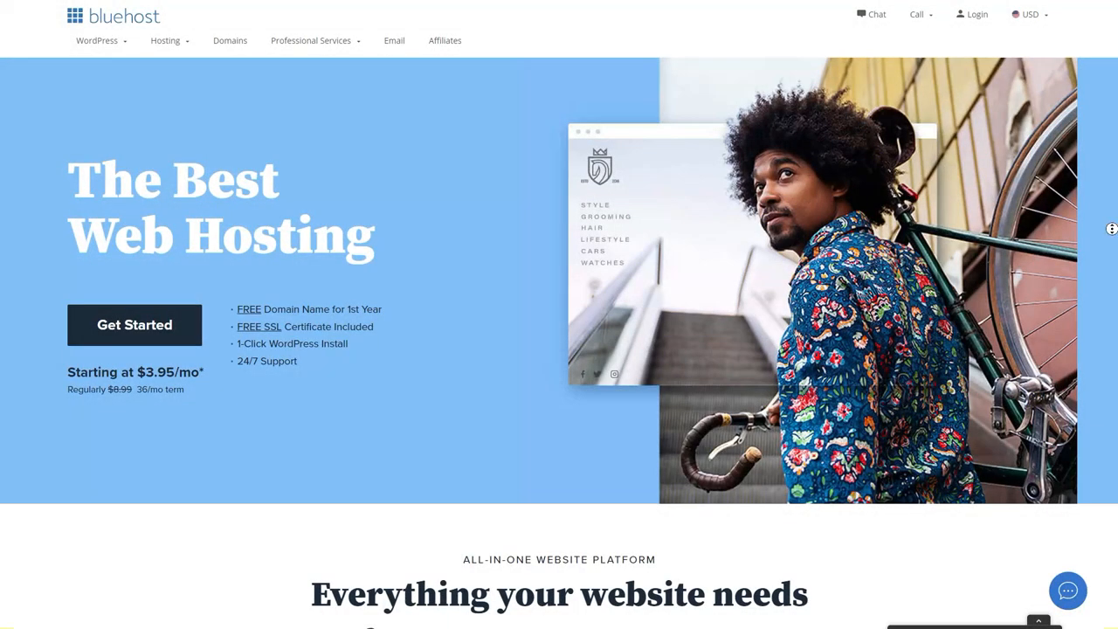
scroll("down", 3)
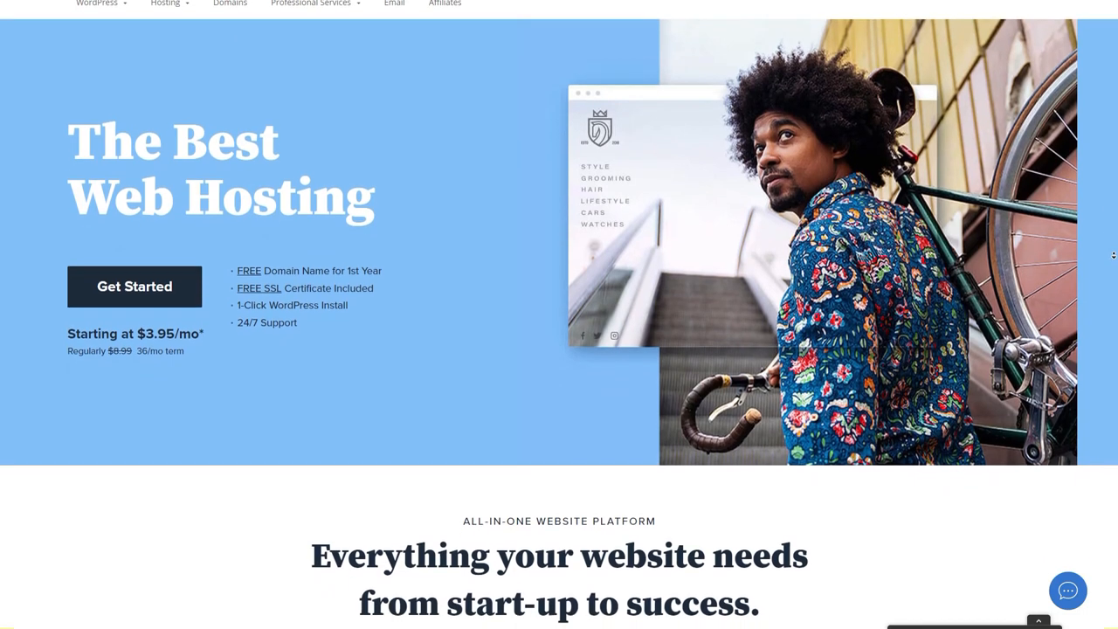
scroll("down", 3)
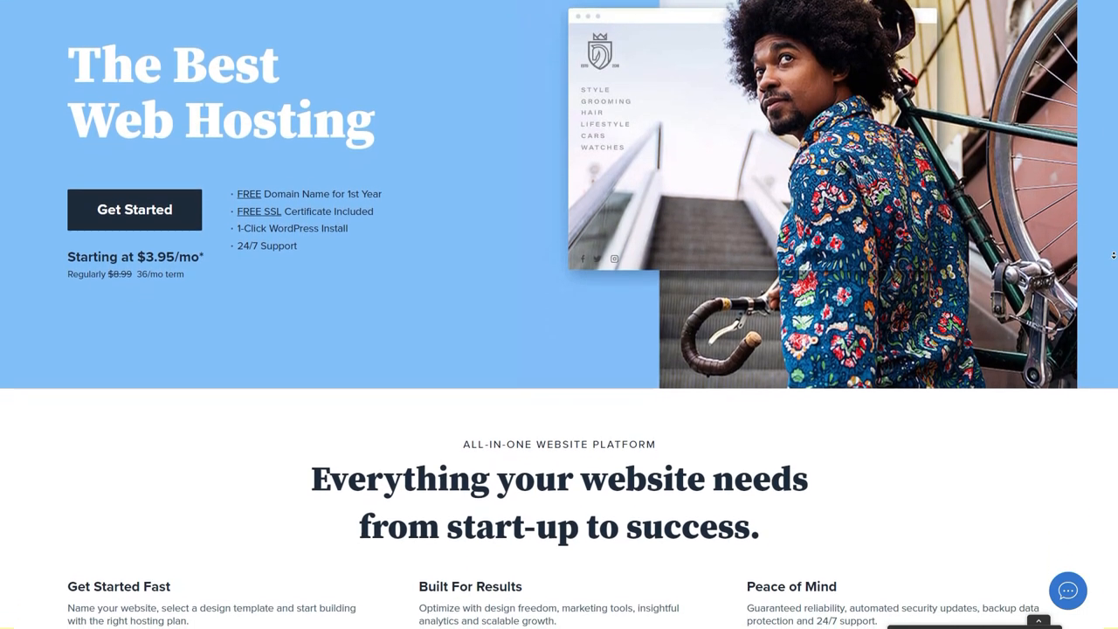
scroll("down", 3)
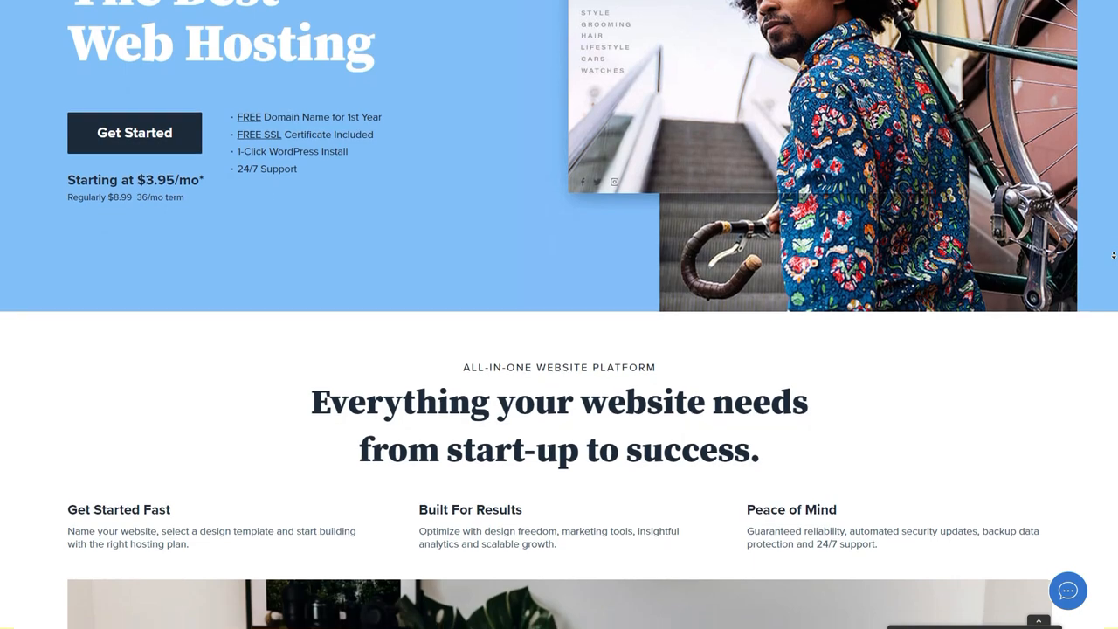
scroll("down", 3)
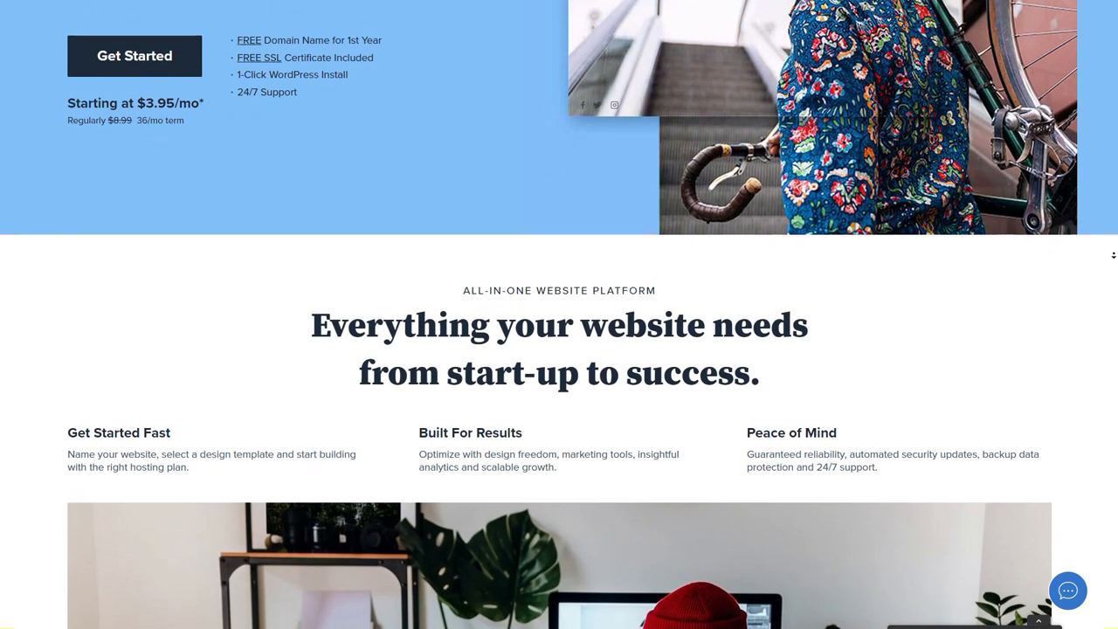
scroll("down", 3)
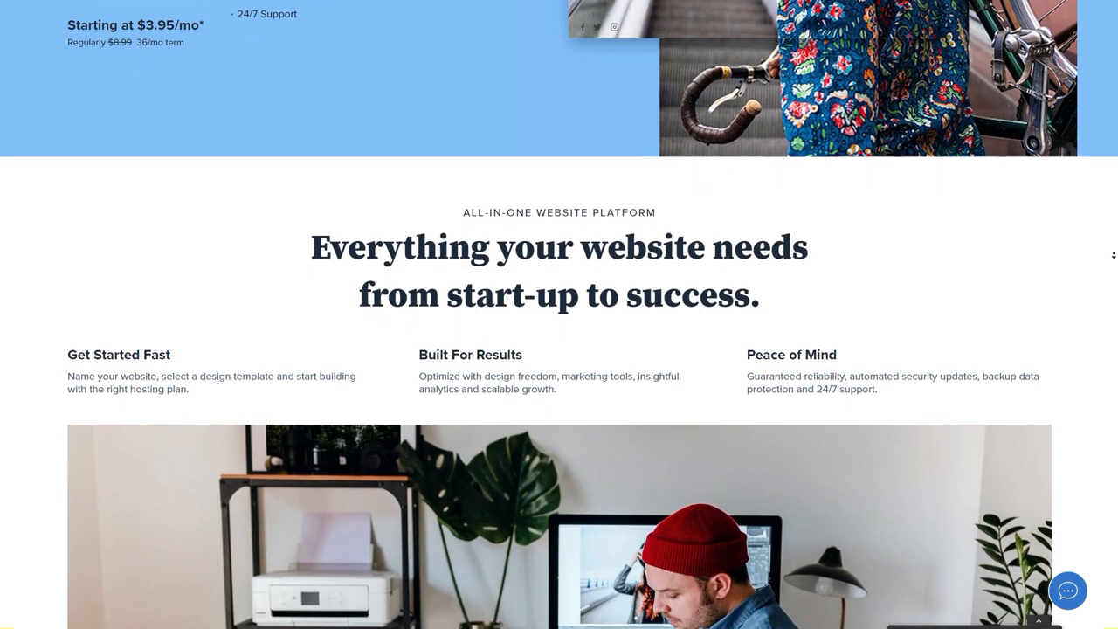
scroll("down", 3)
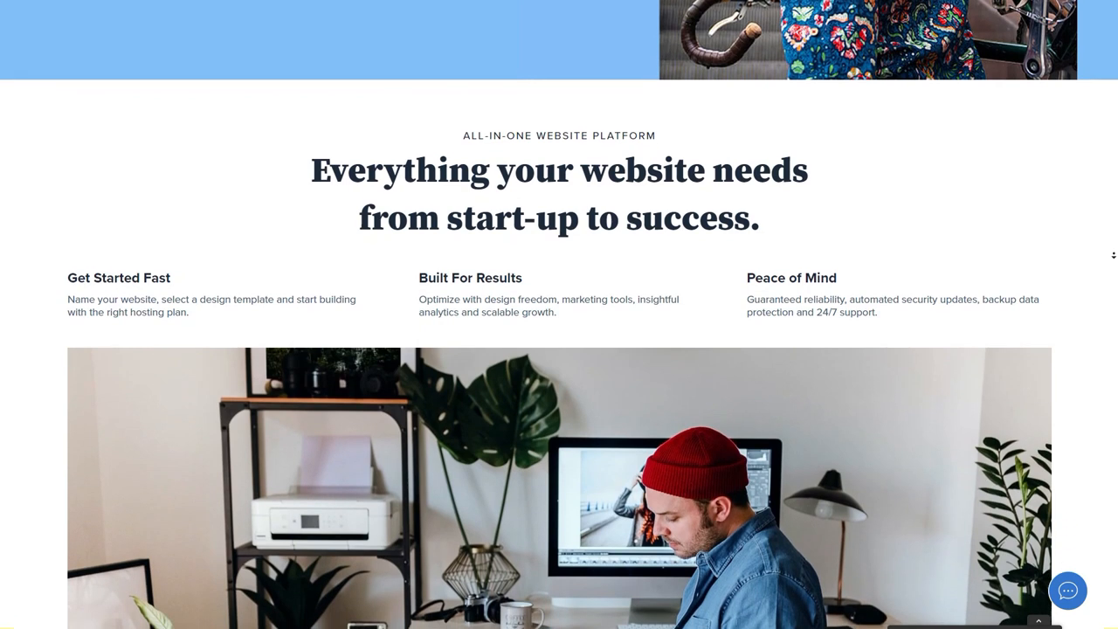
scroll("down", 3)
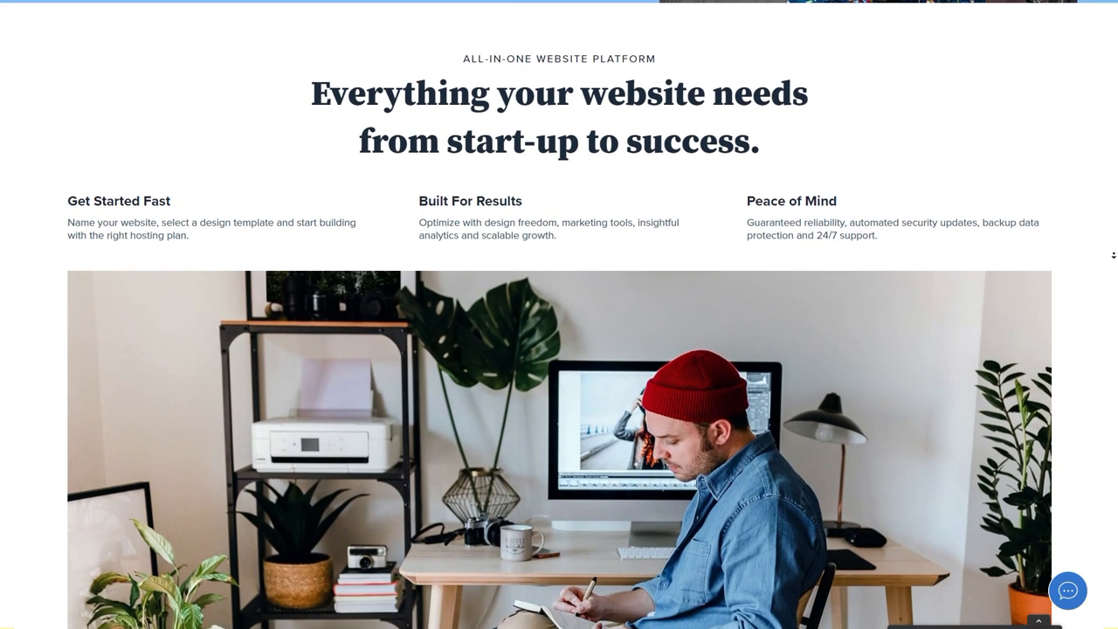
scroll("down", 3)
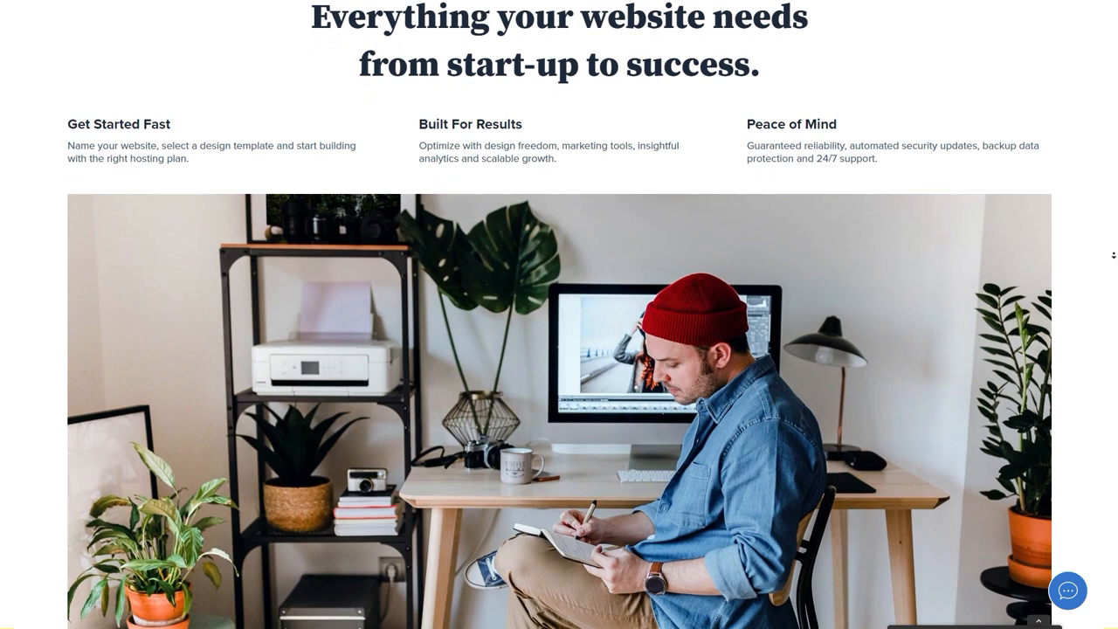
scroll("down", 3)
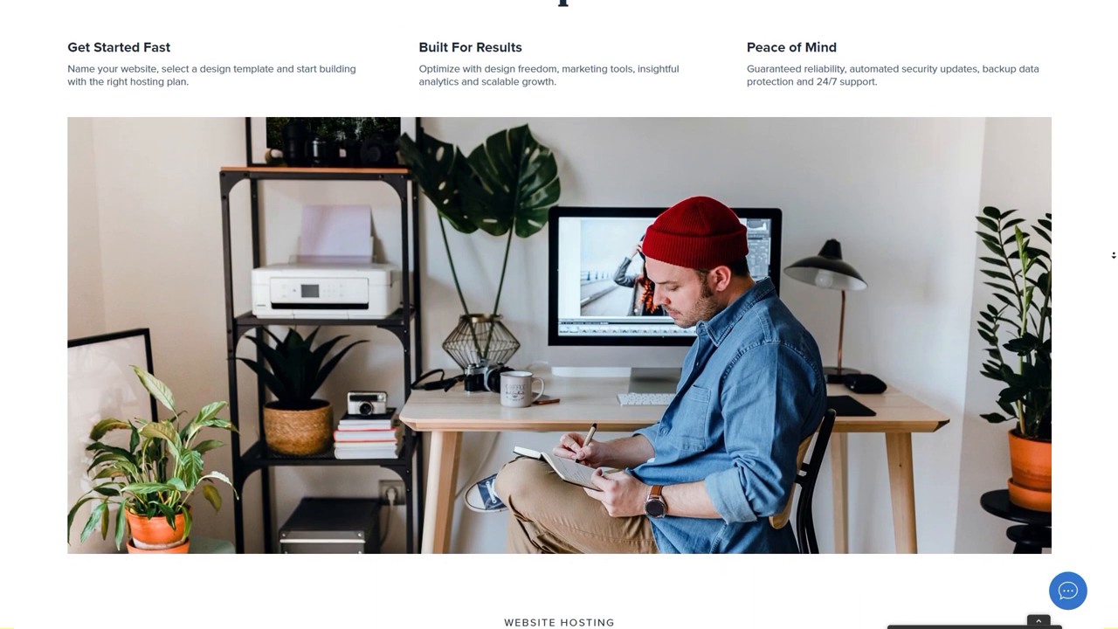
scroll("down", 3)
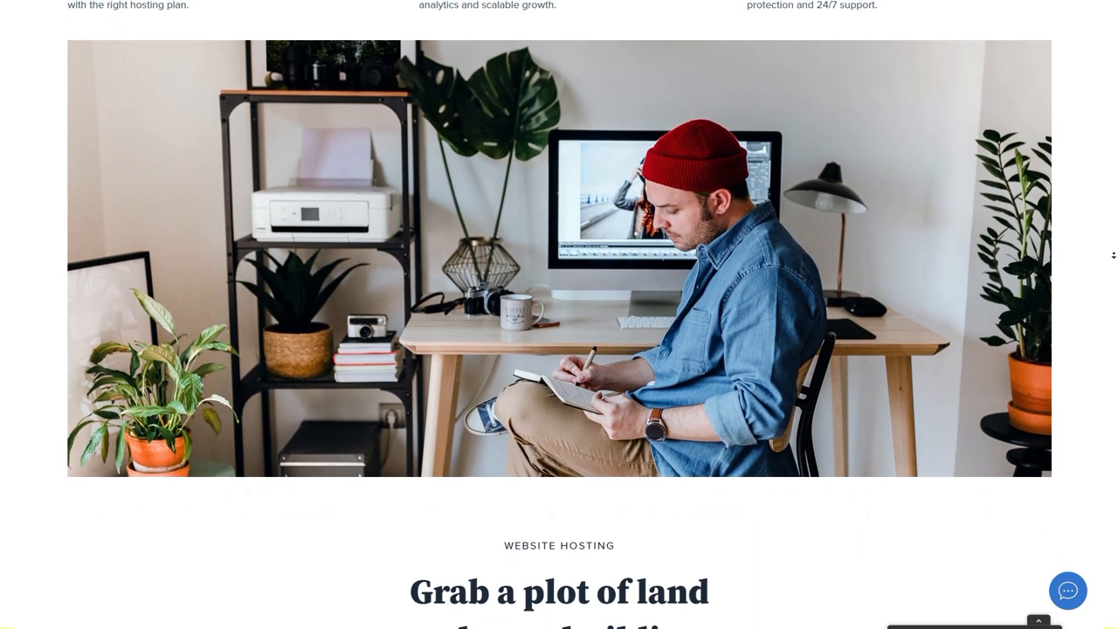
scroll("down", 3)
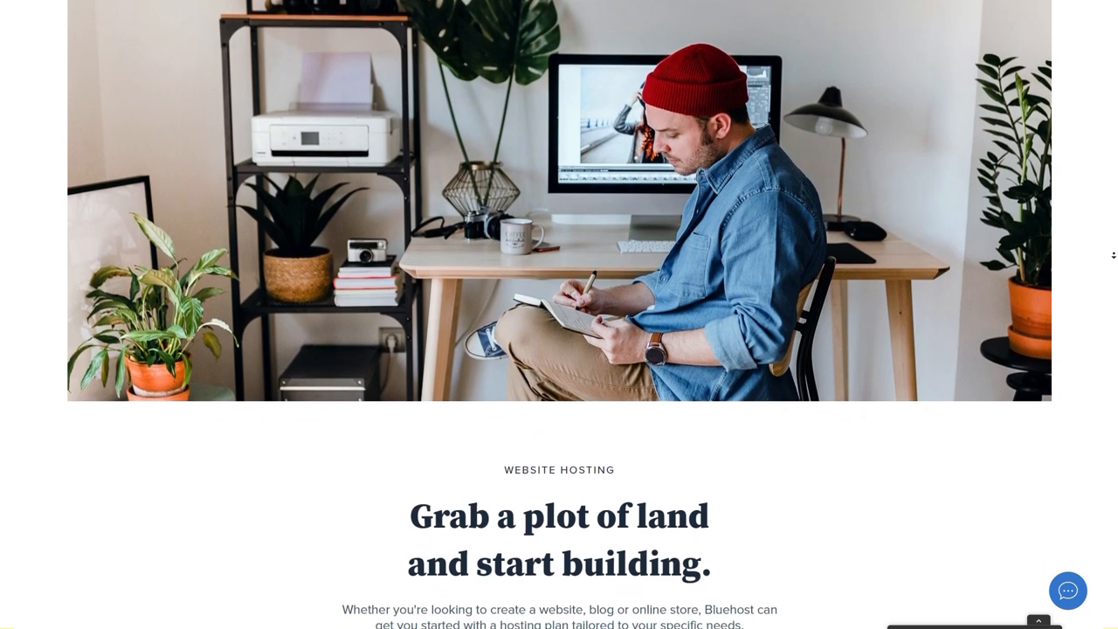
scroll("down", 3)
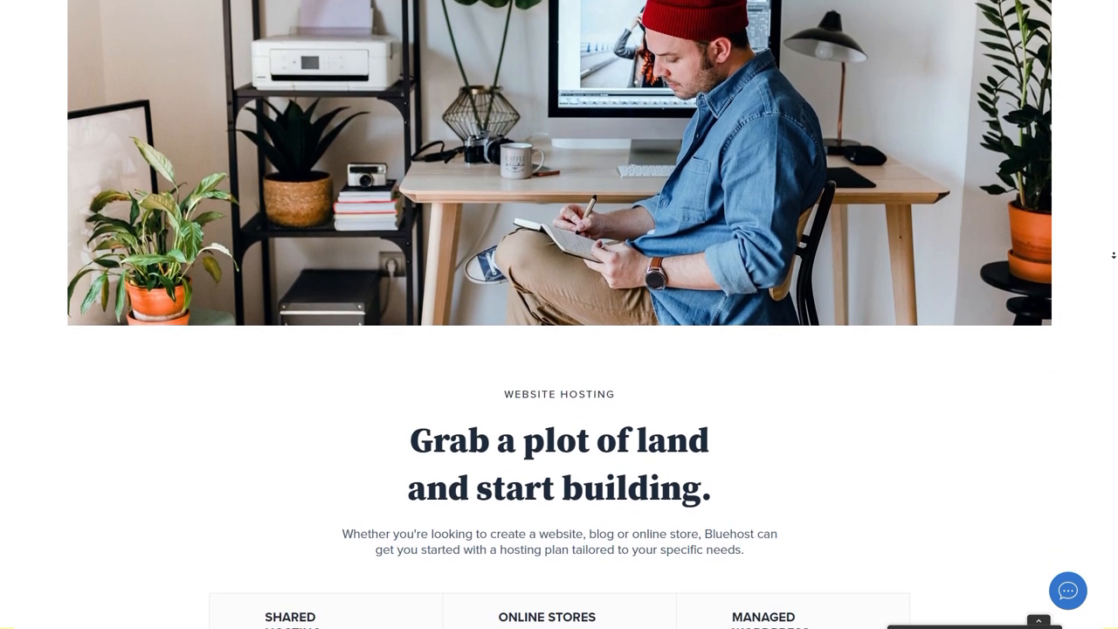
scroll("down", 3)
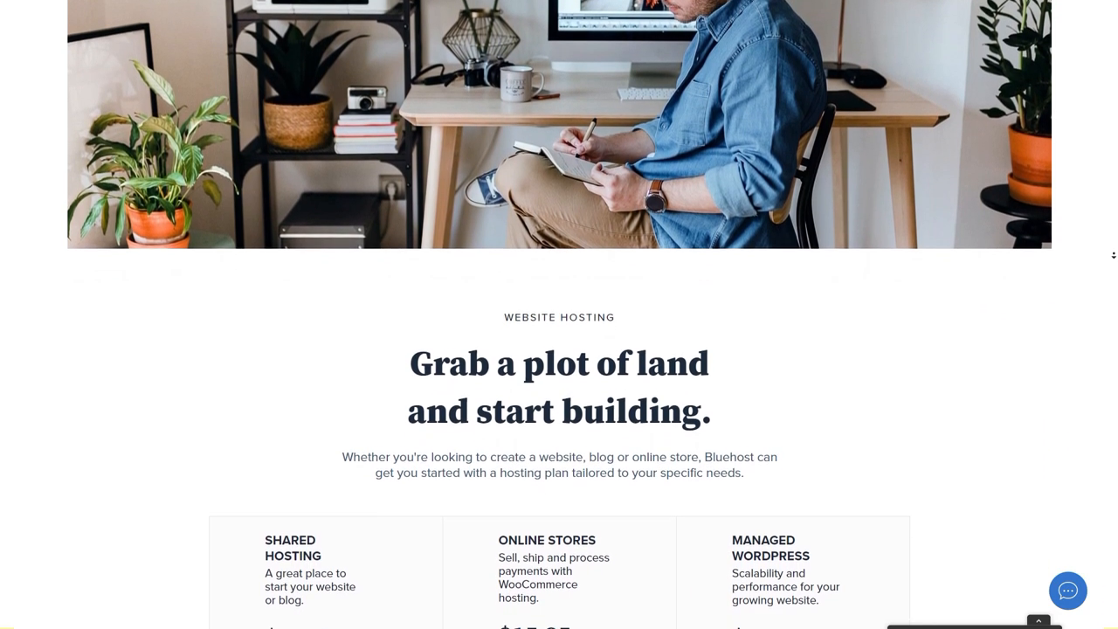
scroll("down", 3)
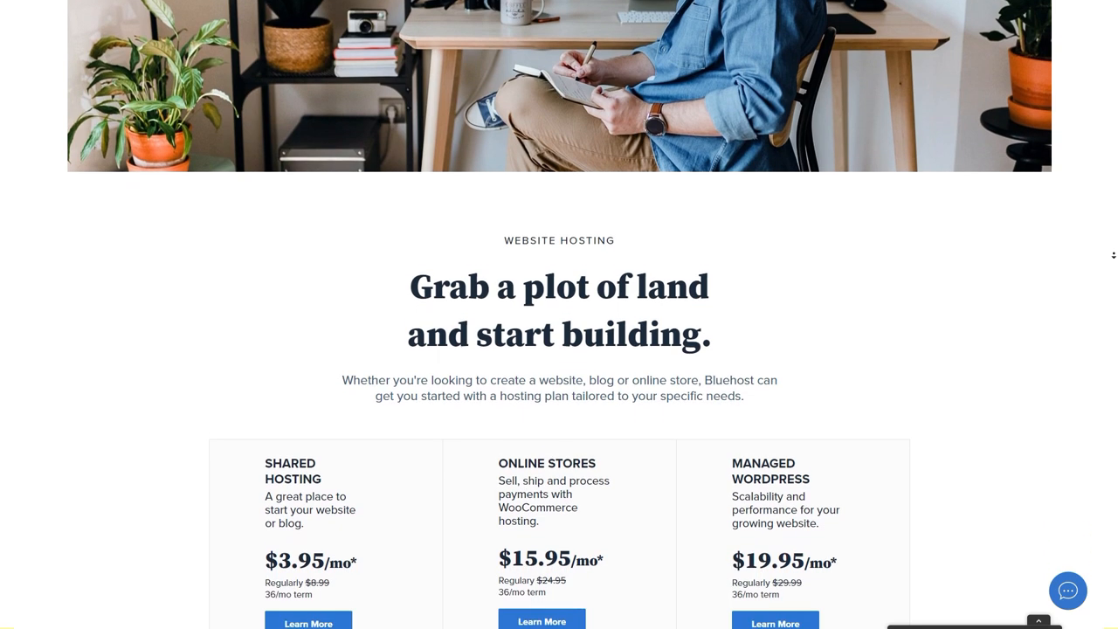
scroll("down", 3)
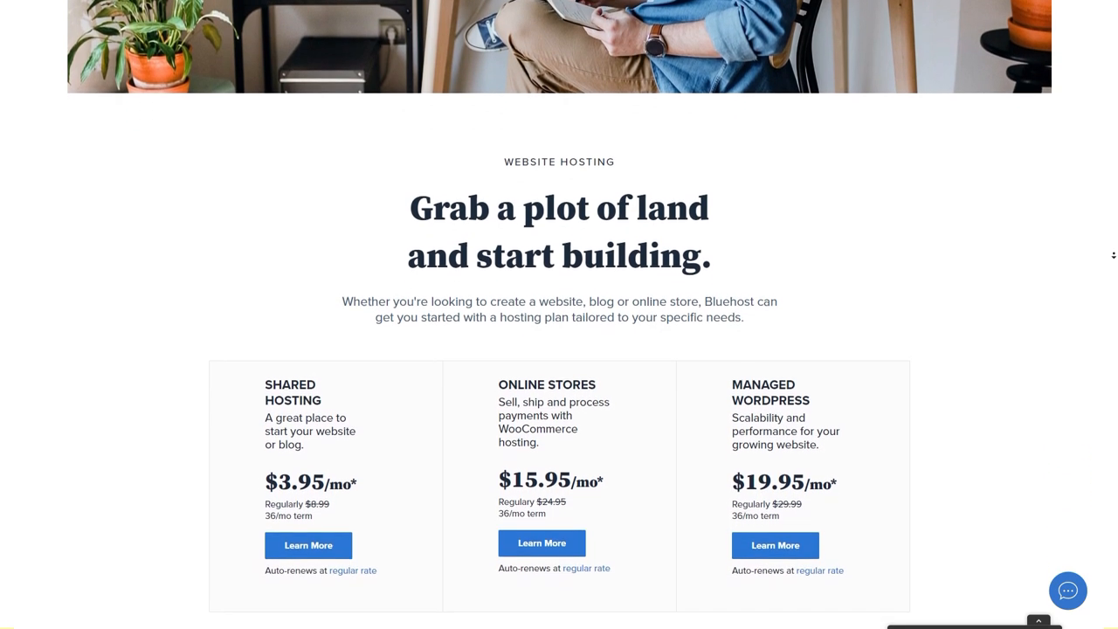
scroll("down", 3)
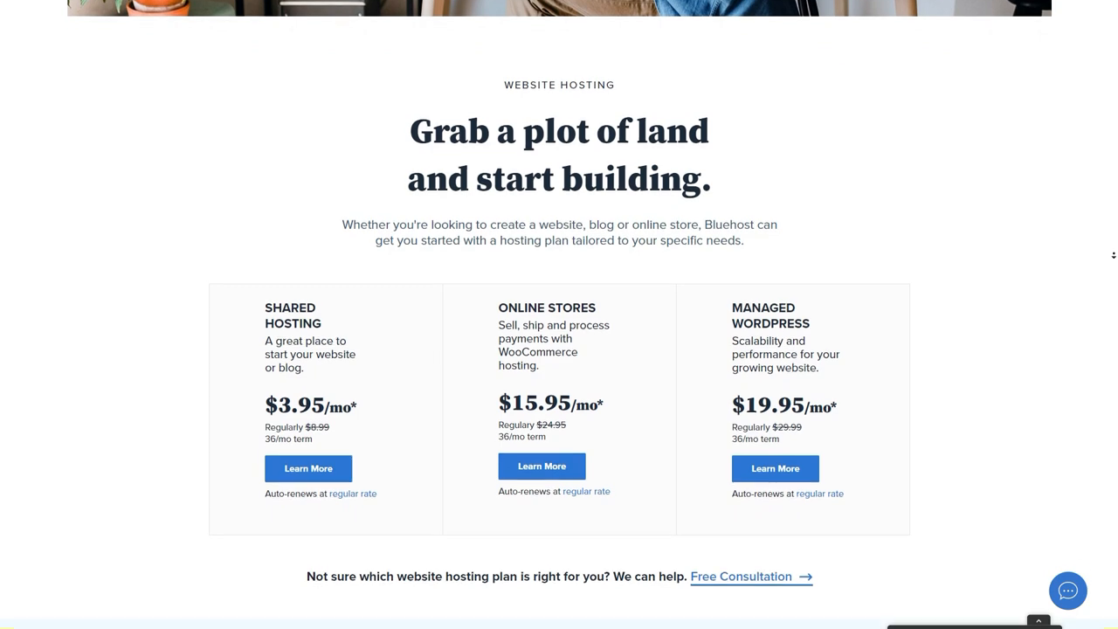
scroll("down", 3)
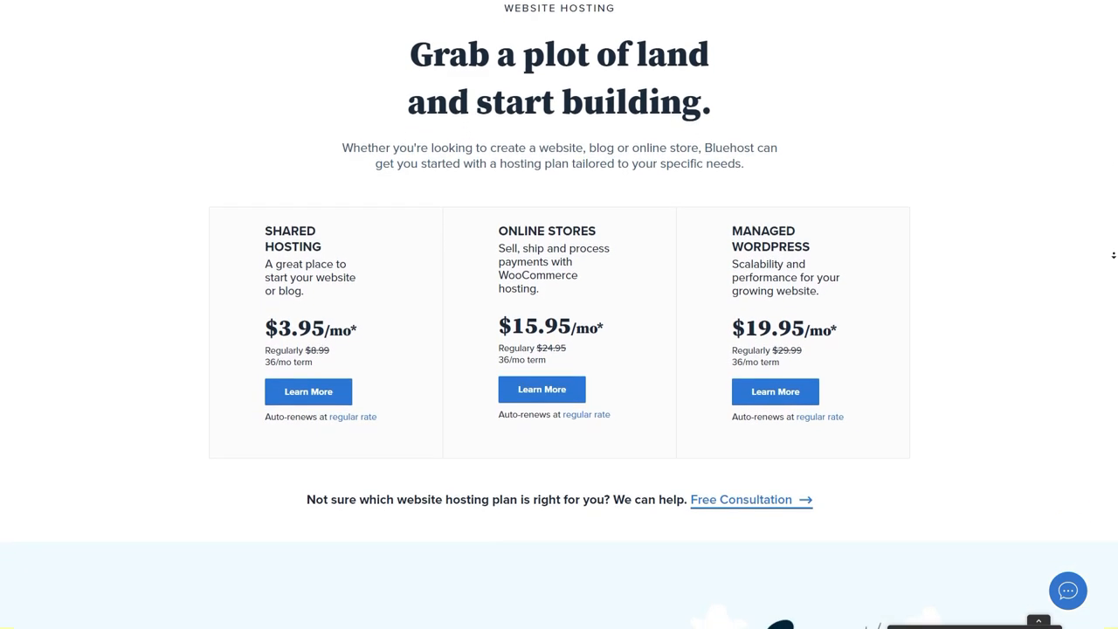
scroll("down", 3)
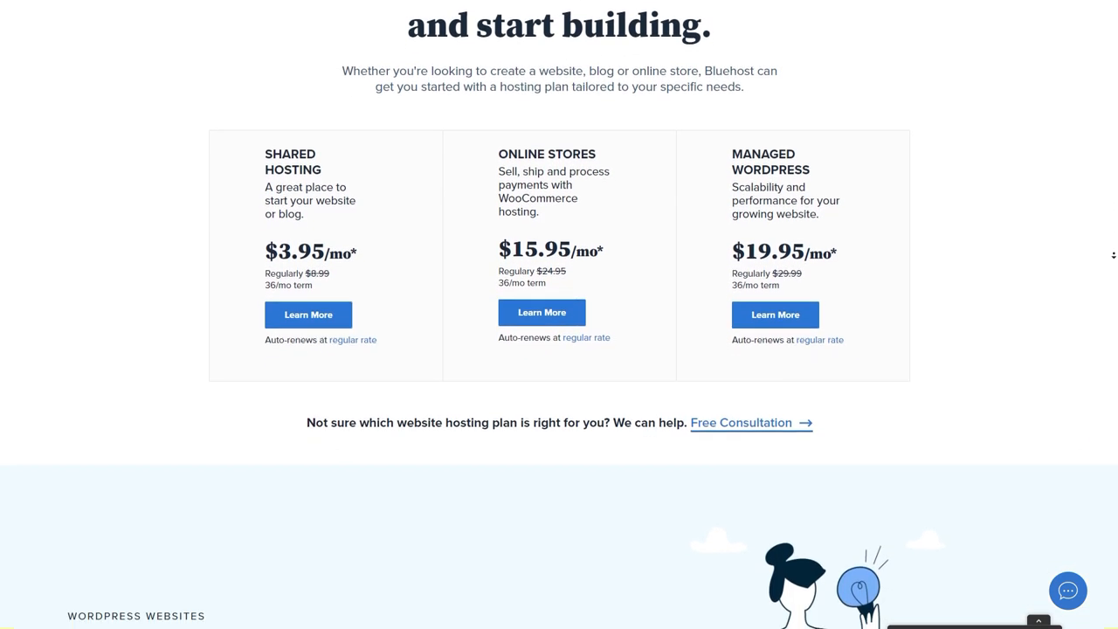
scroll("down", 3)
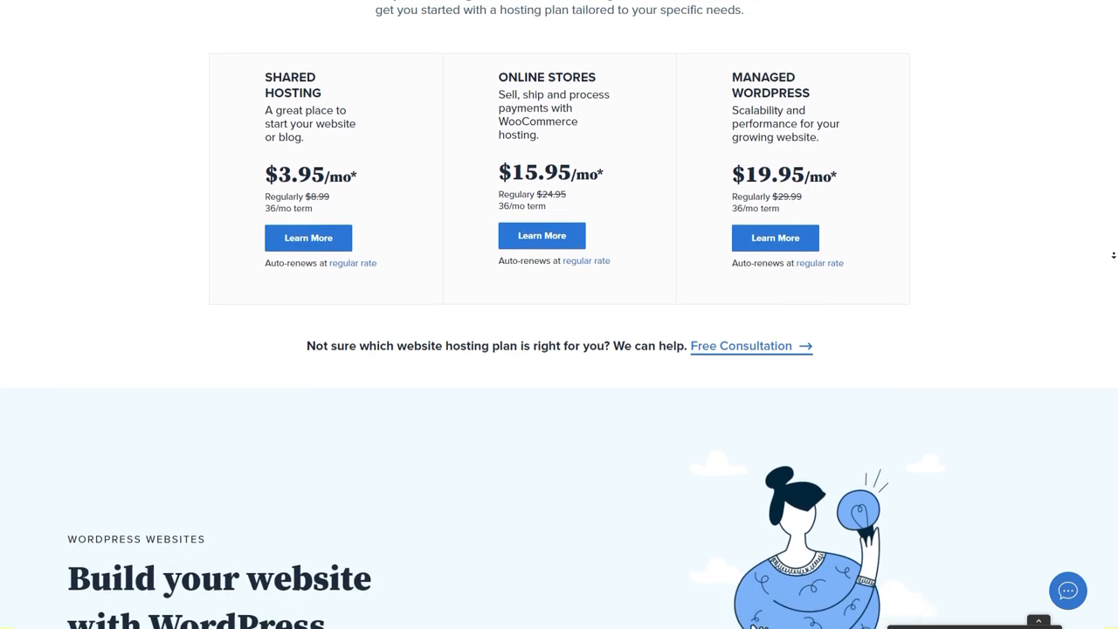
scroll("down", 3)
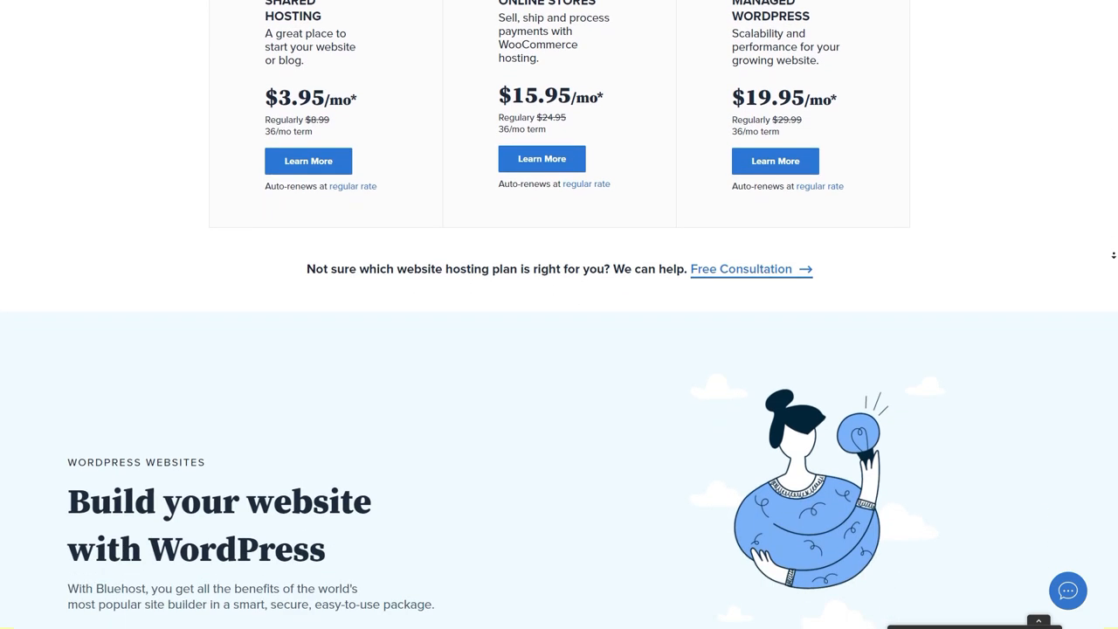
scroll("down", 3)
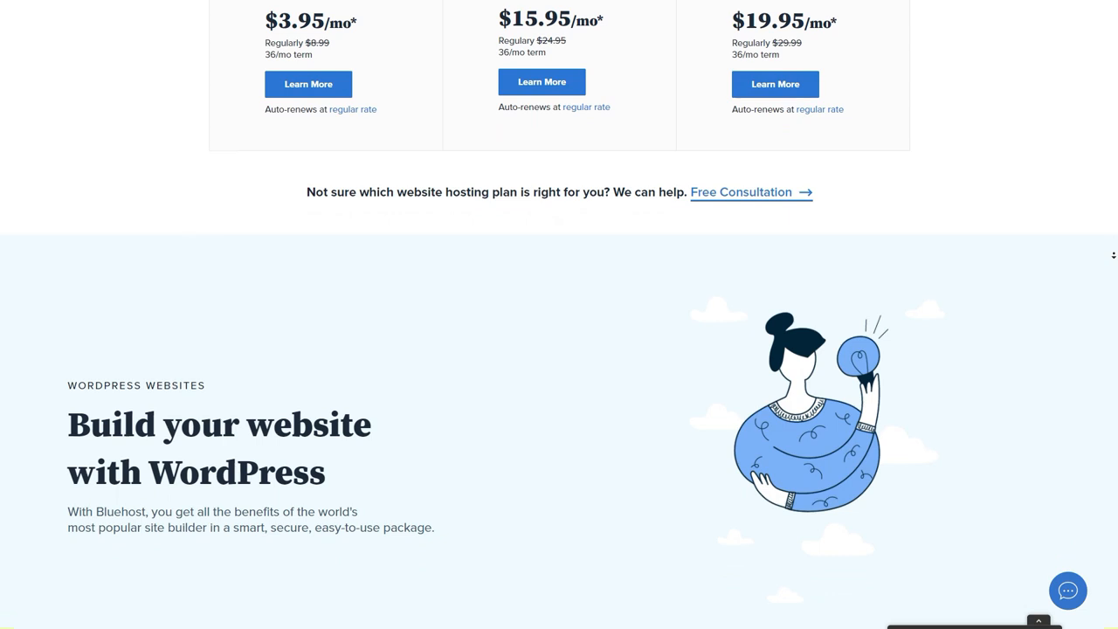
scroll("down", 3)
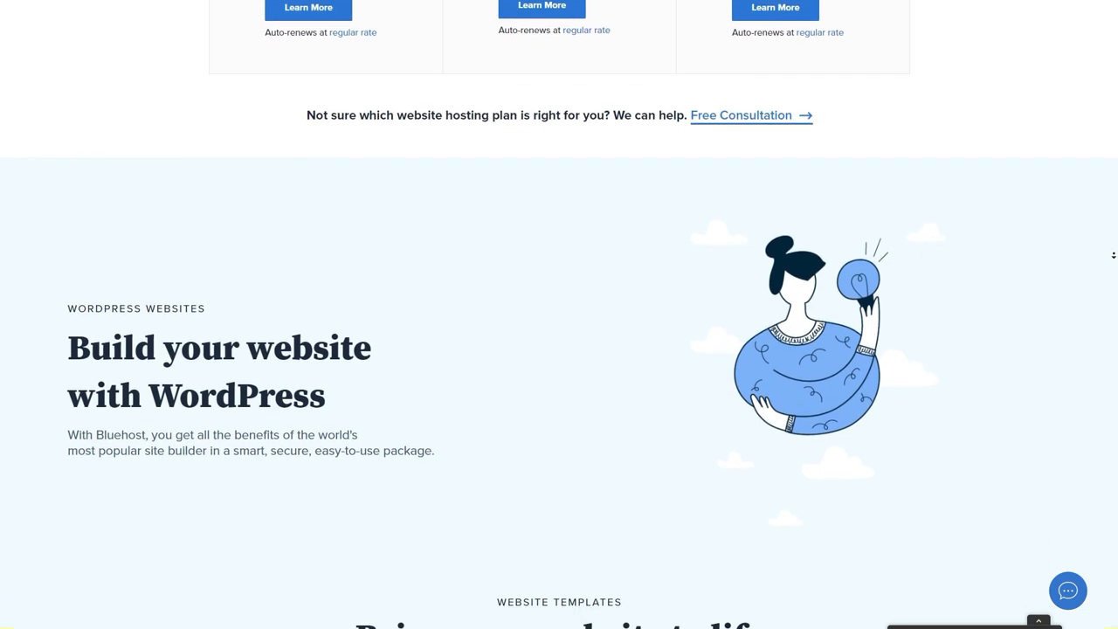
scroll("down", 3)
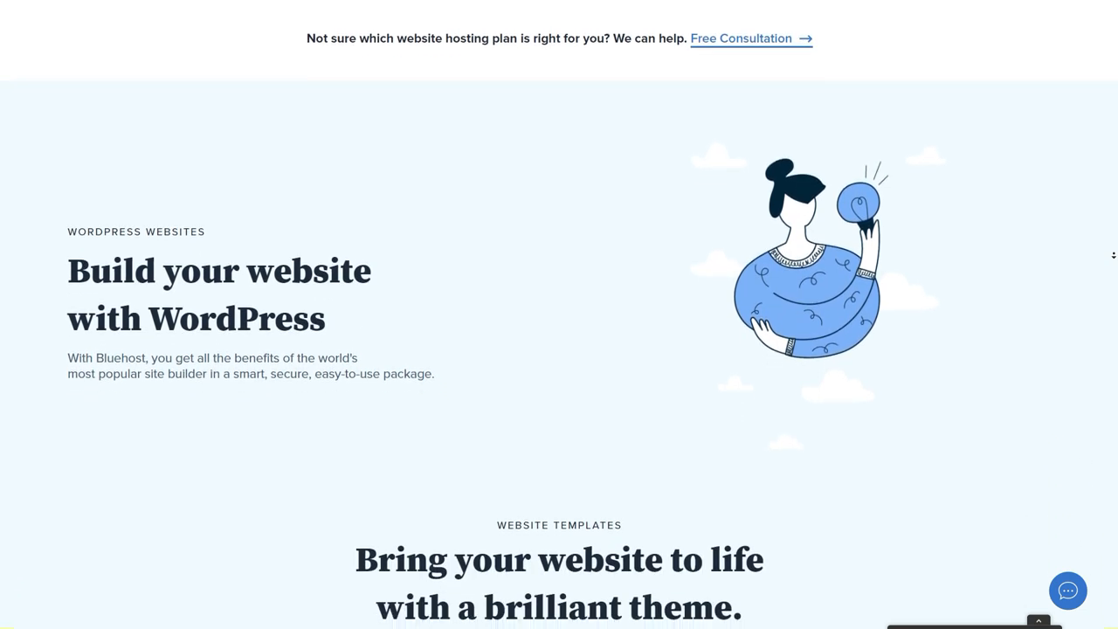
scroll("down", 3)
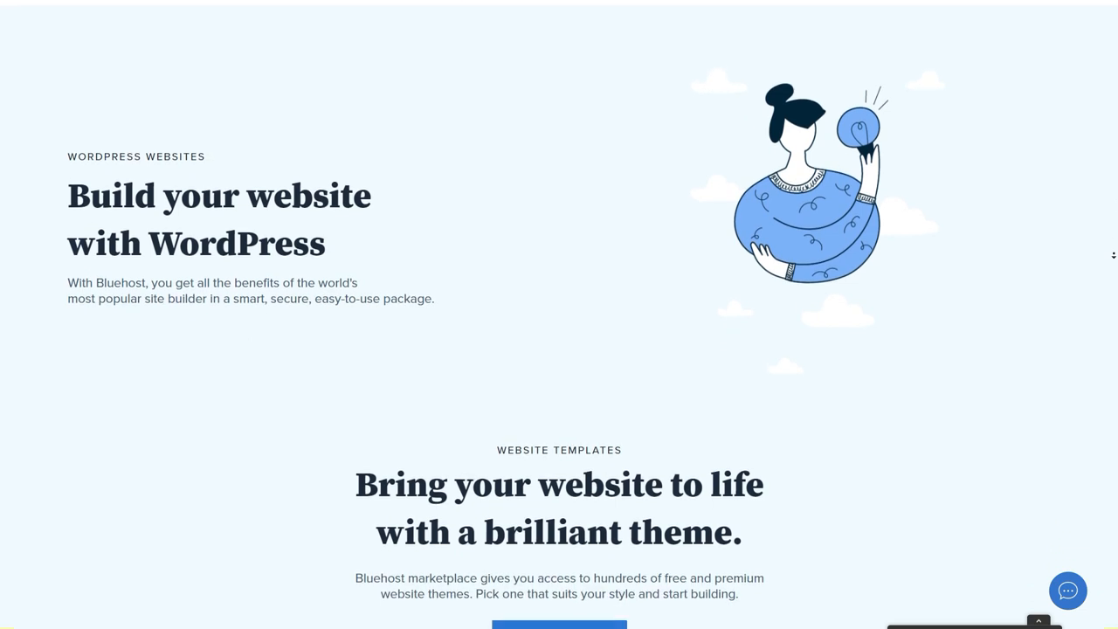
scroll("down", 3)
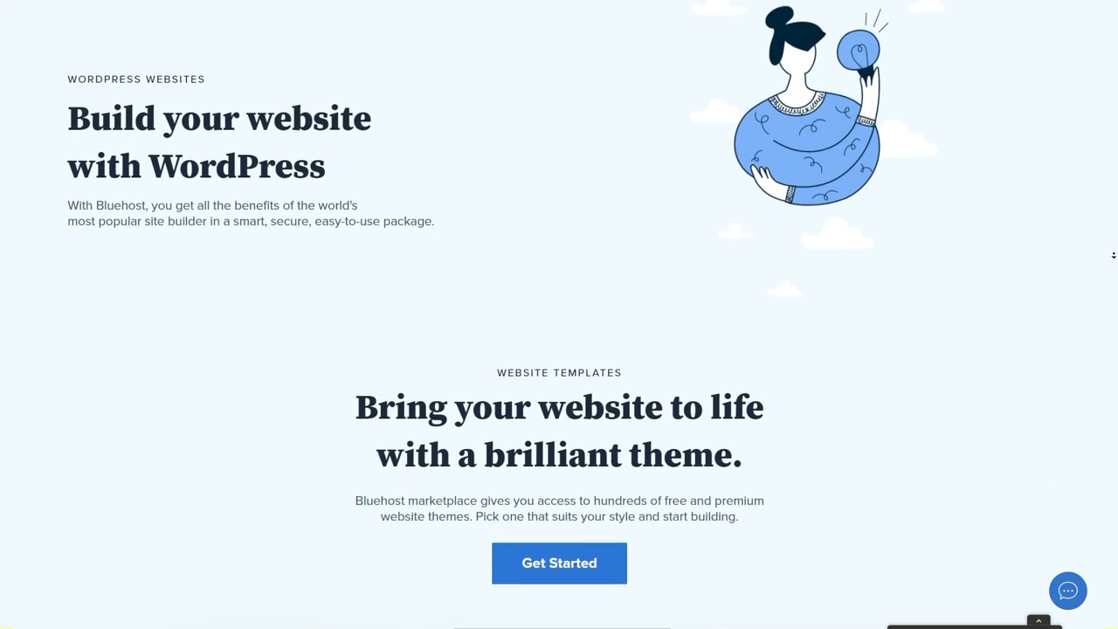
scroll("down", 3)
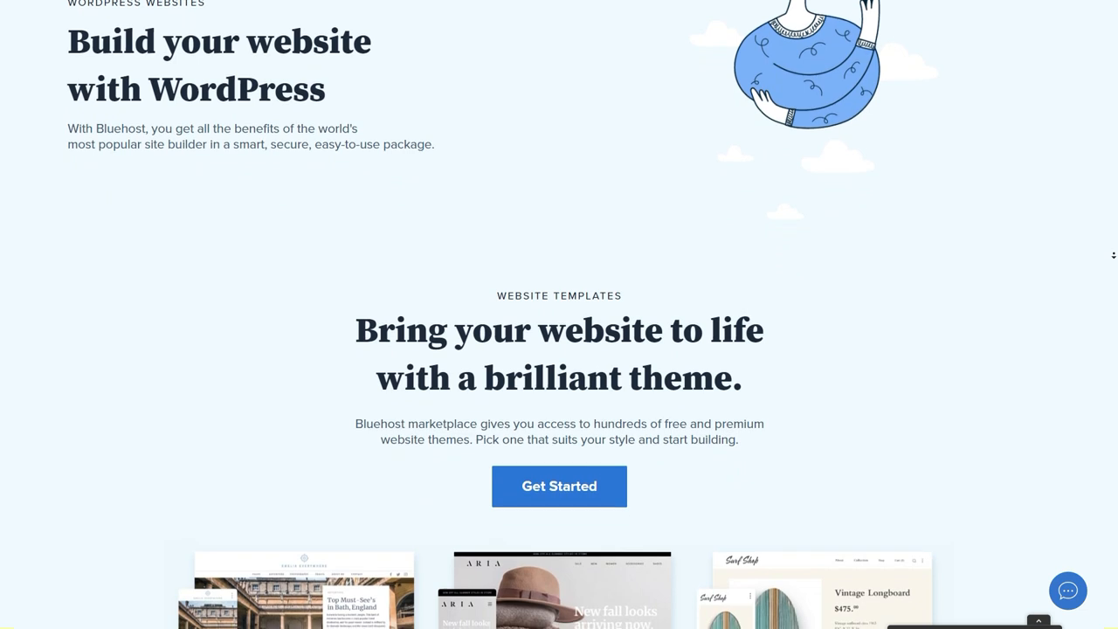
scroll("down", 3)
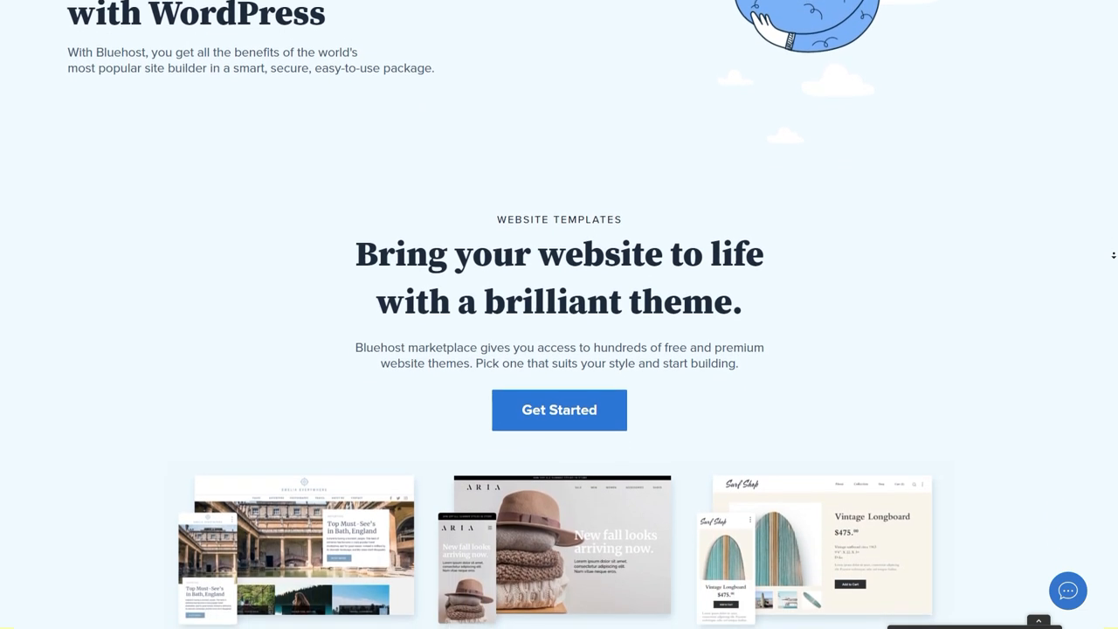
scroll("down", 3)
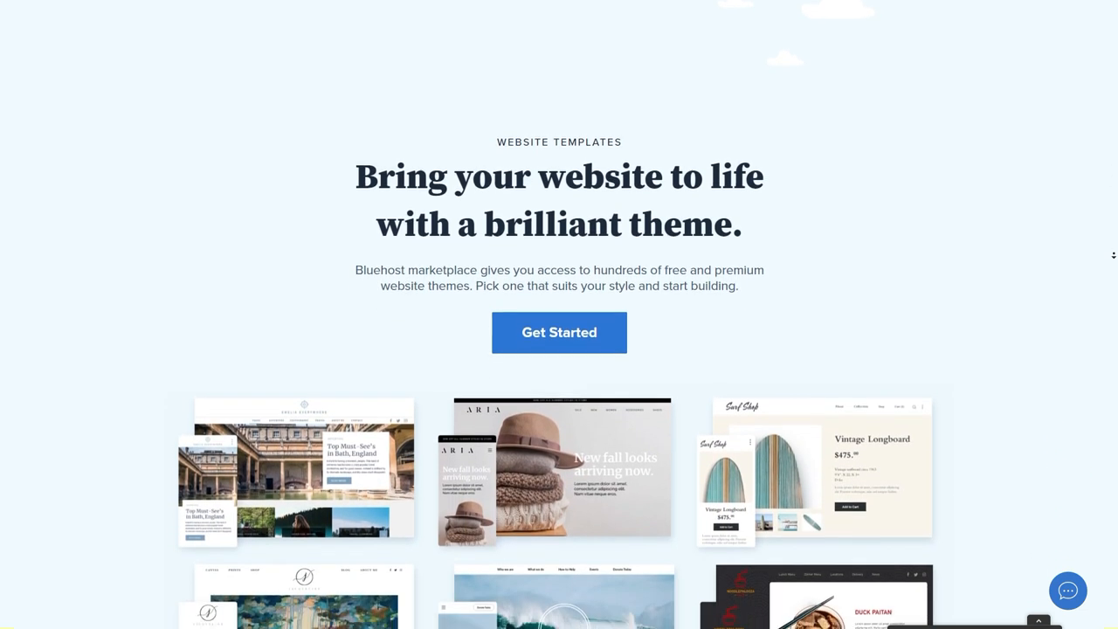
scroll("down", 3)
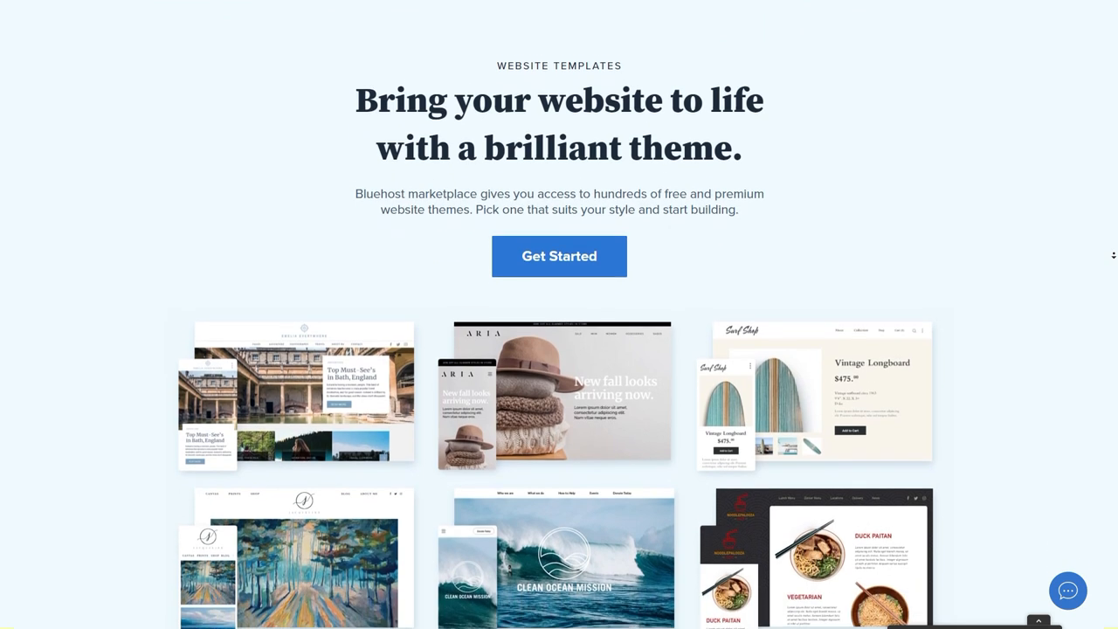
scroll("down", 3)
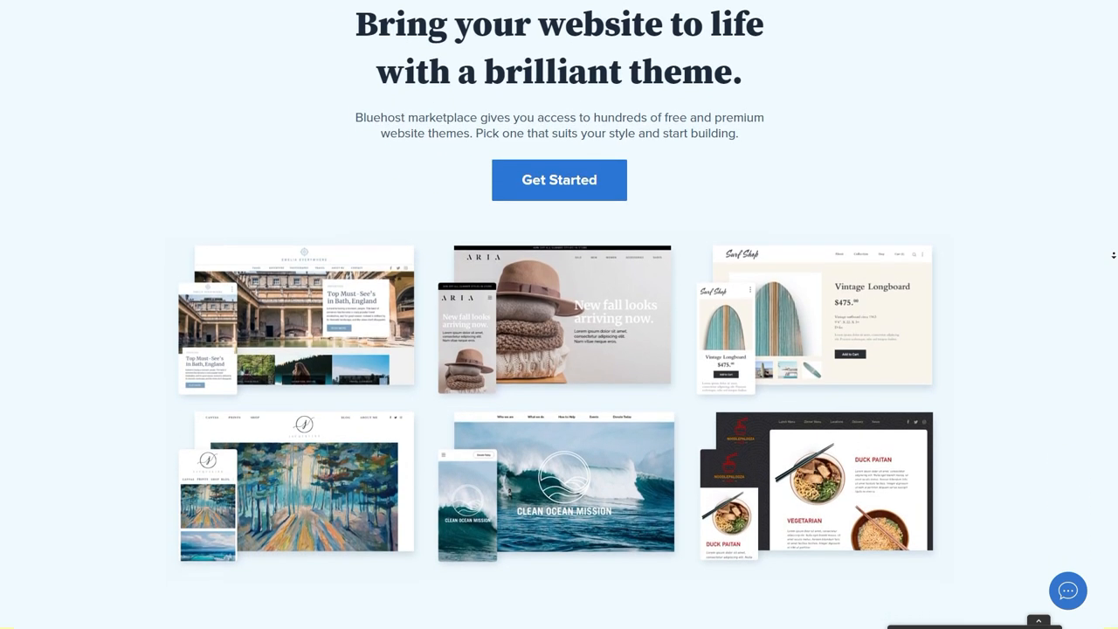
scroll("down", 3)
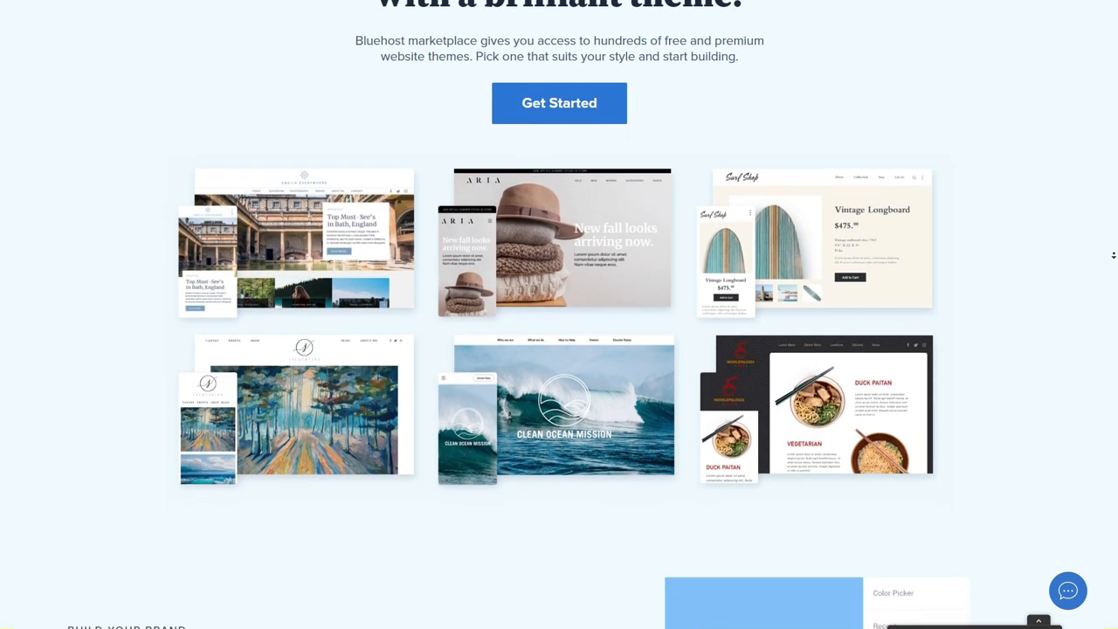
scroll("down", 3)
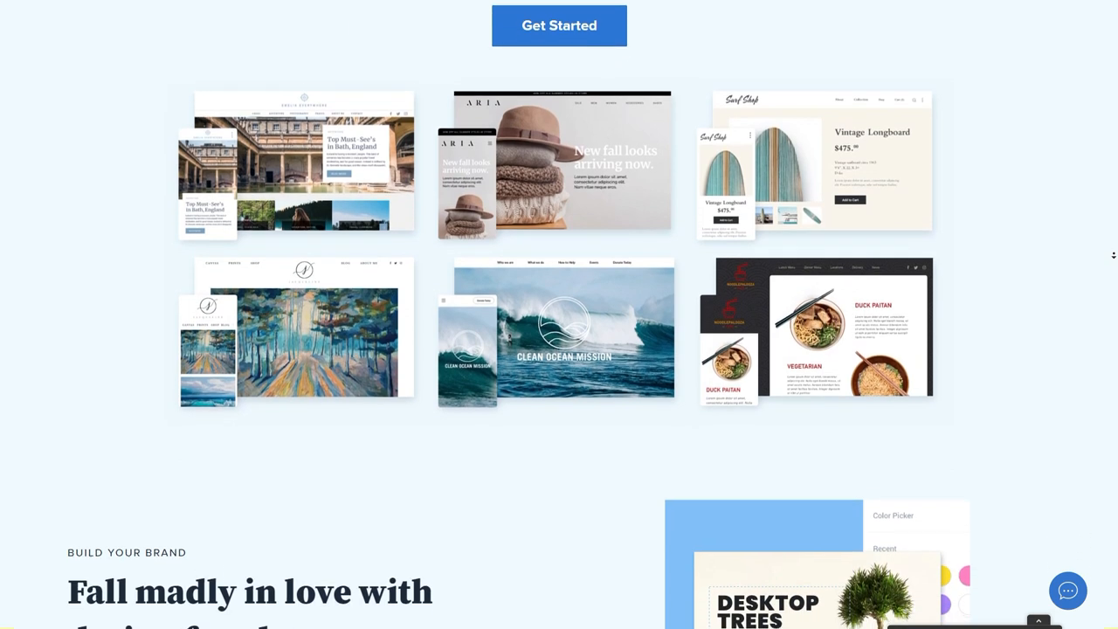
scroll("down", 3)
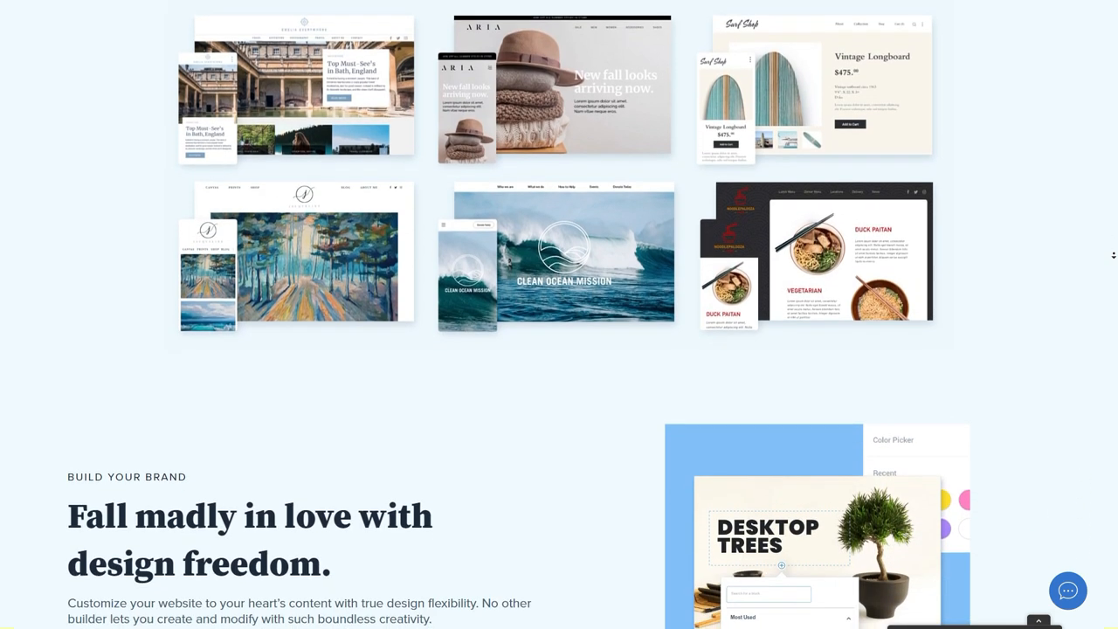
scroll("down", 3)
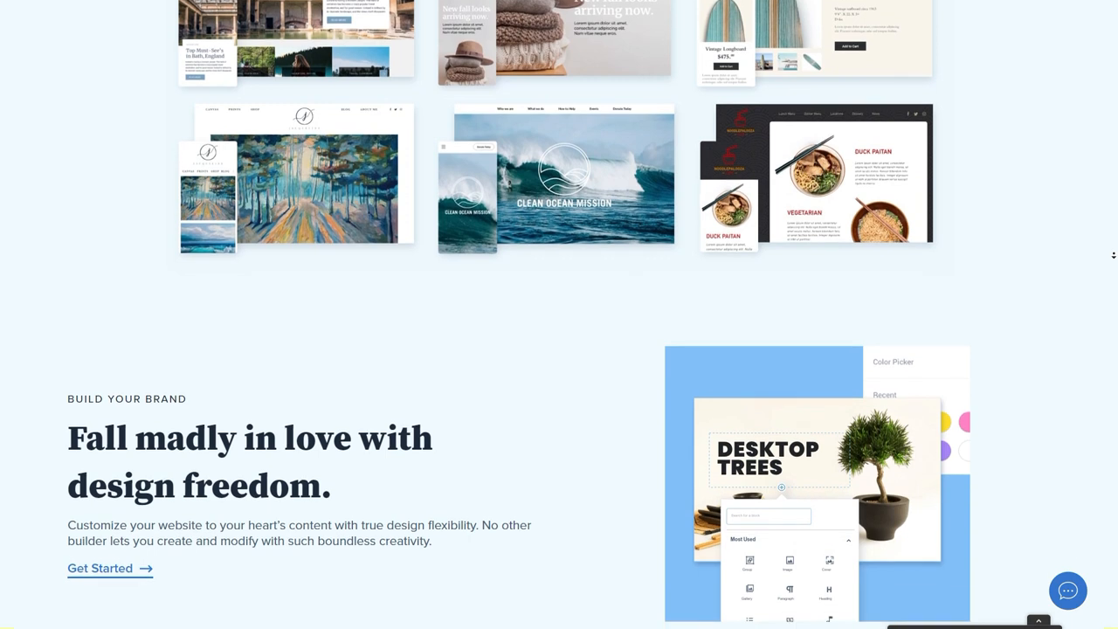
scroll("down", 3)
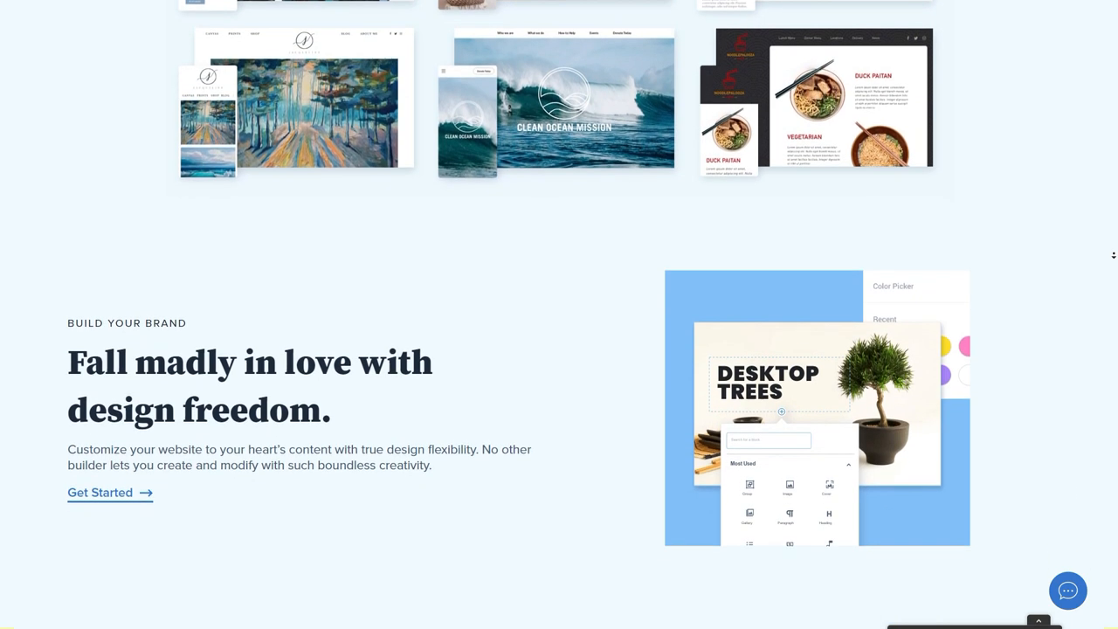
scroll("down", 3)
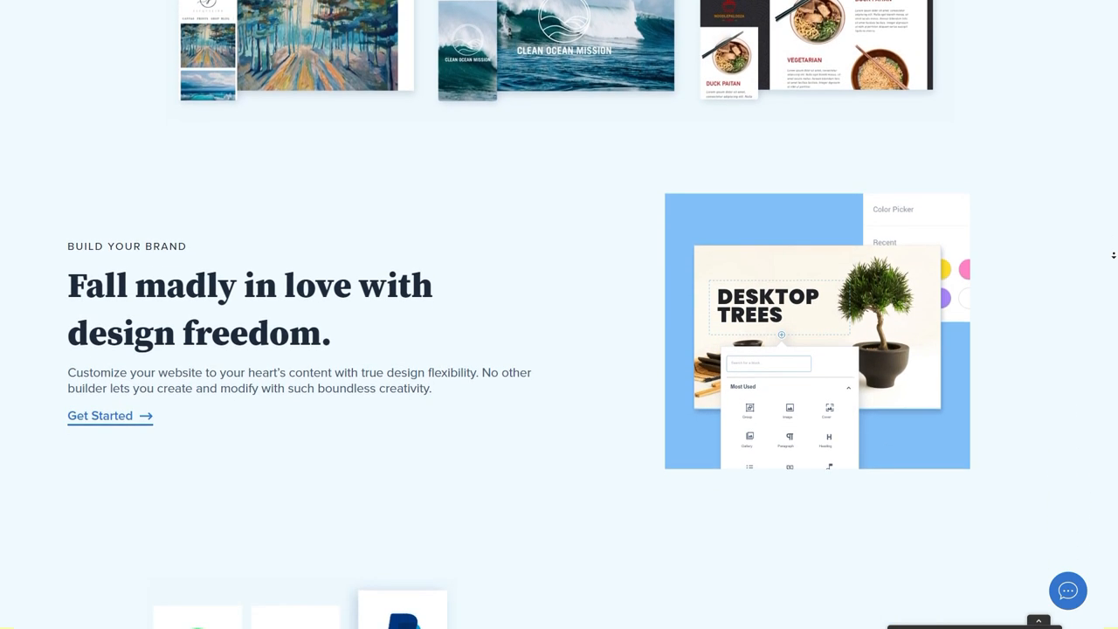
scroll("down", 3)
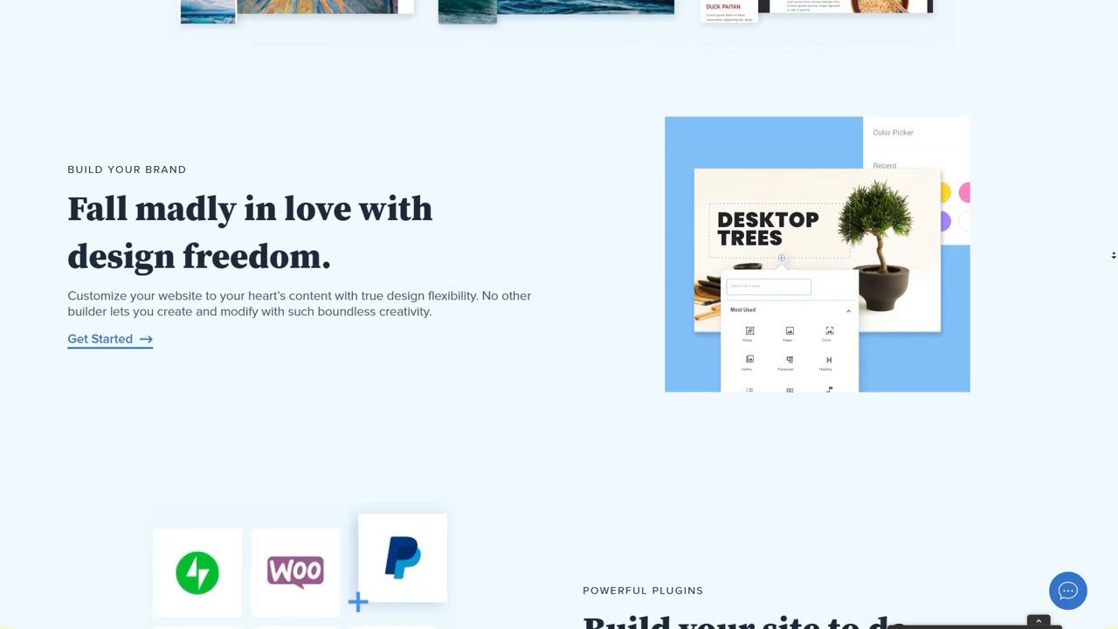
scroll("down", 3)
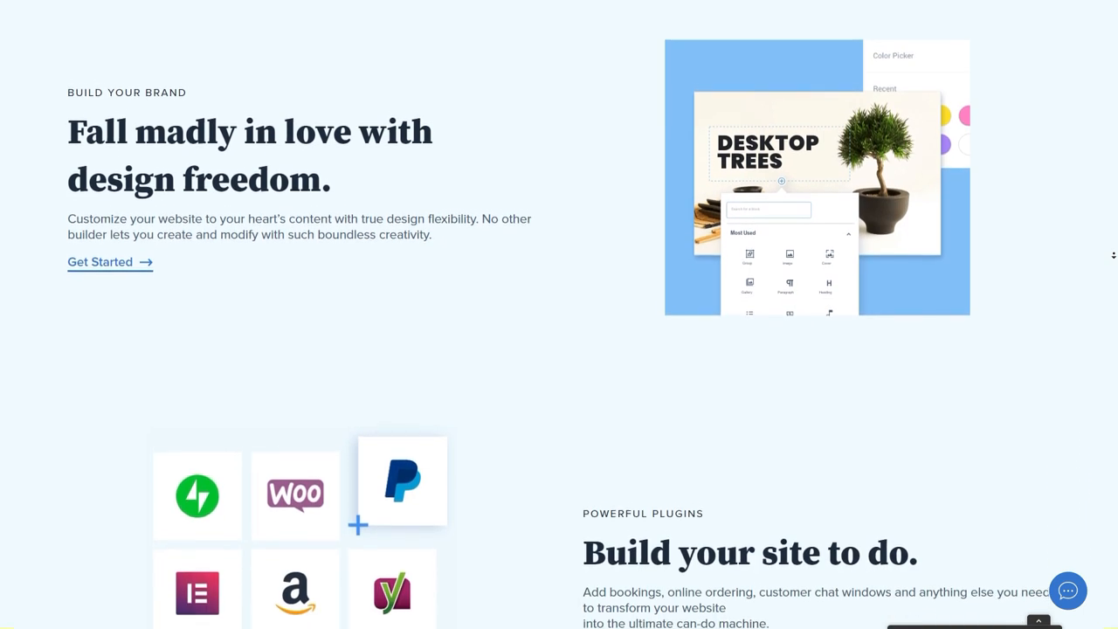
scroll("down", 3)
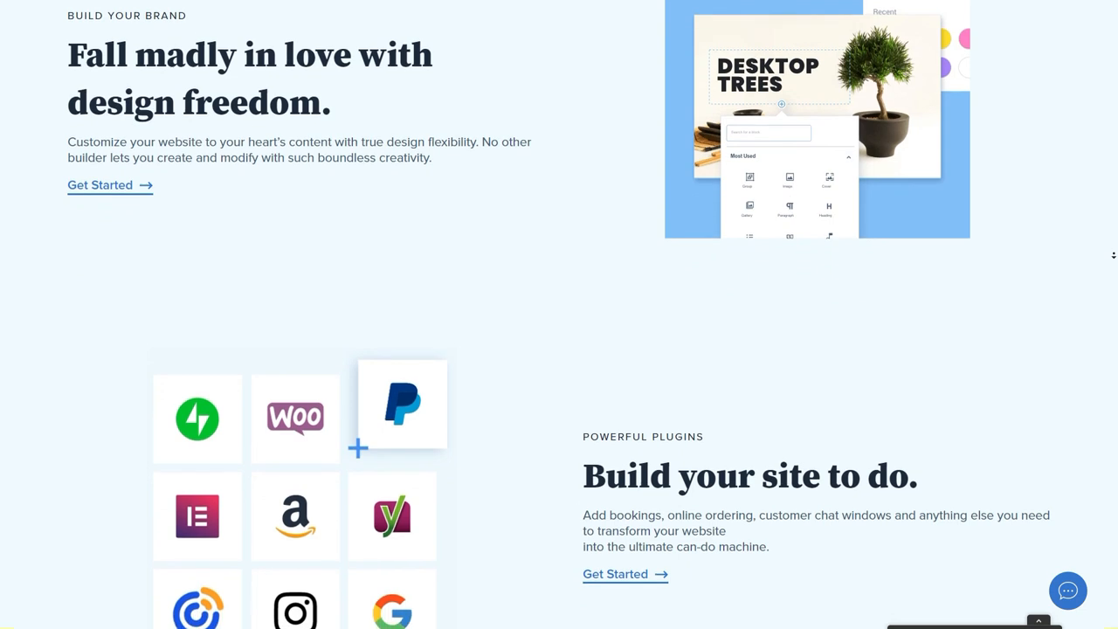
scroll("down", 3)
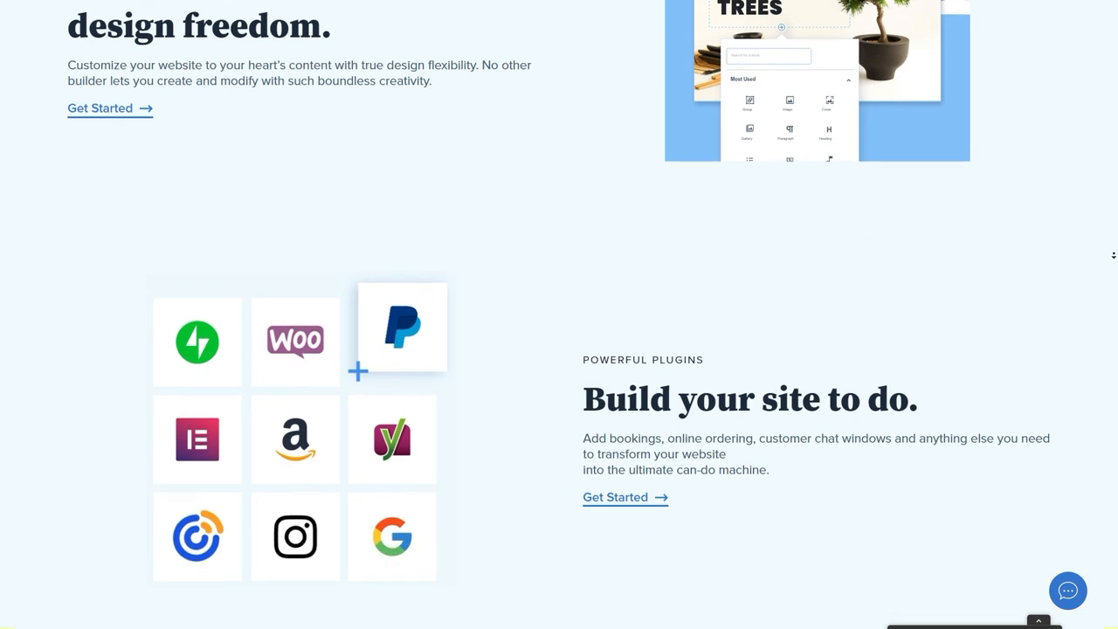
scroll("down", 3)
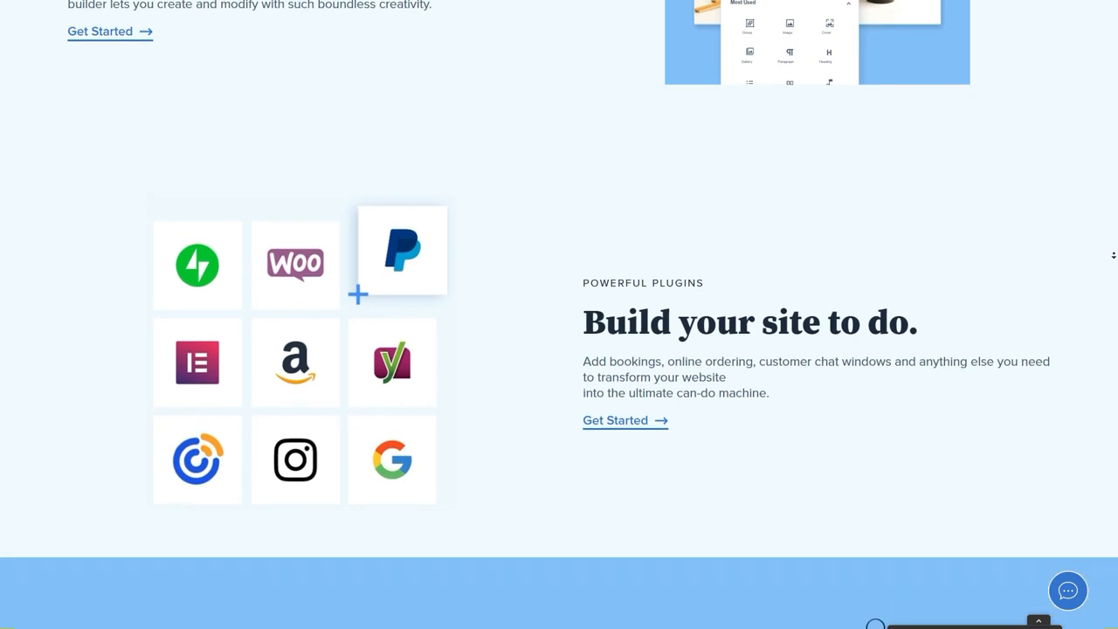
scroll("down", 3)
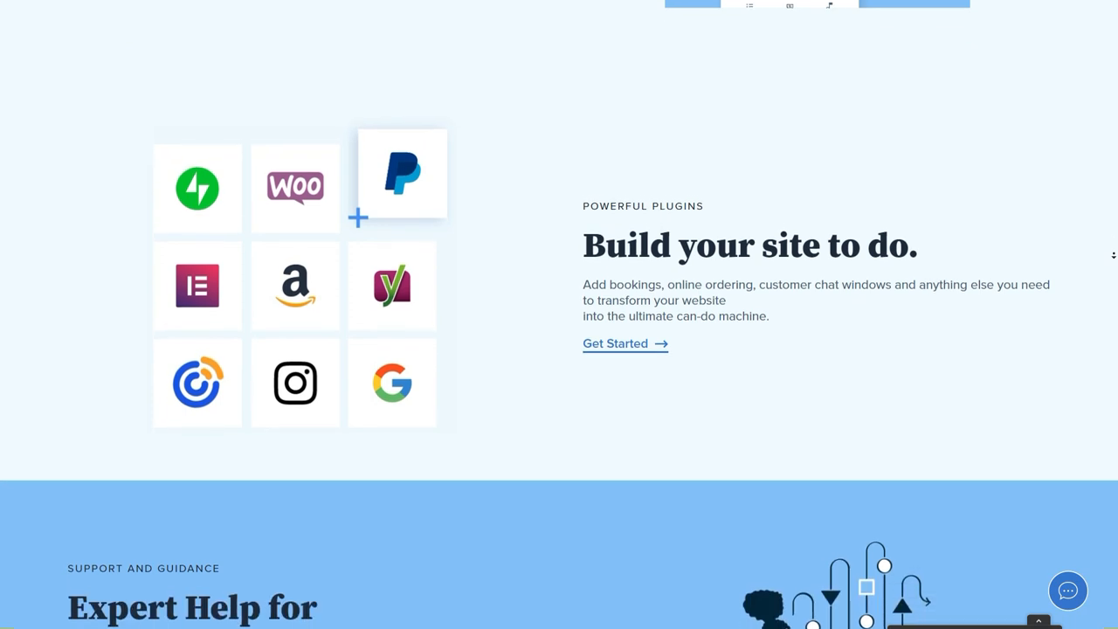
scroll("down", 3)
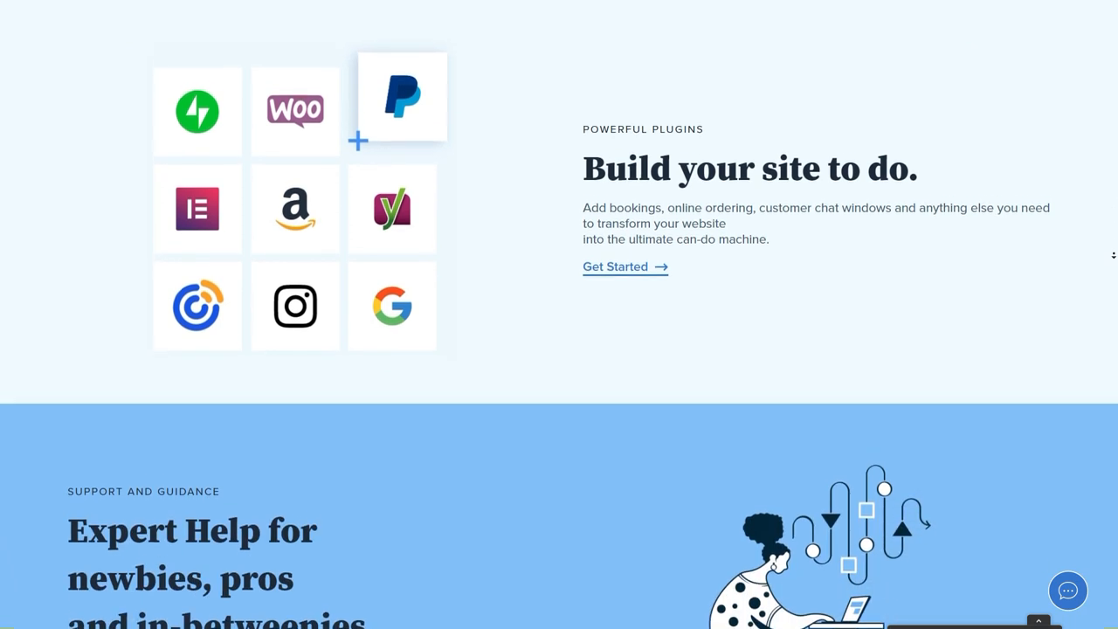
scroll("down", 3)
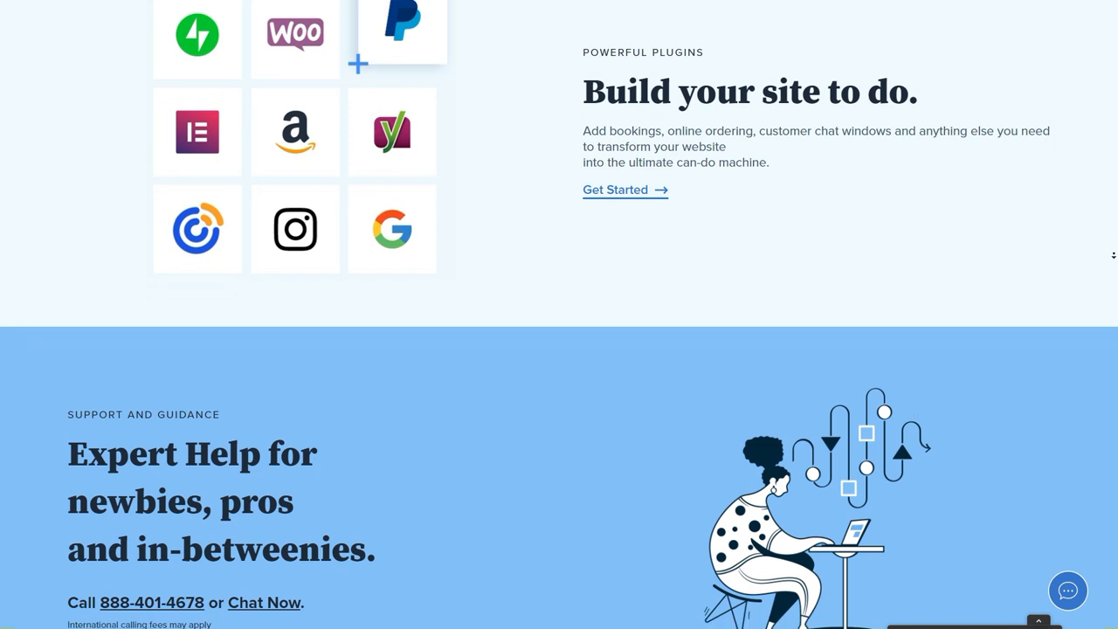
scroll("down", 3)
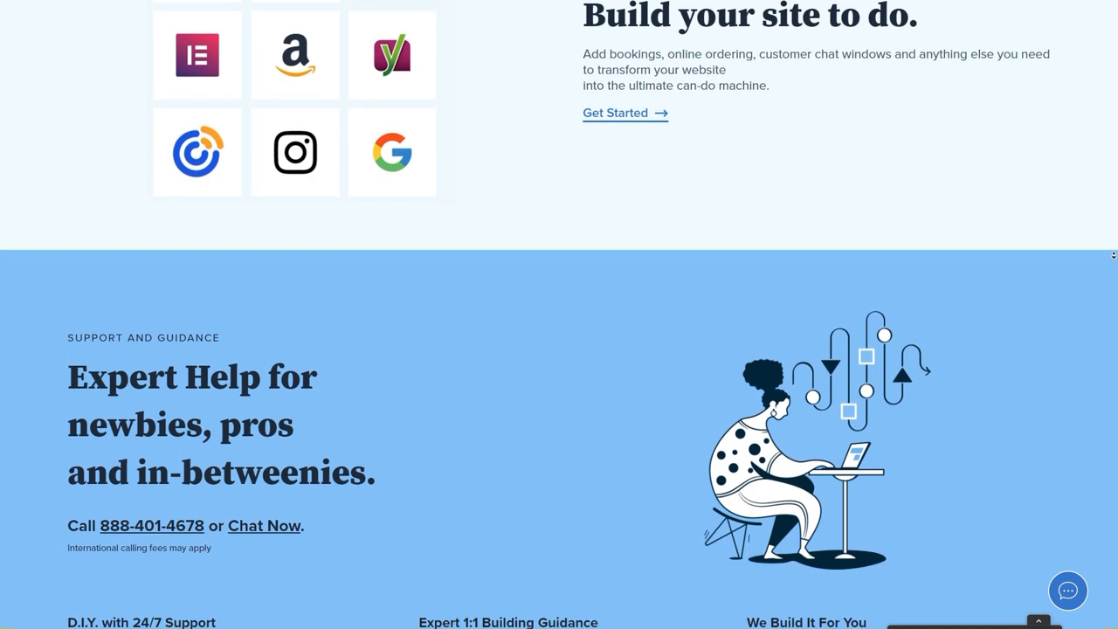
scroll("down", 3)
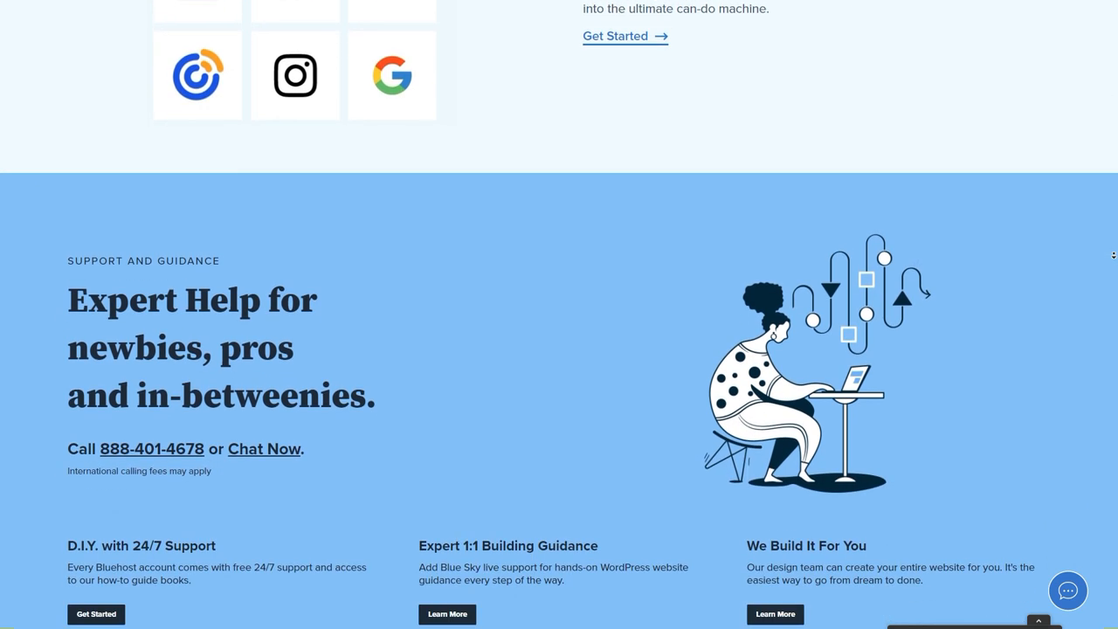
scroll("down", 3)
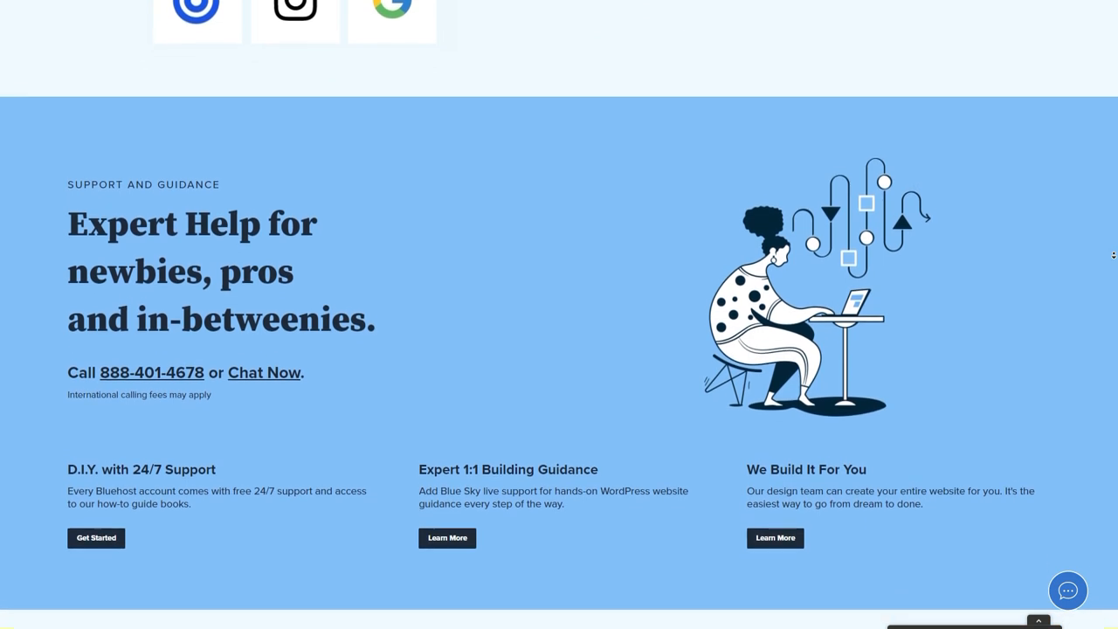
scroll("down", 3)
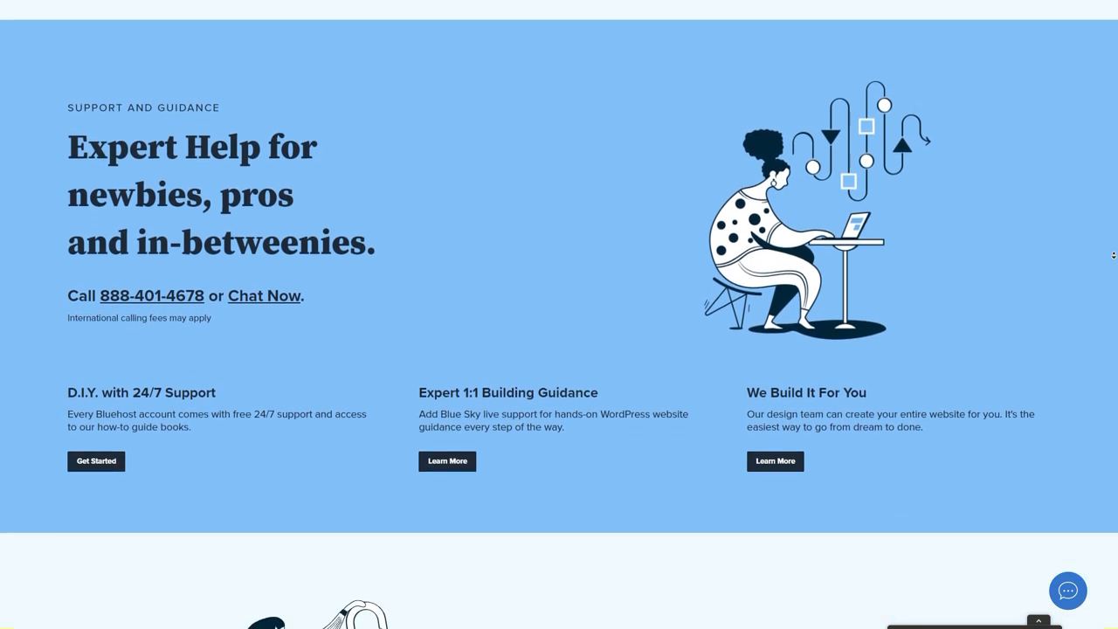
scroll("down", 3)
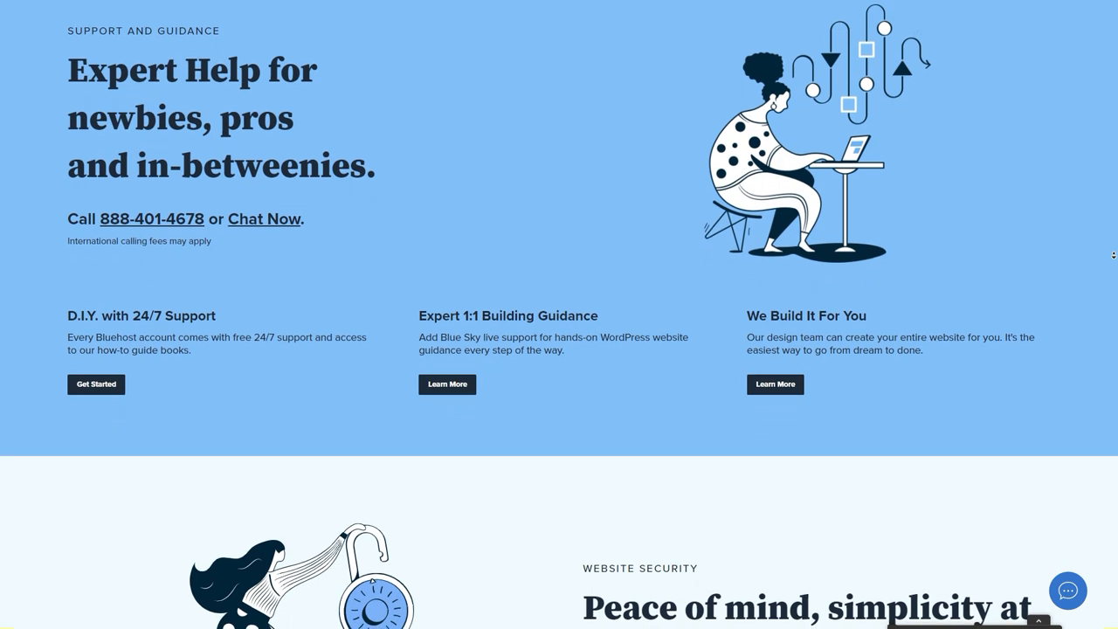
scroll("down", 3)
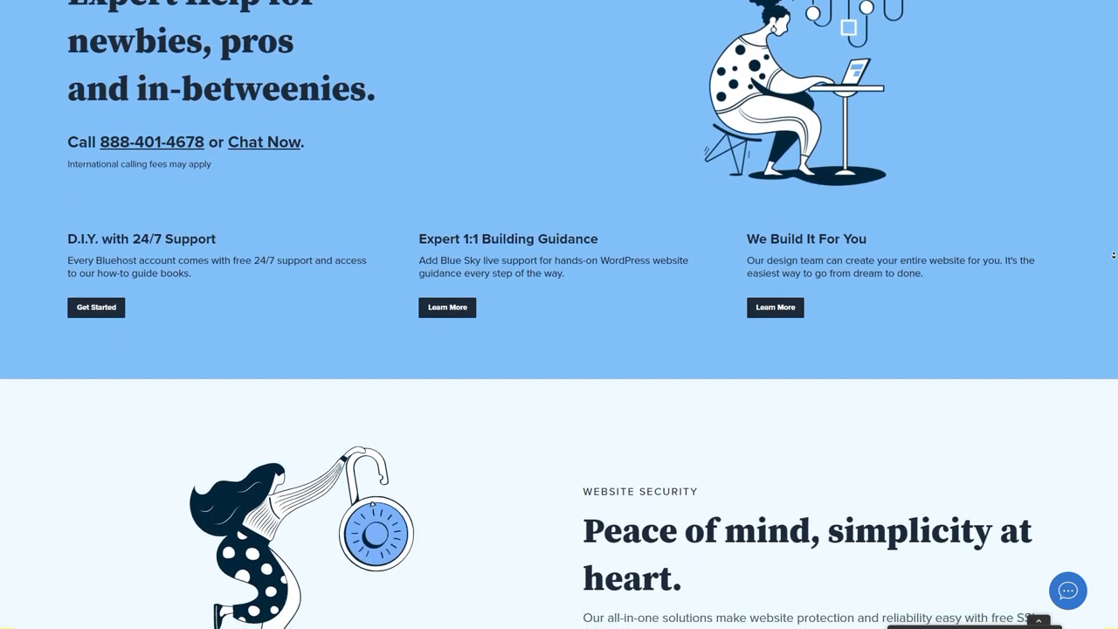
scroll("down", 3)
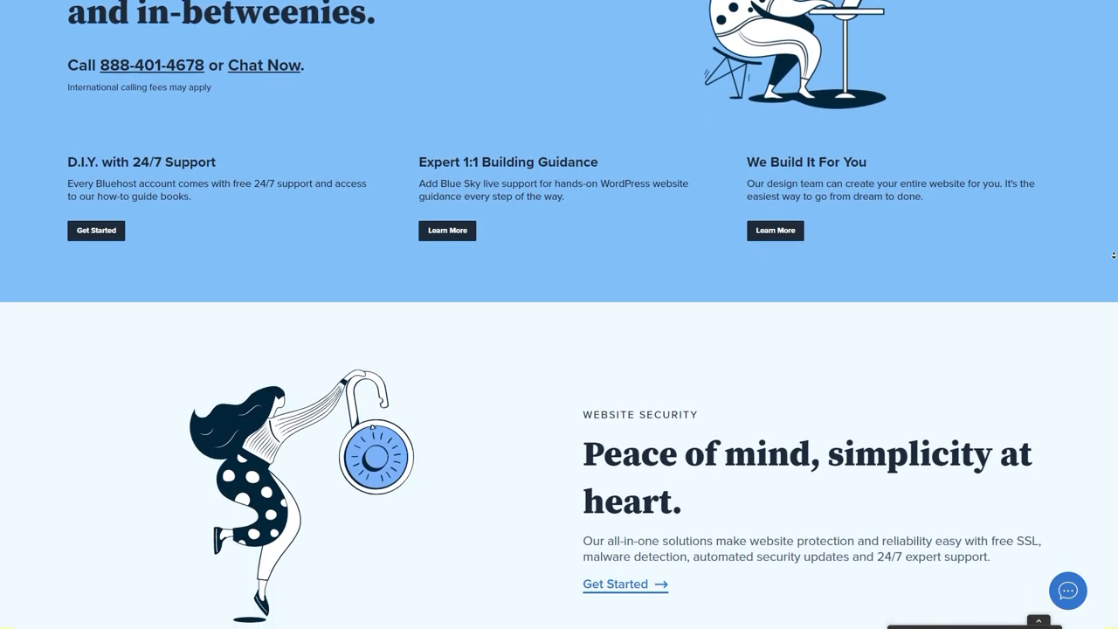
scroll("down", 3)
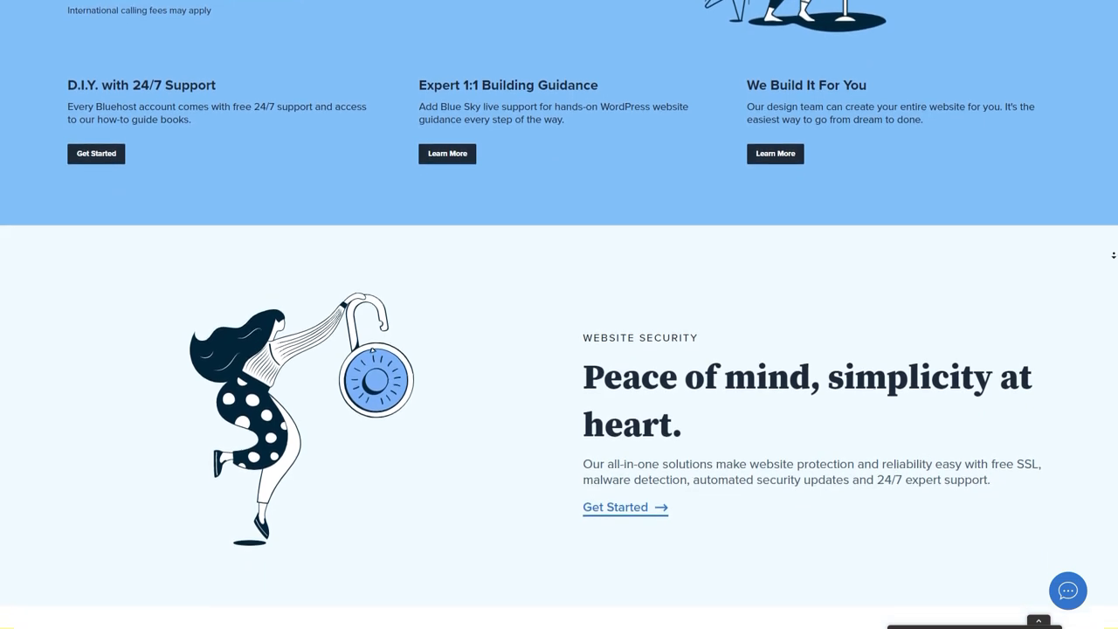
scroll("down", 3)
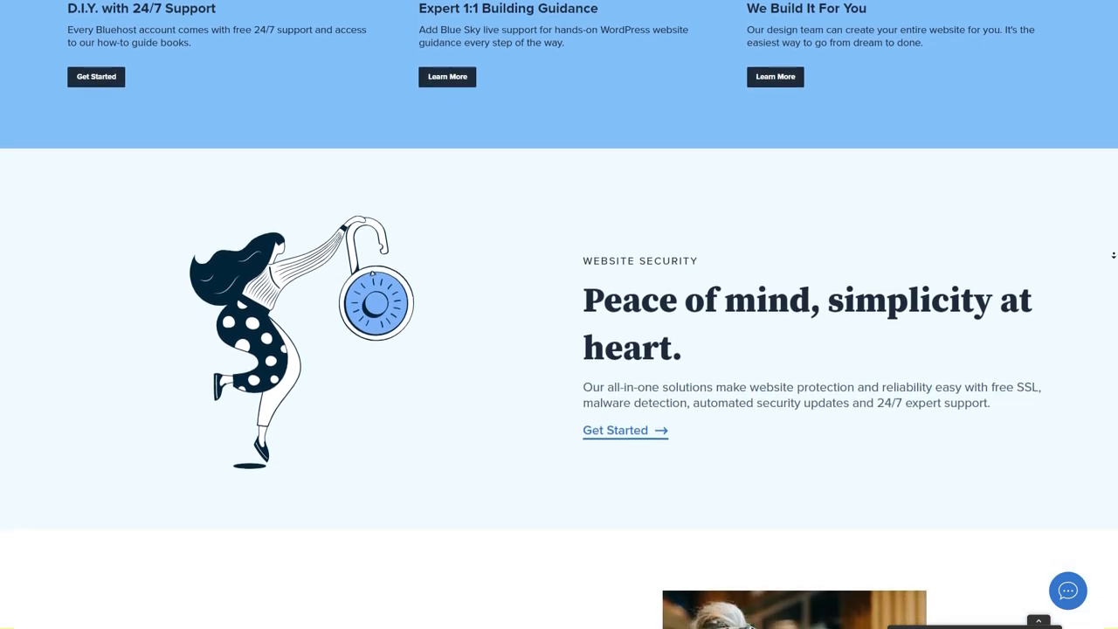
scroll("down", 3)
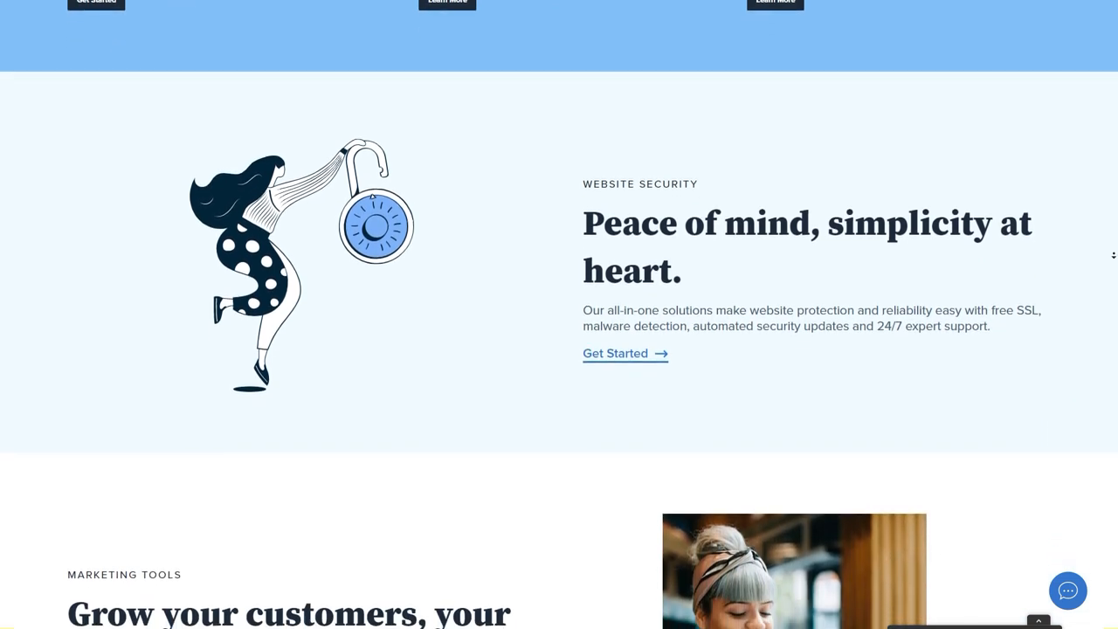
scroll("down", 3)
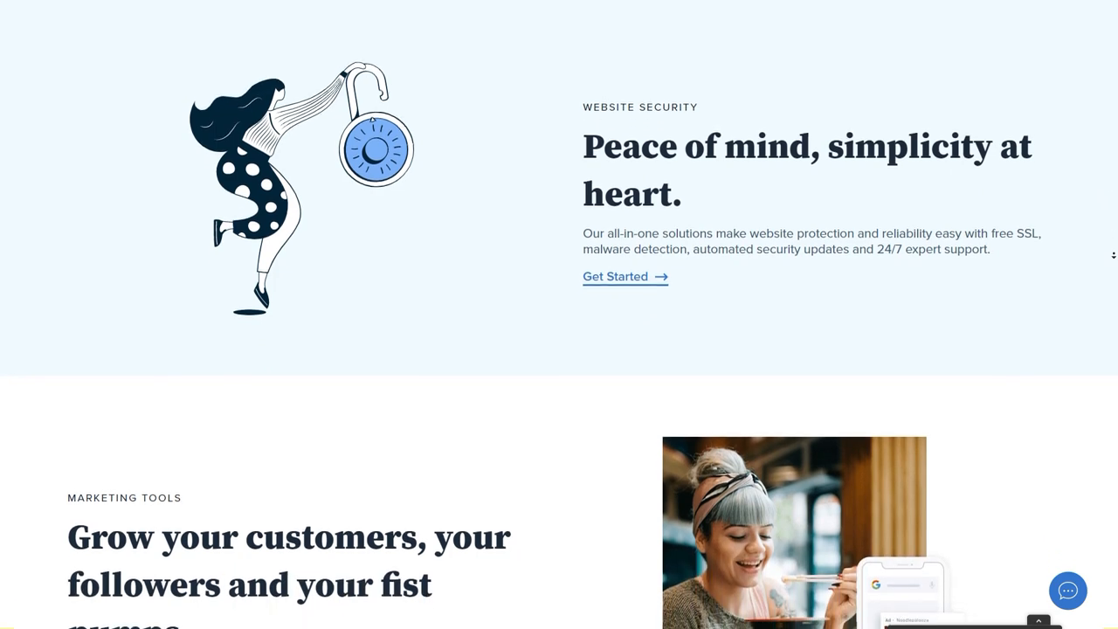
scroll("down", 3)
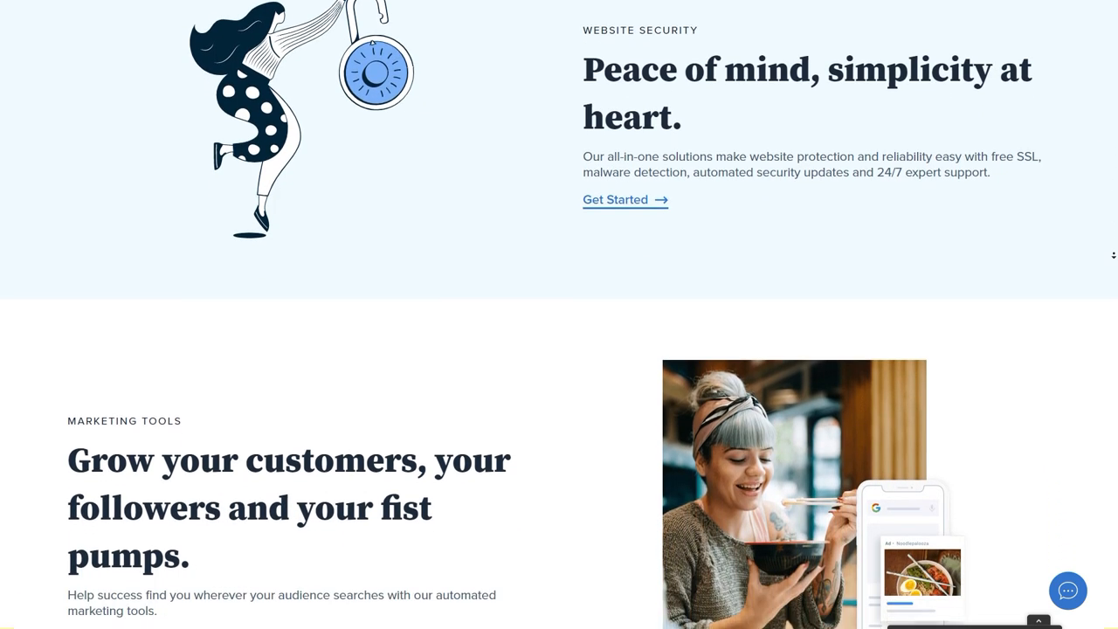
scroll("down", 3)
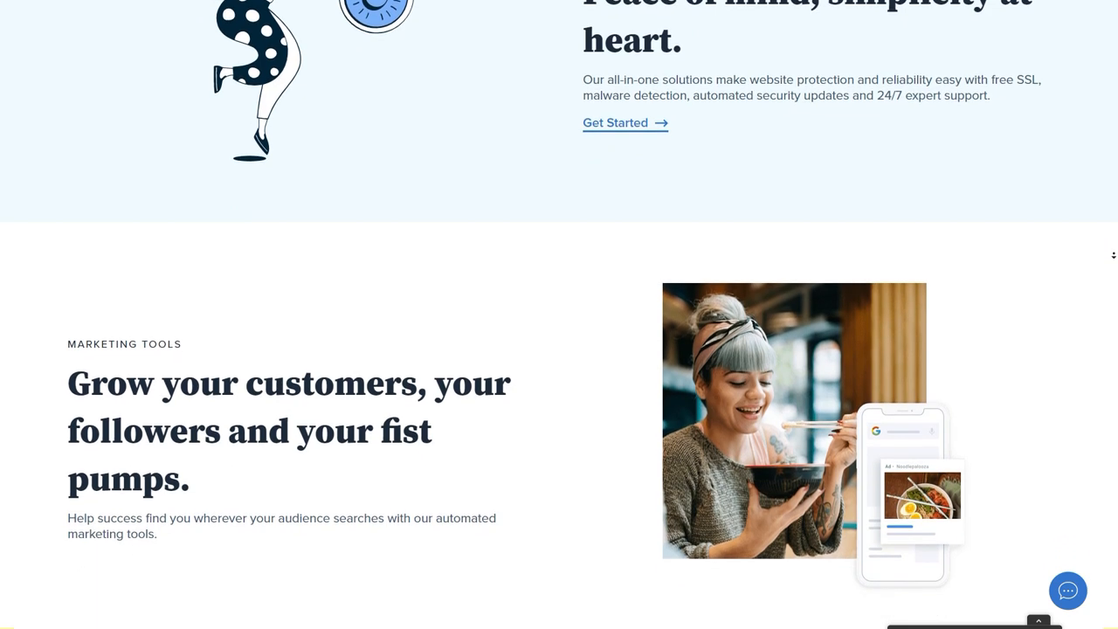
scroll("down", 3)
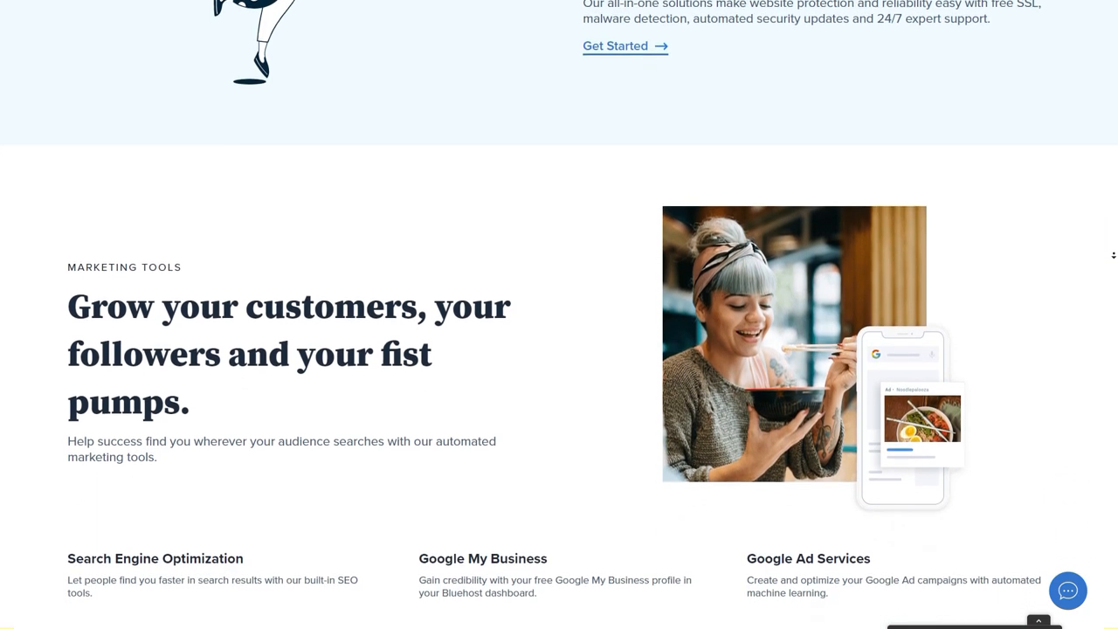
scroll("down", 3)
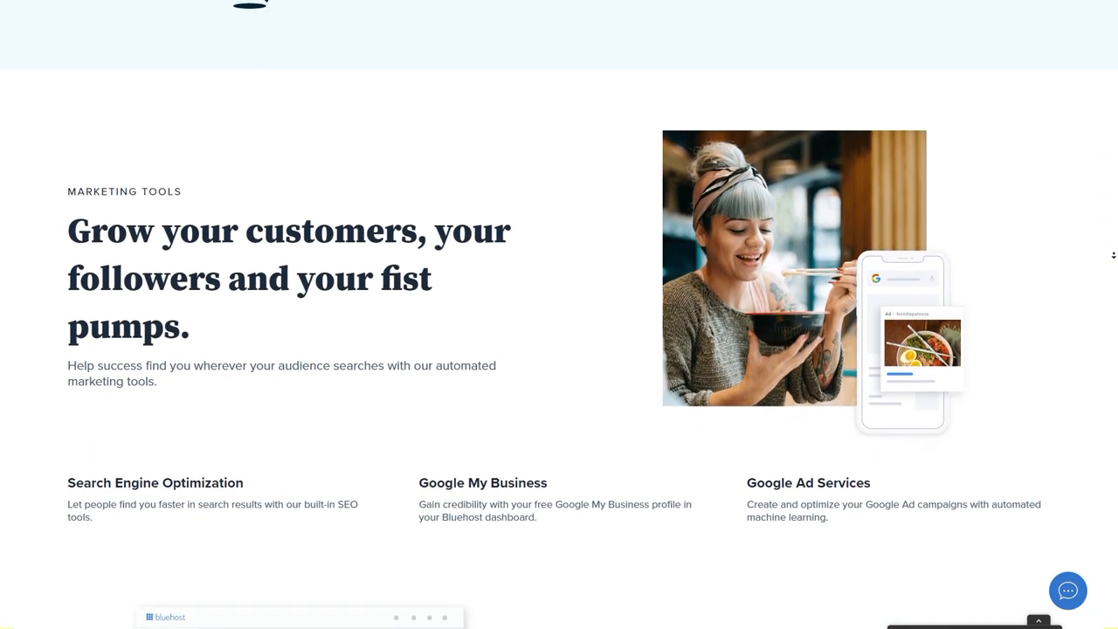
scroll("down", 3)
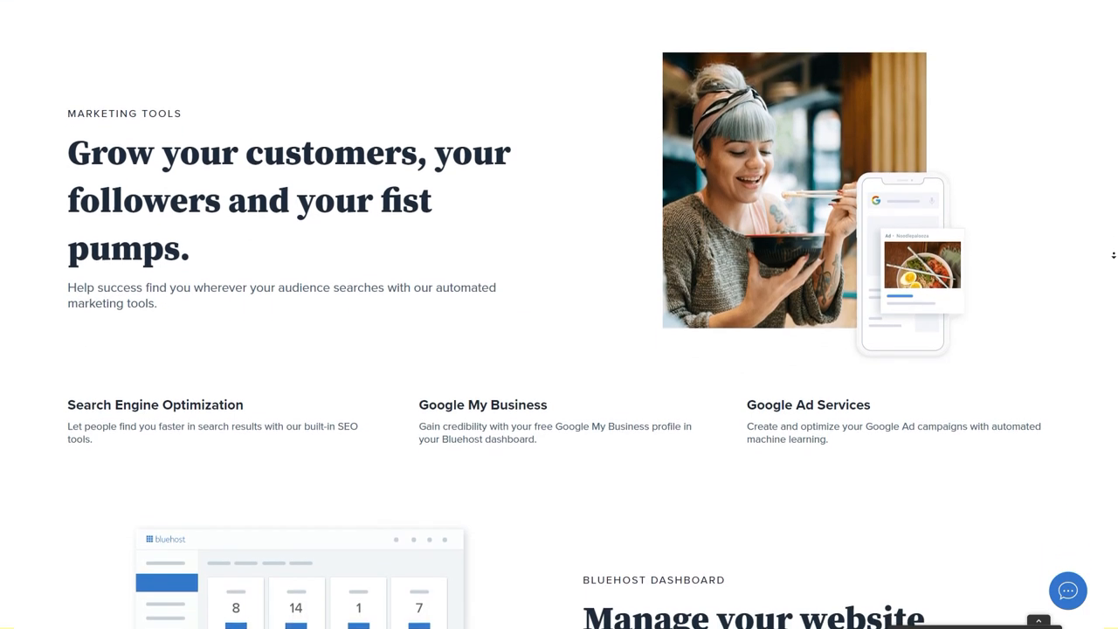
scroll("down", 3)
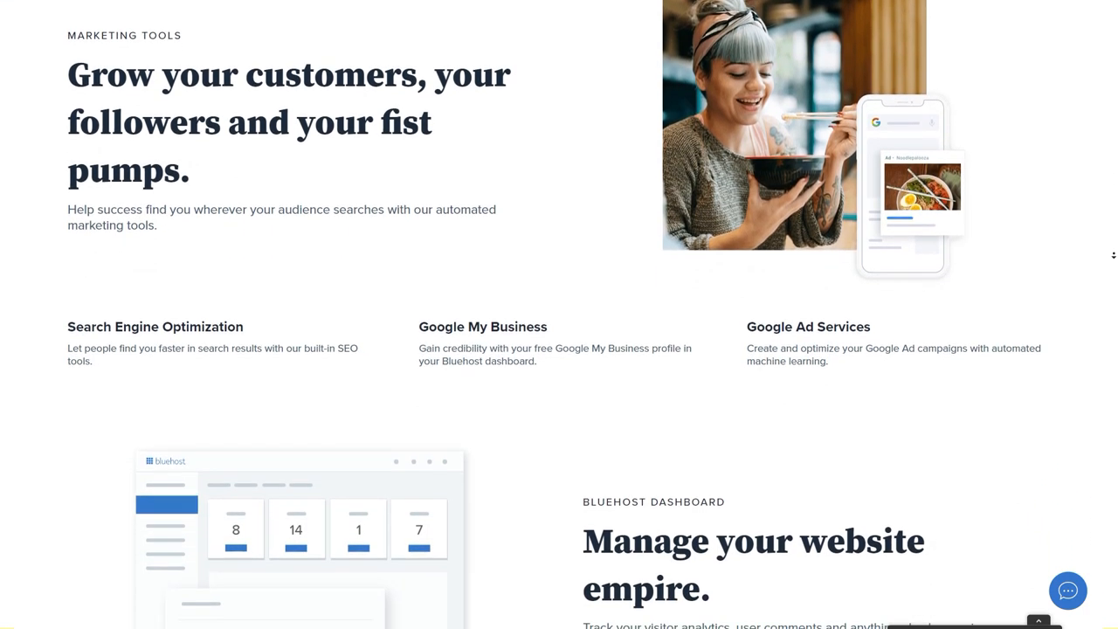
scroll("down", 3)
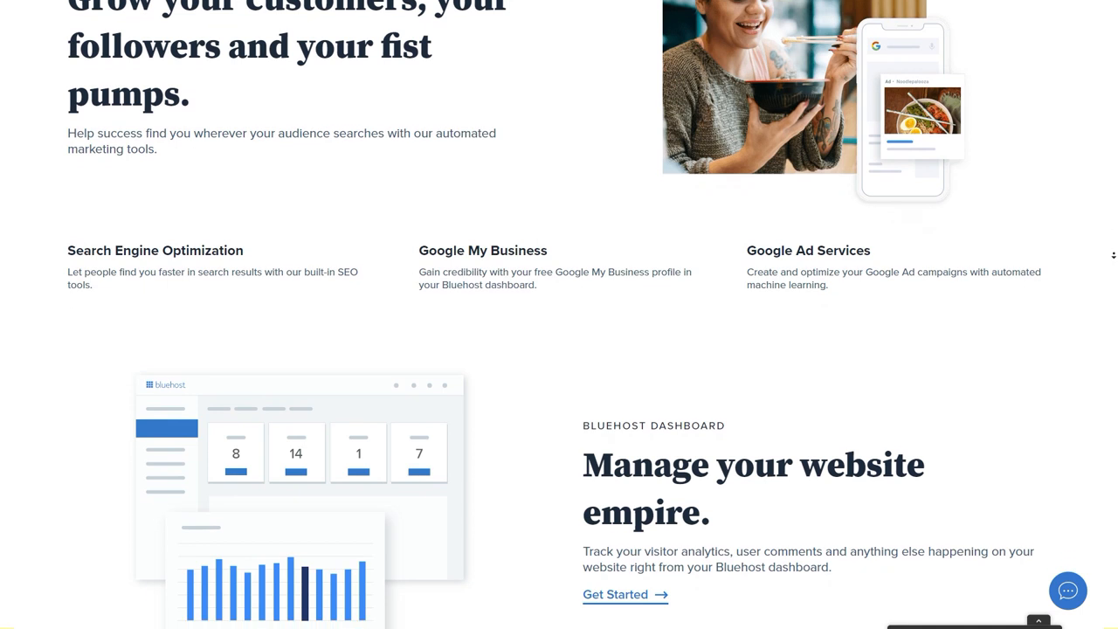
scroll("down", 3)
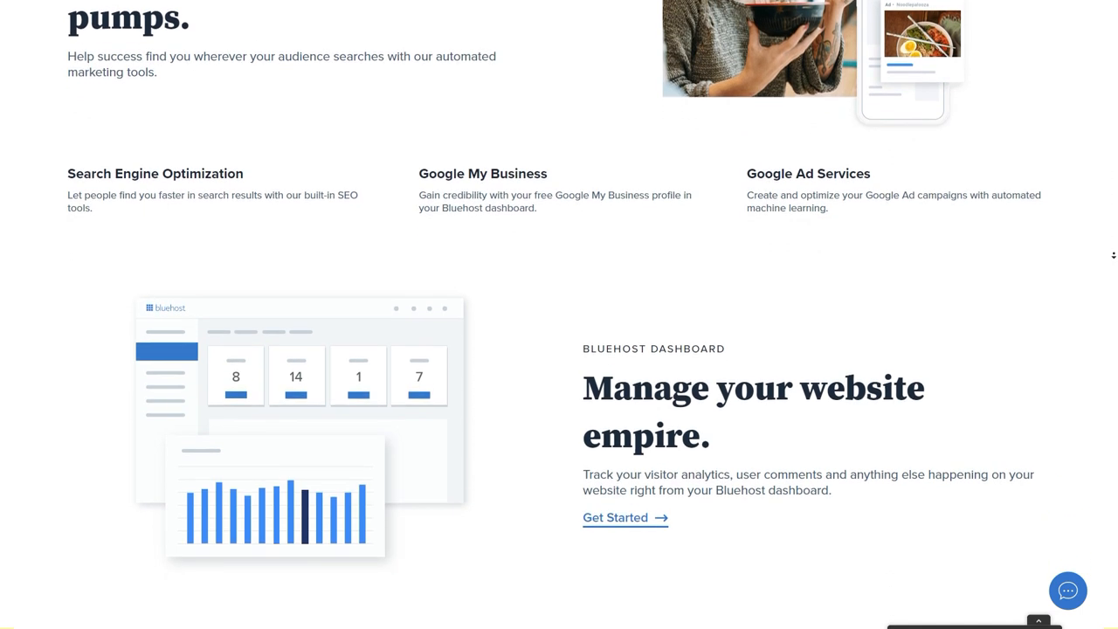
scroll("down", 3)
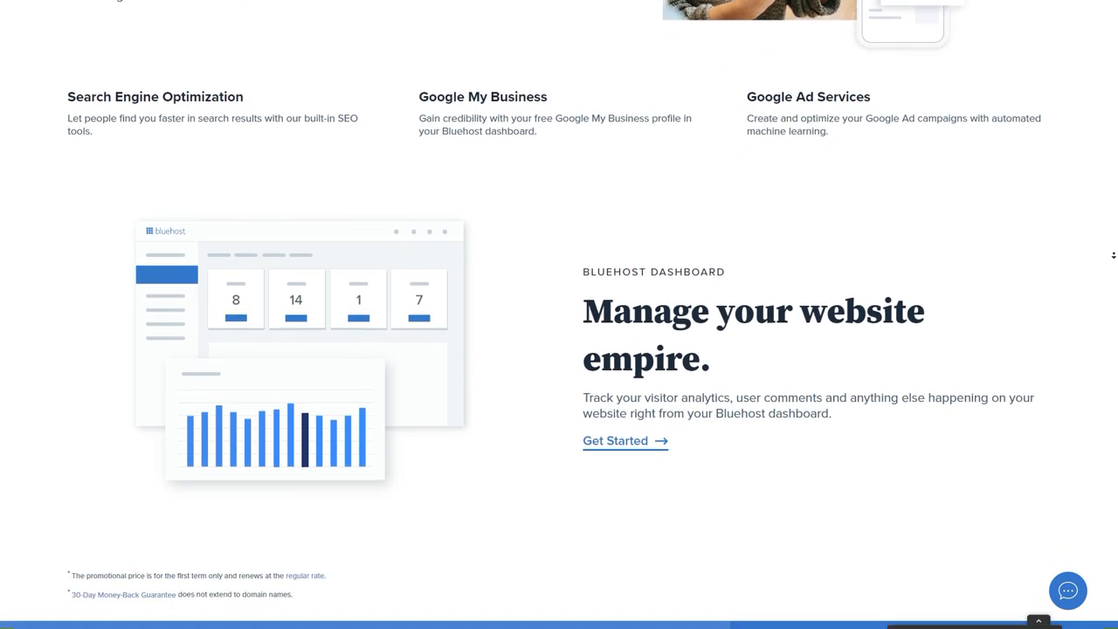
scroll("down", 3)
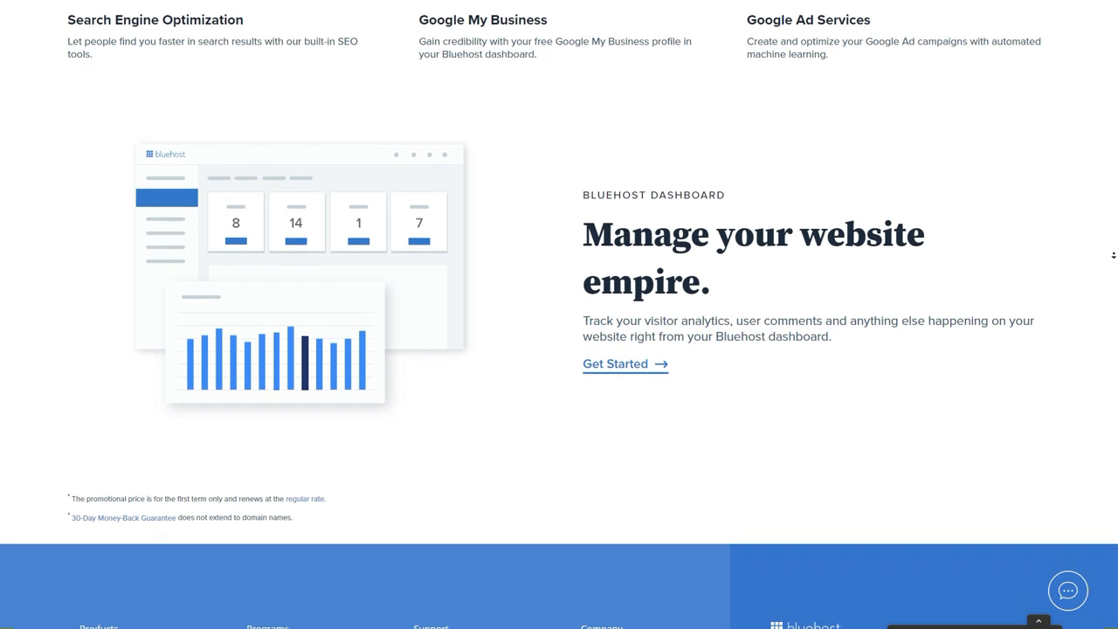
scroll("down", 3)
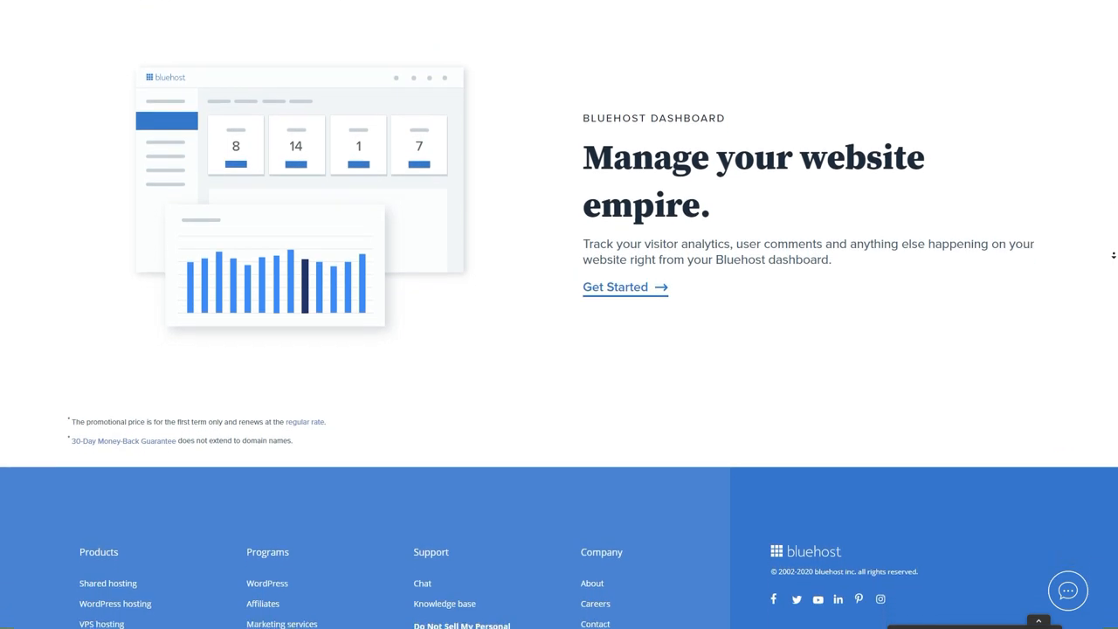
scroll("down", 3)
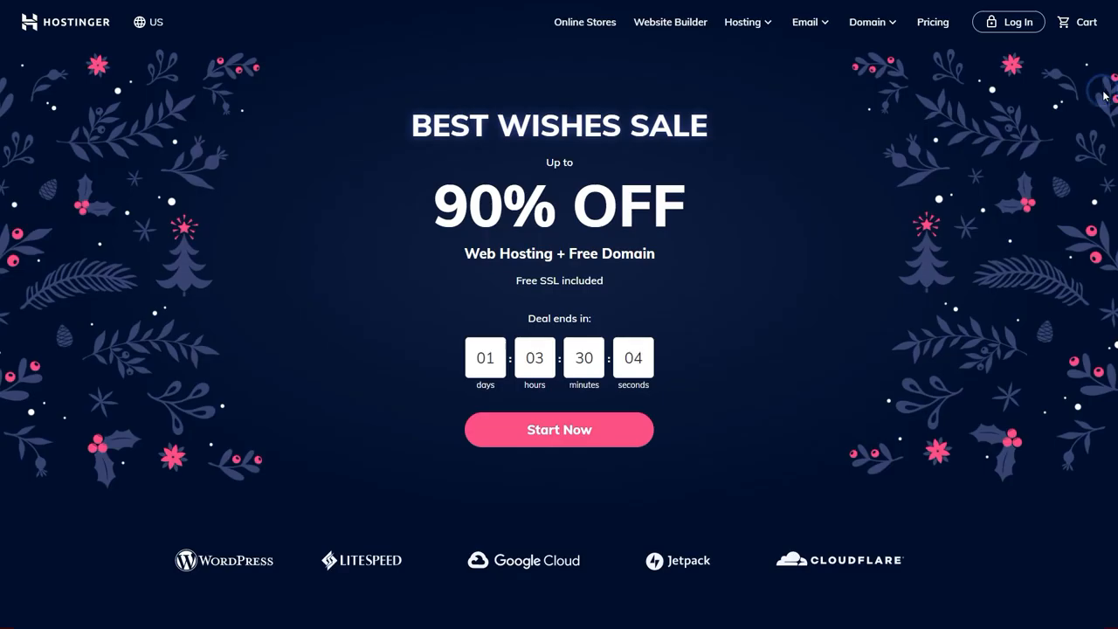
scroll("down", 3)
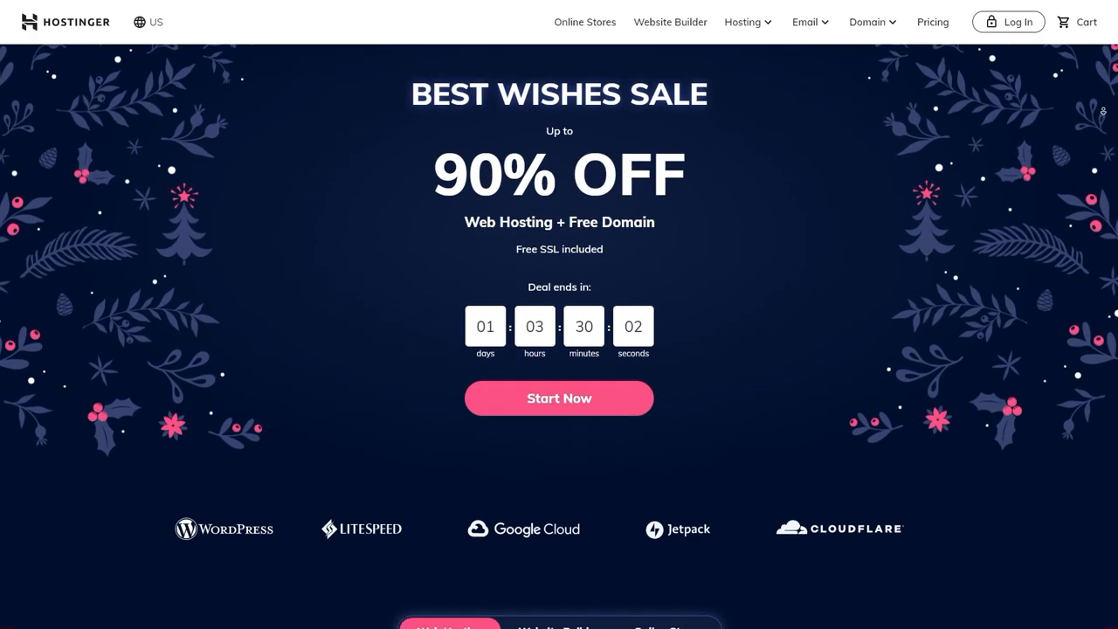
scroll("down", 3)
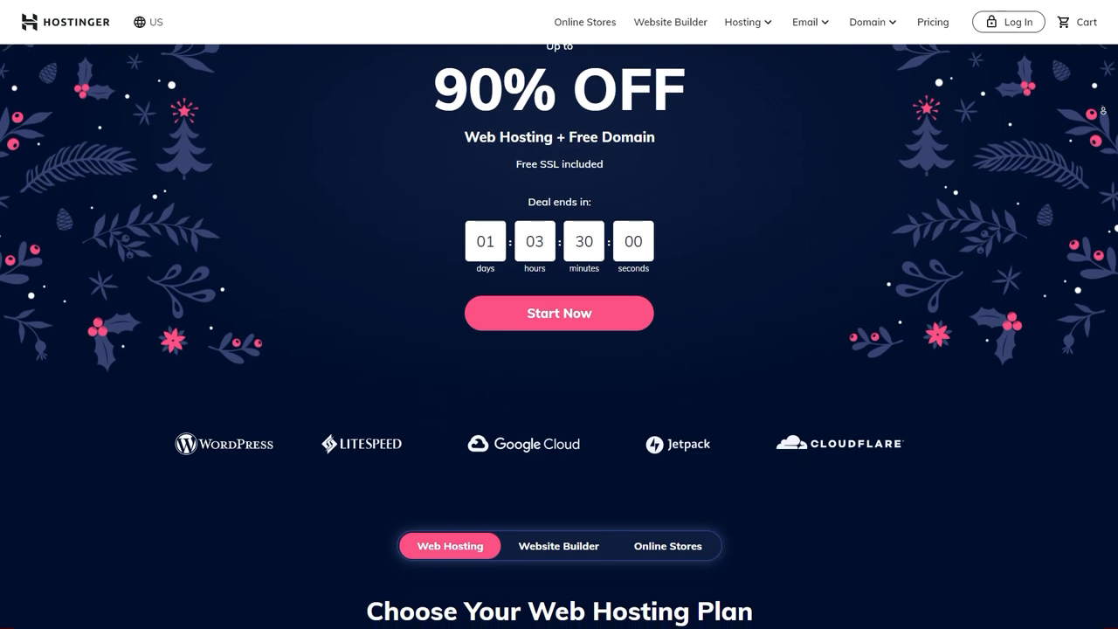
scroll("down", 3)
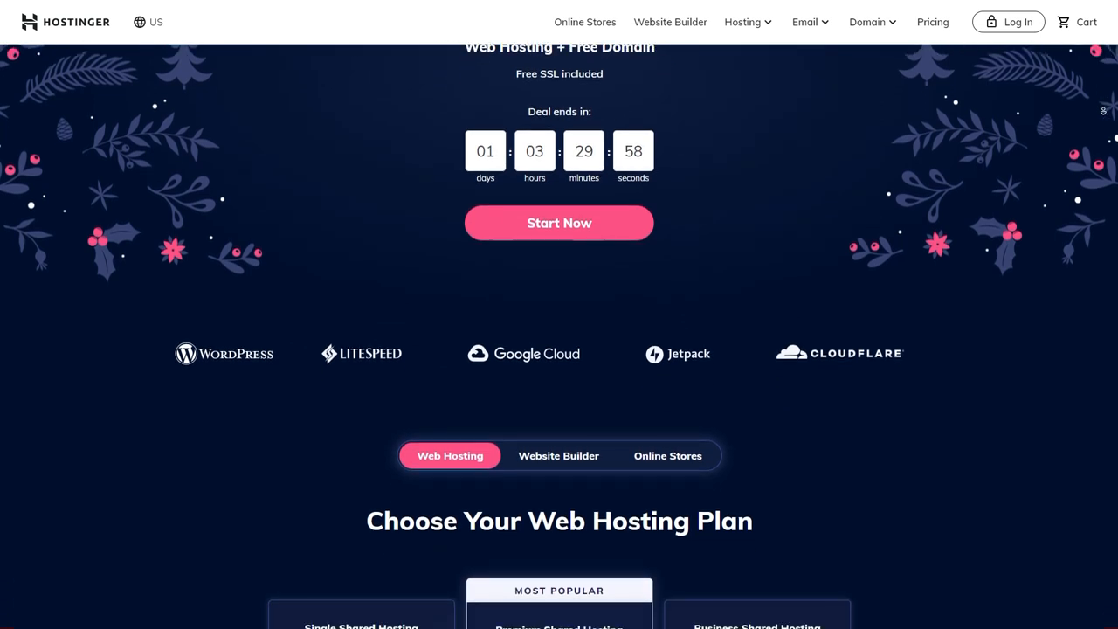
scroll("down", 3)
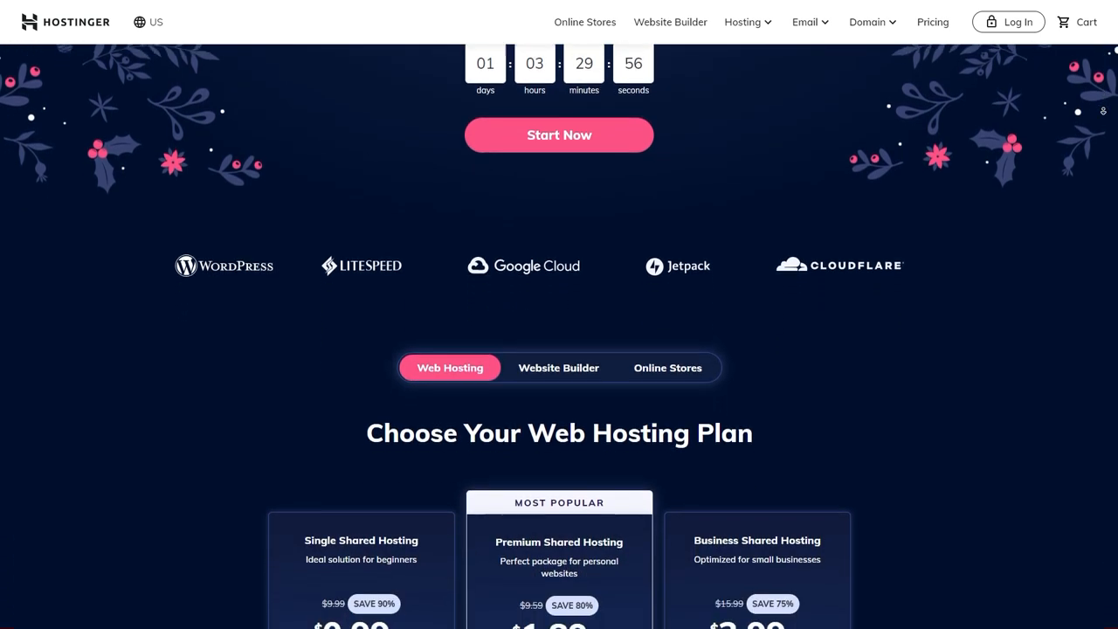
scroll("down", 3)
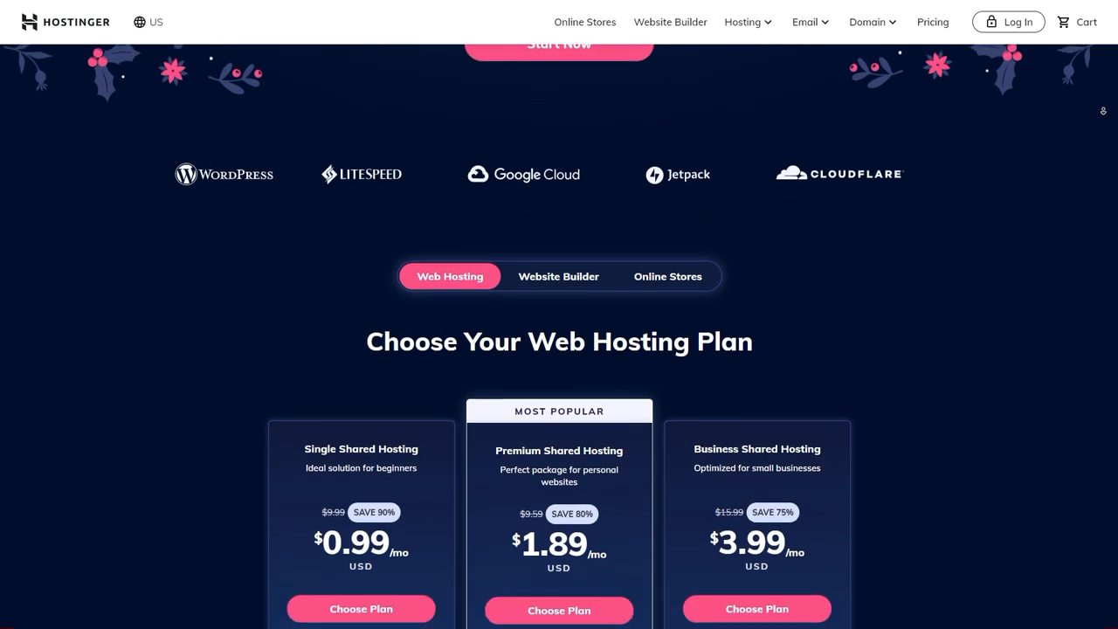
scroll("down", 3)
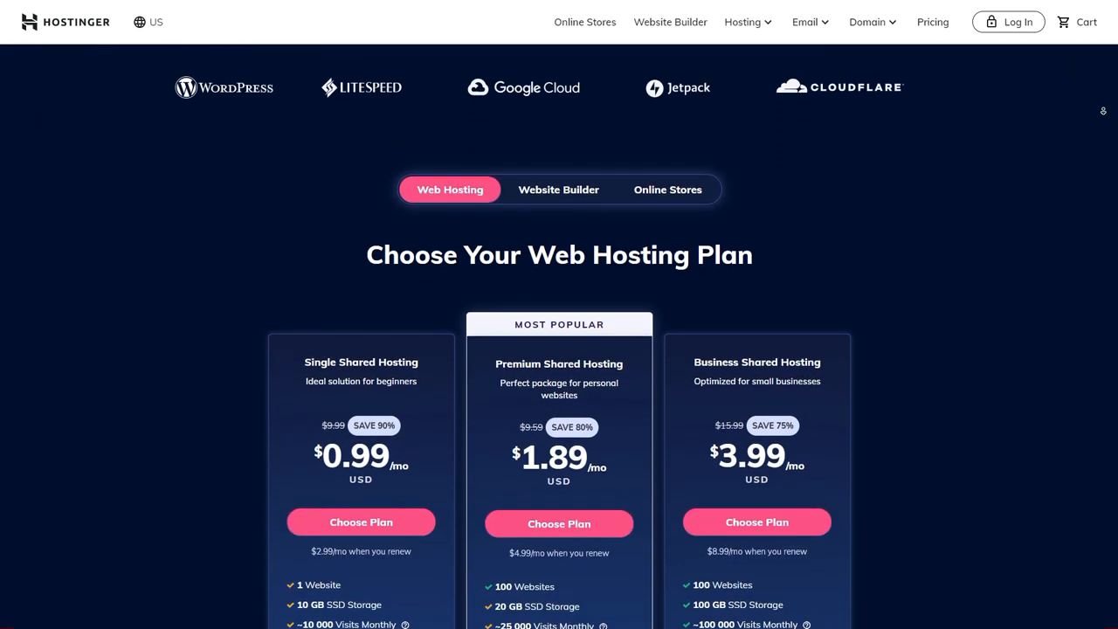
scroll("down", 3)
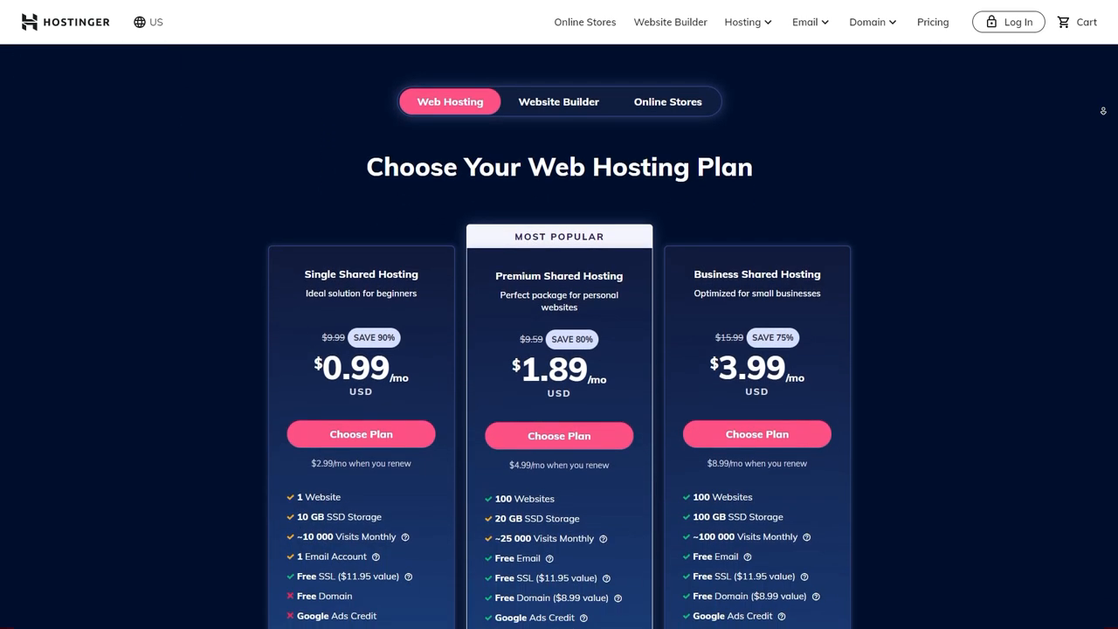
scroll("down", 3)
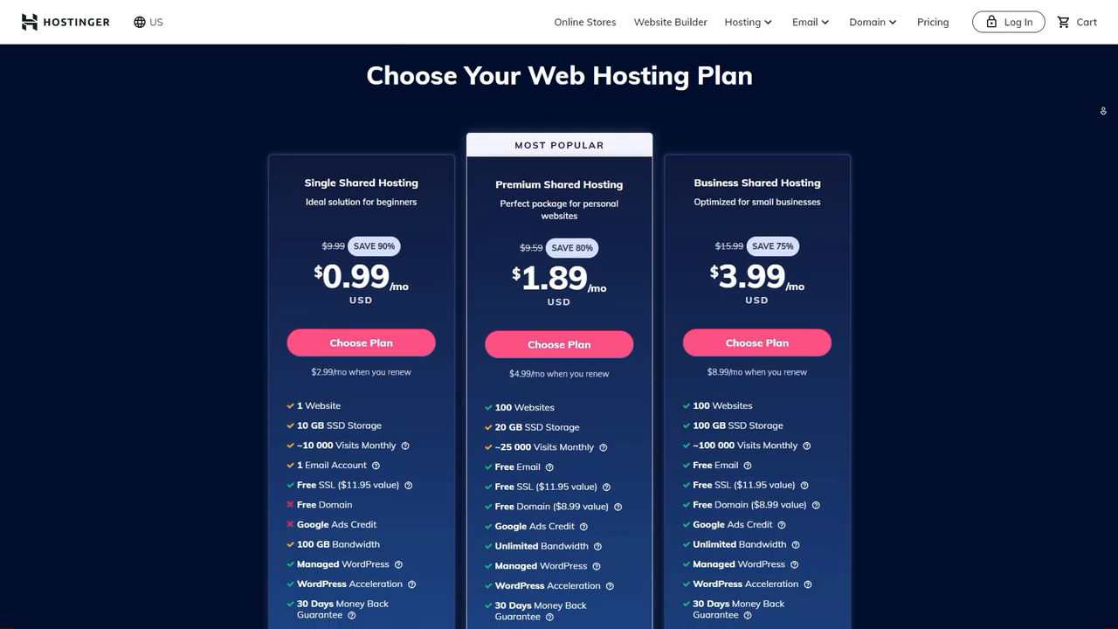
scroll("down", 3)
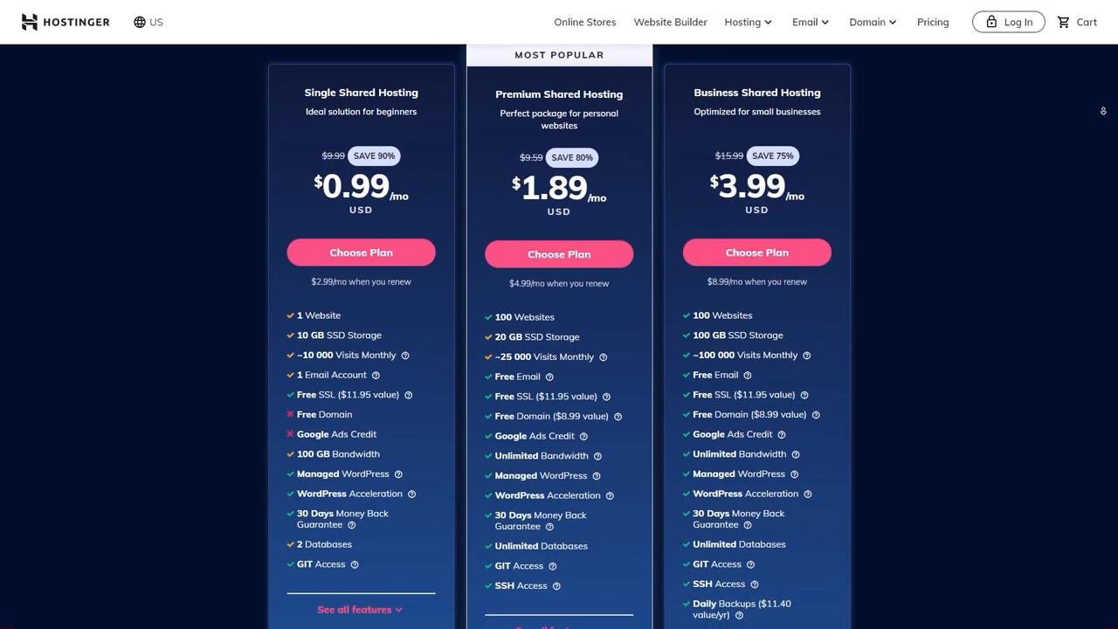
scroll("down", 3)
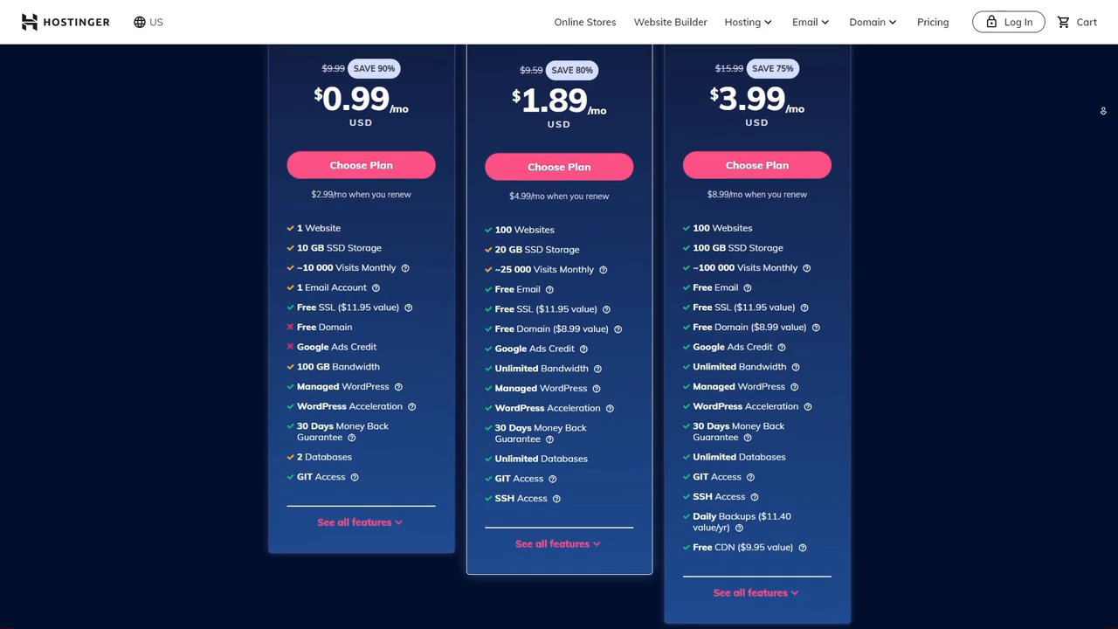
scroll("down", 3)
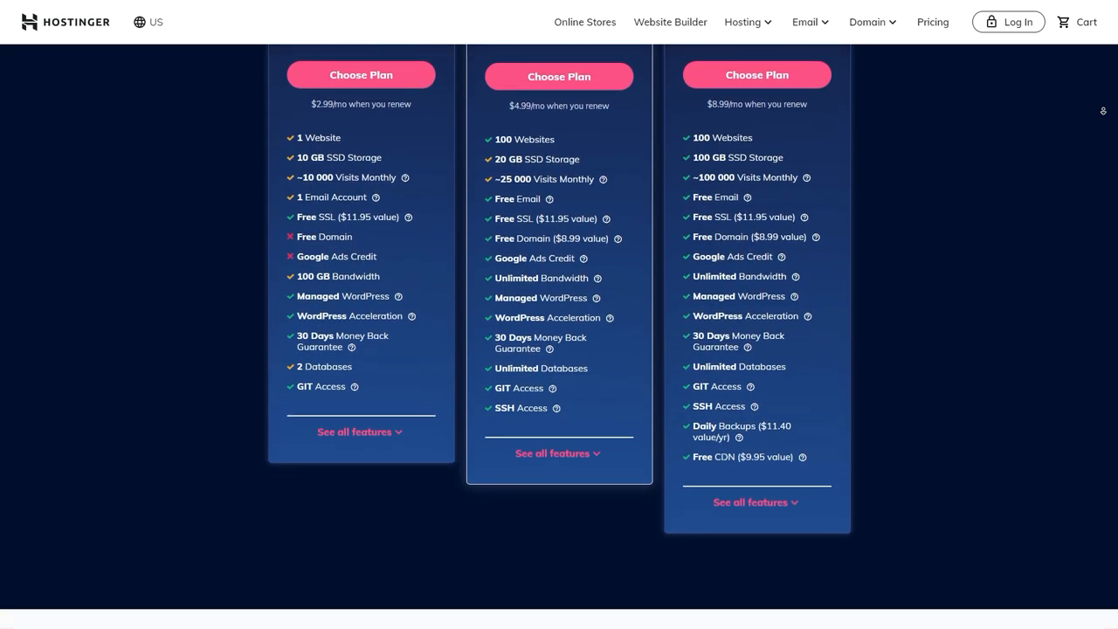
scroll("down", 3)
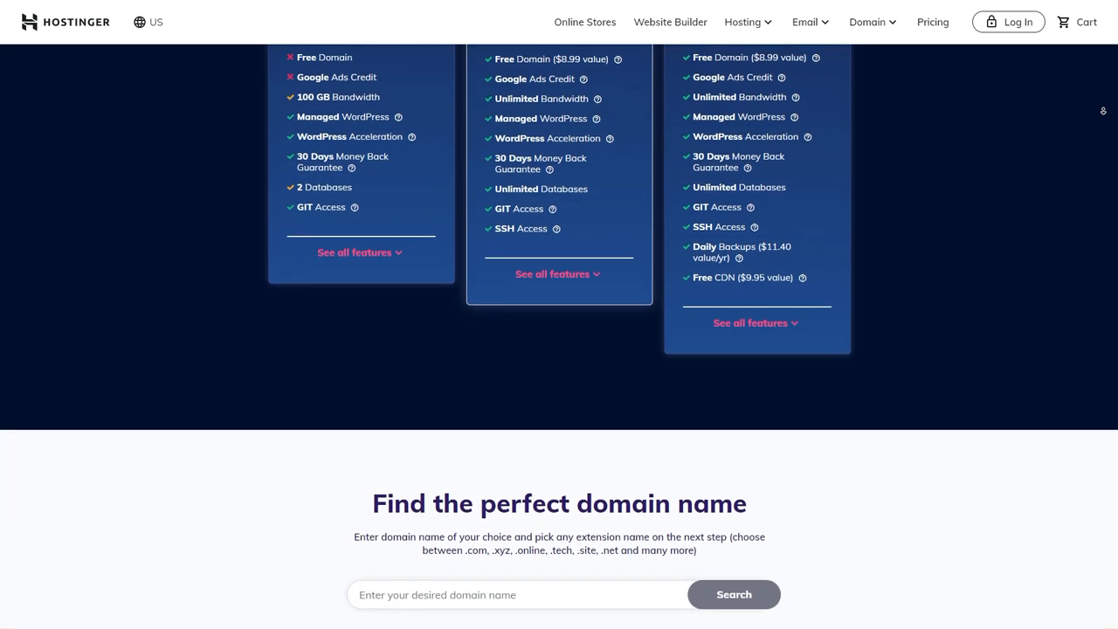
scroll("down", 3)
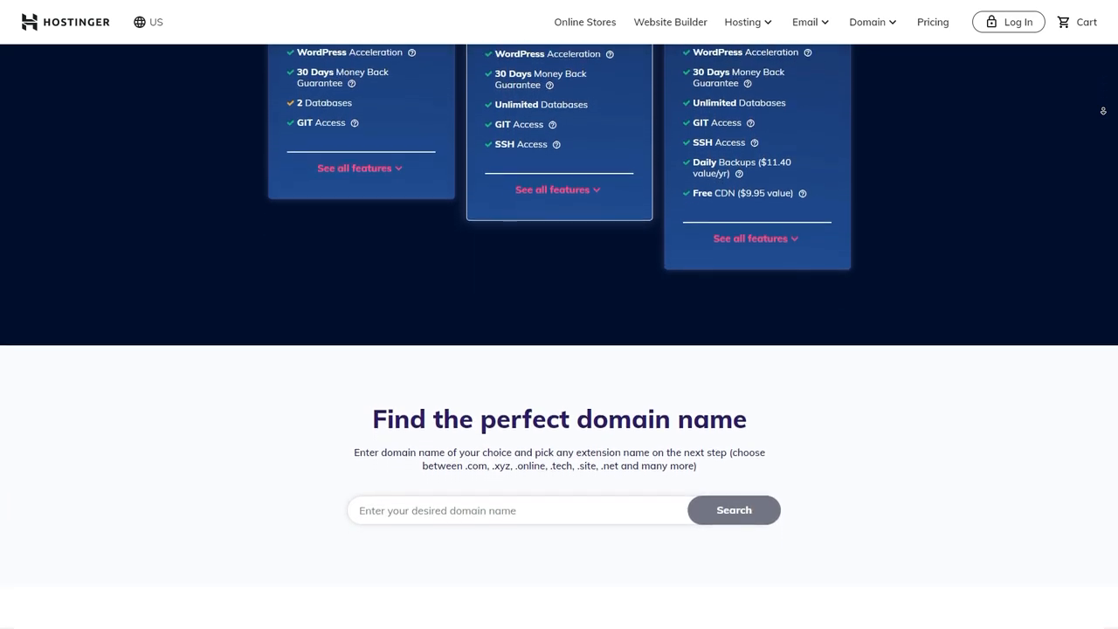
scroll("down", 3)
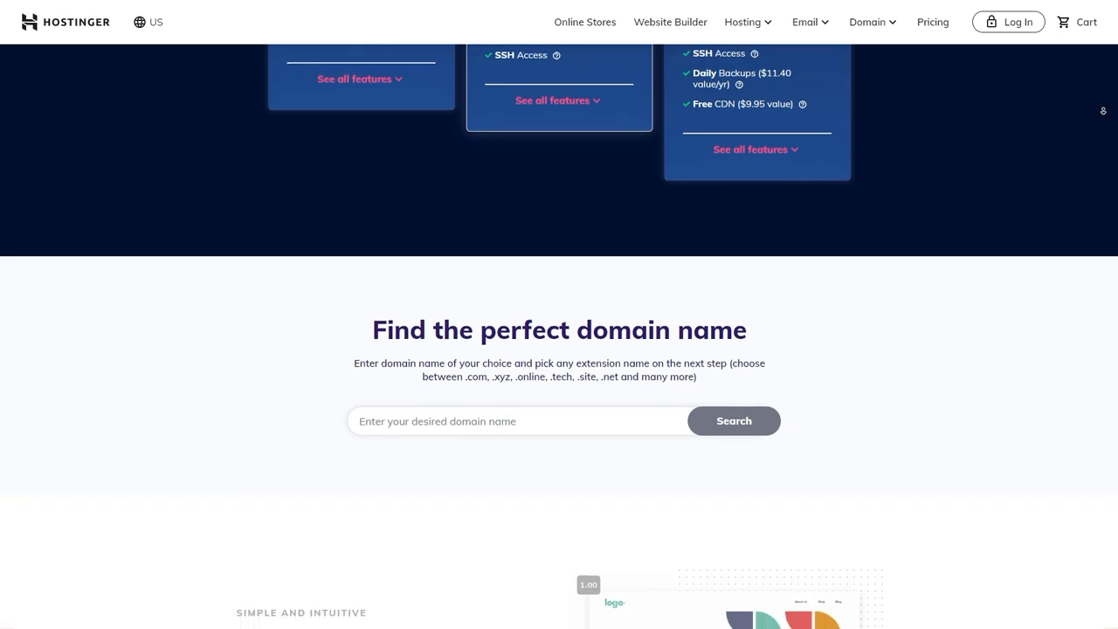
scroll("down", 3)
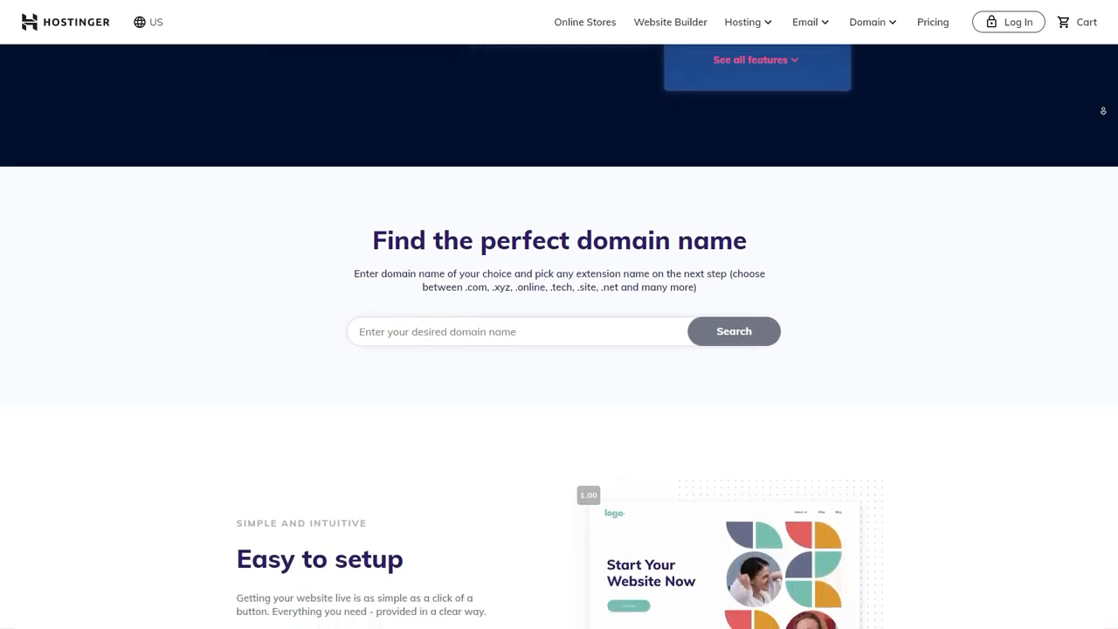
scroll("down", 3)
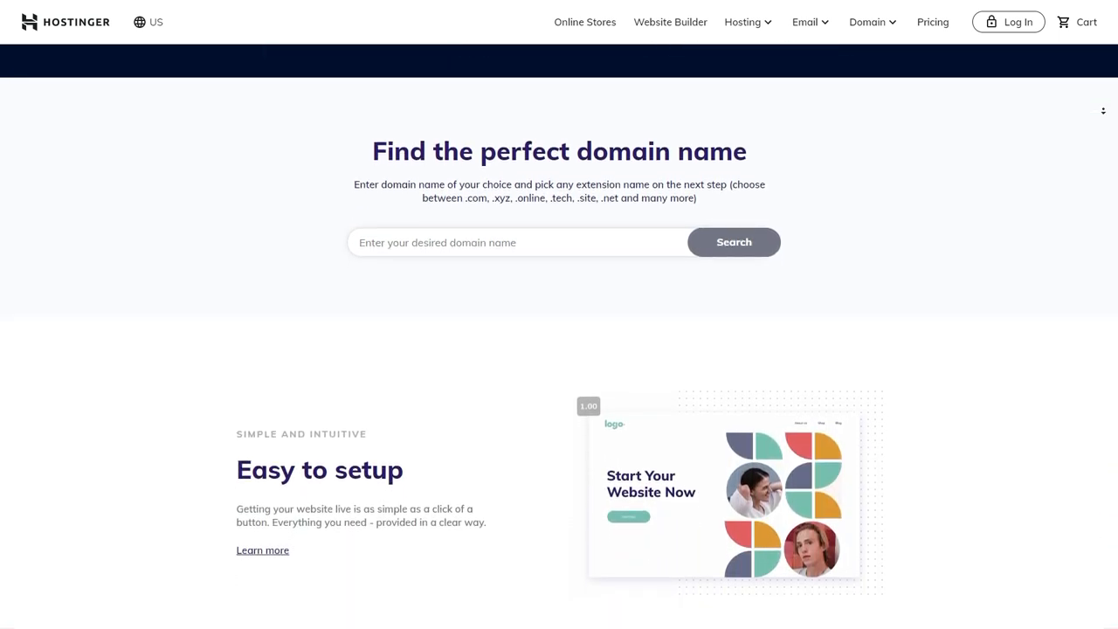
scroll("down", 3)
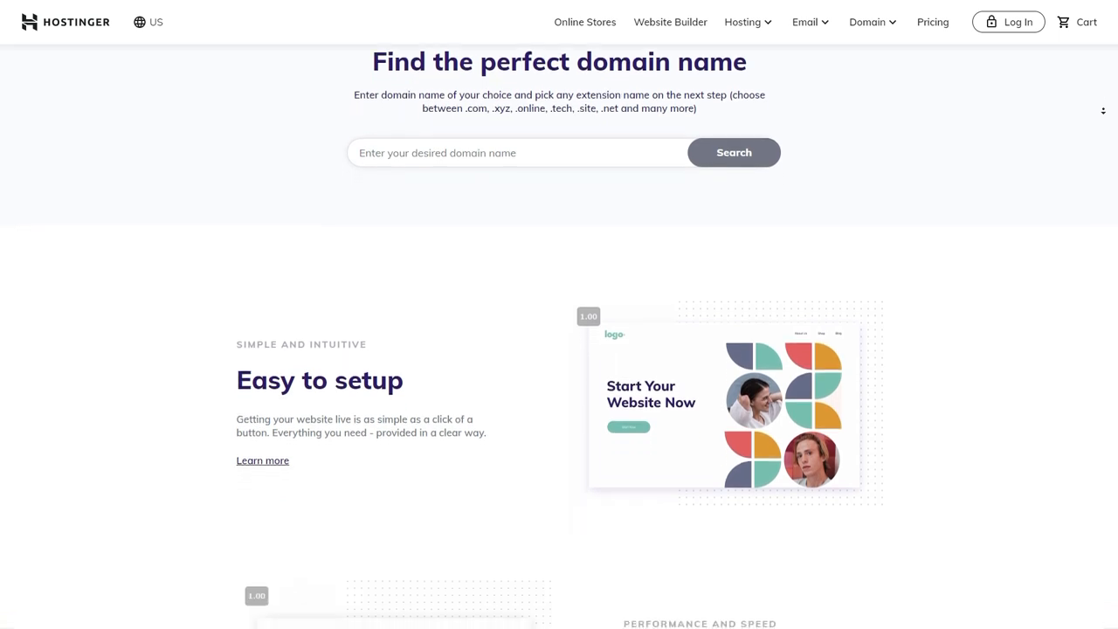
scroll("down", 3)
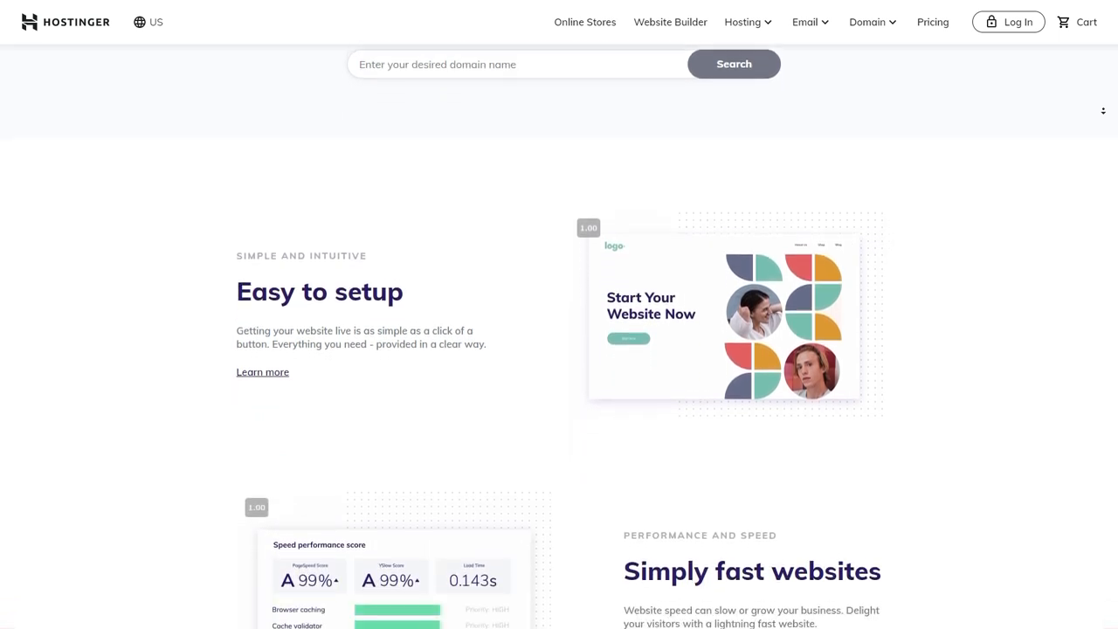
scroll("down", 3)
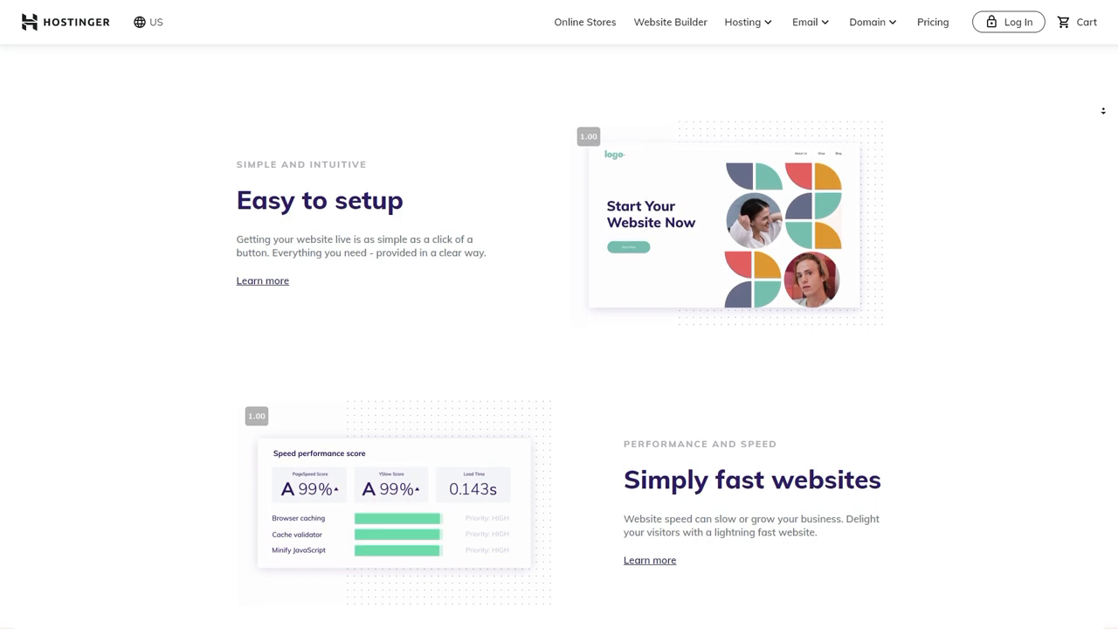
scroll("down", 3)
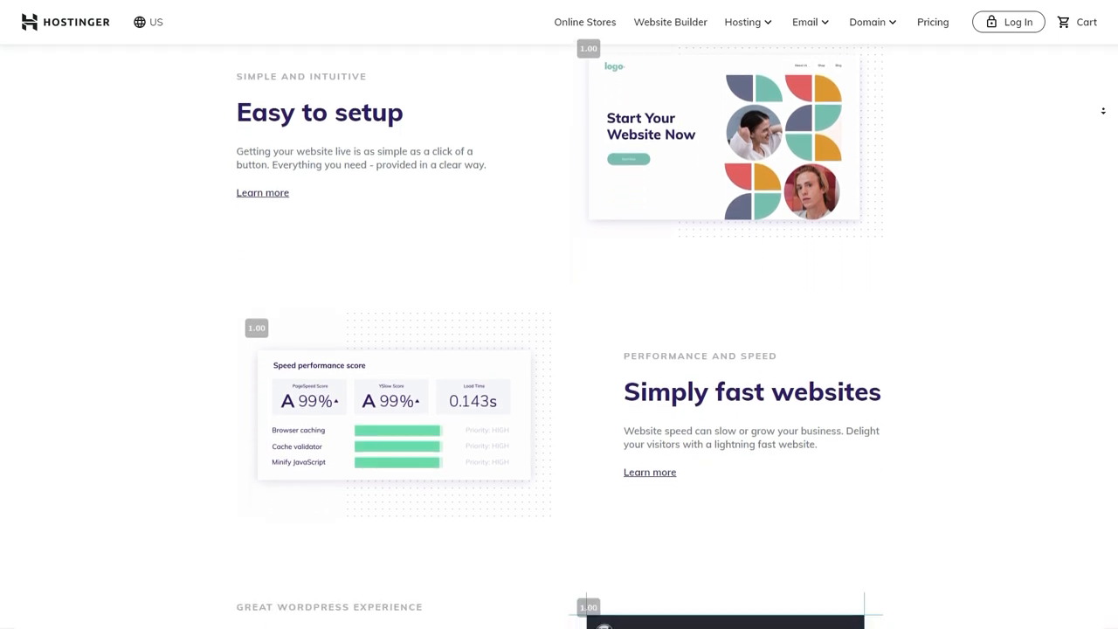
scroll("down", 3)
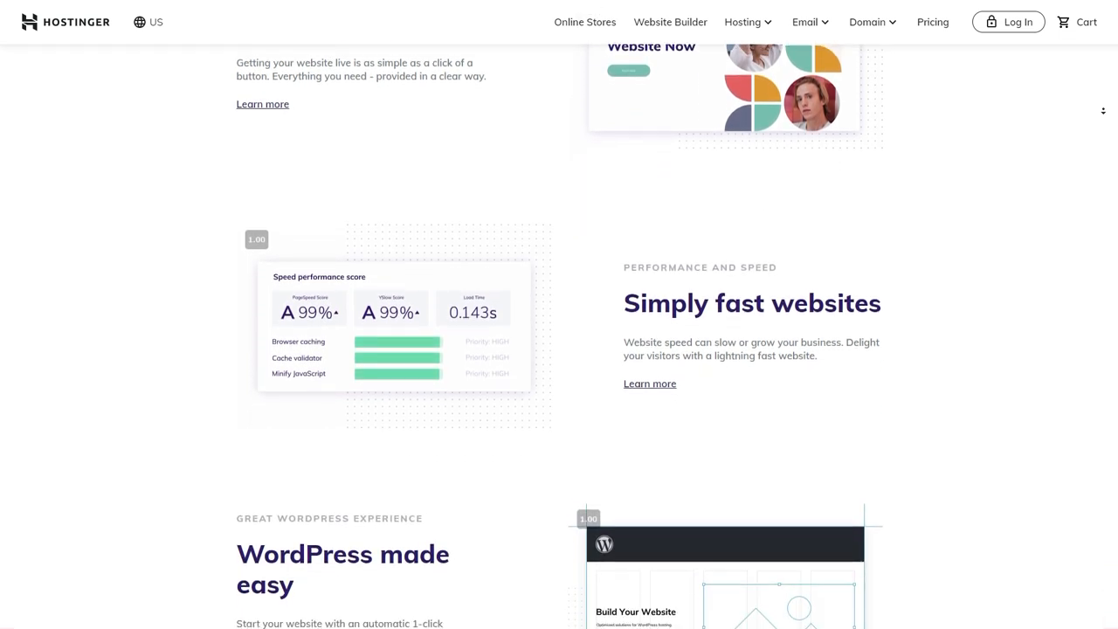
scroll("down", 3)
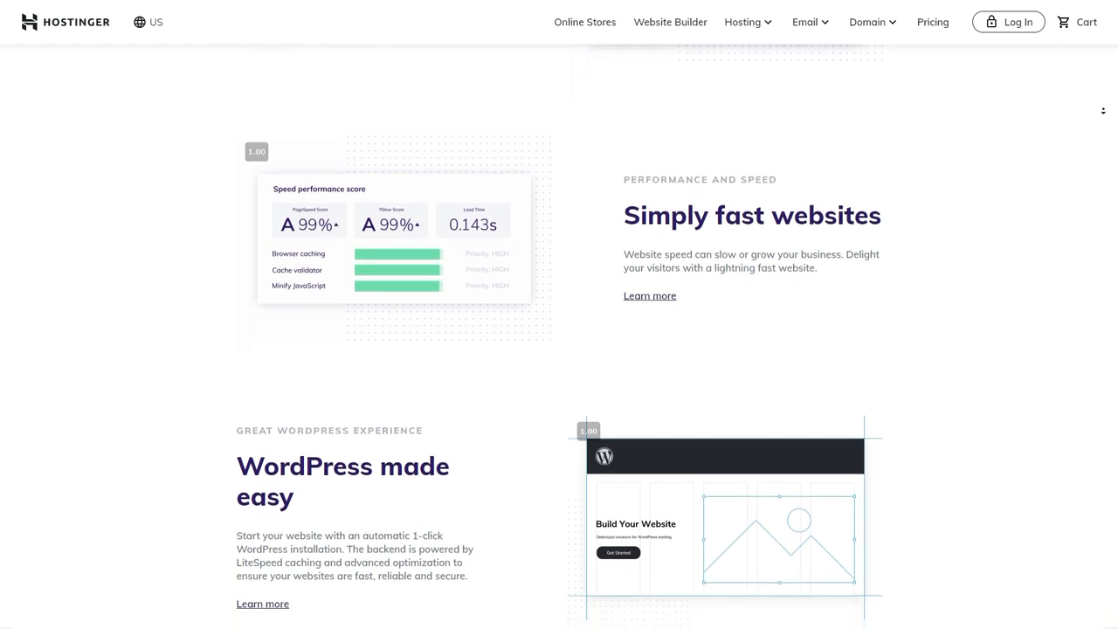
scroll("down", 3)
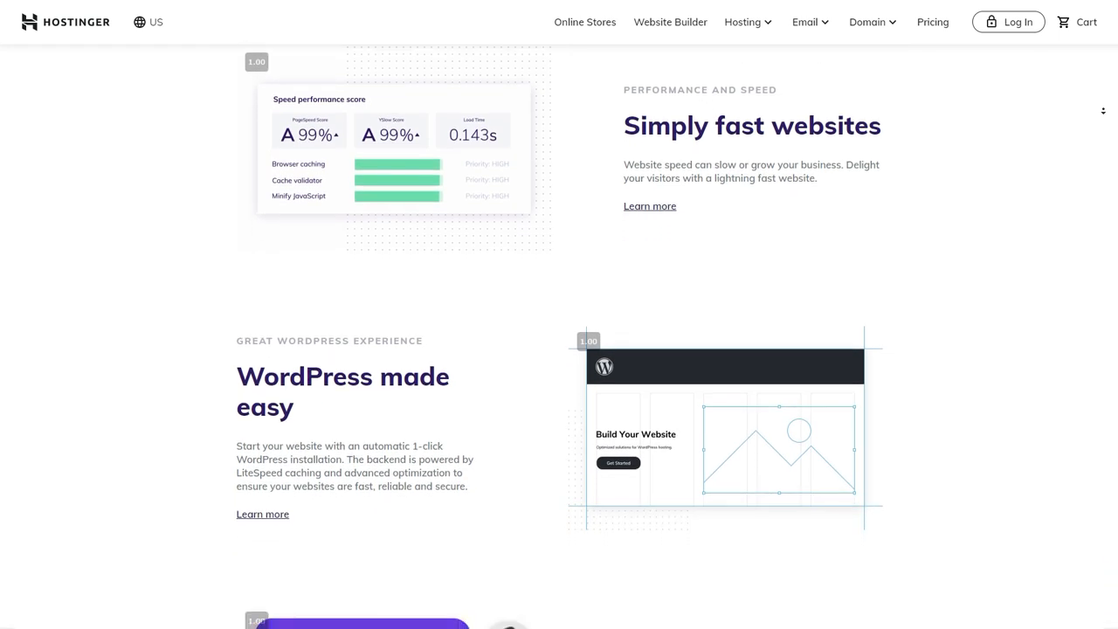
scroll("down", 3)
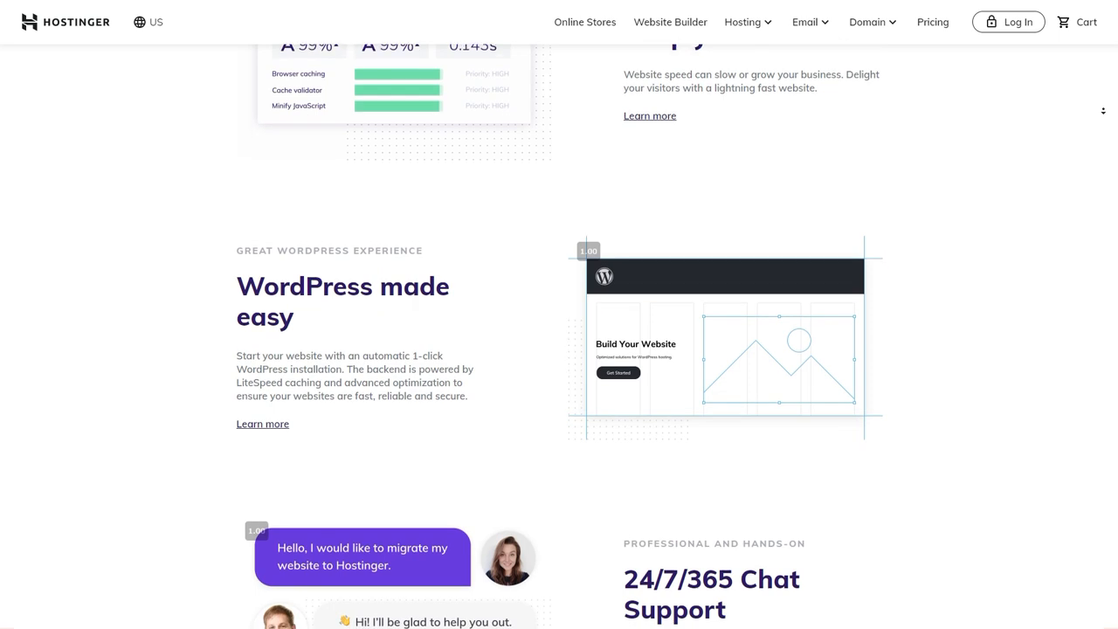
scroll("down", 3)
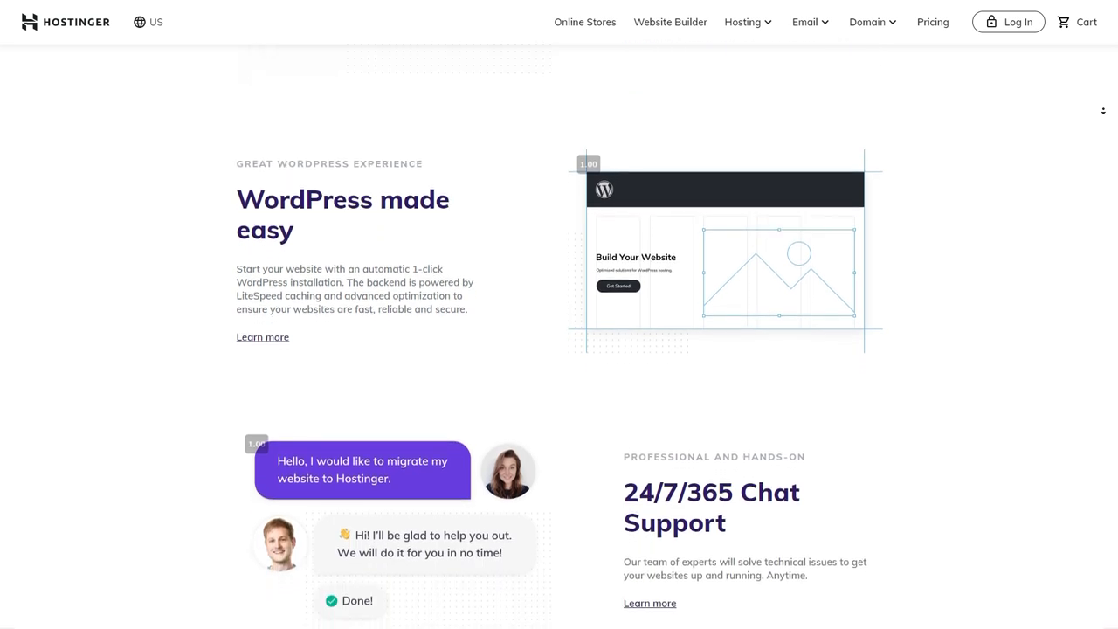
scroll("down", 3)
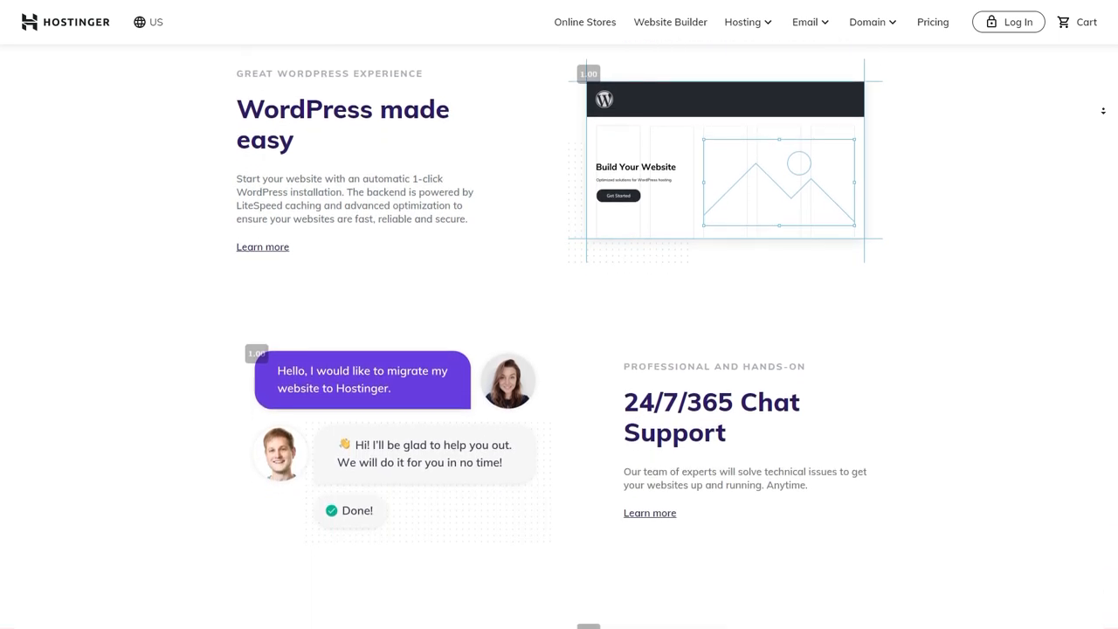
scroll("down", 3)
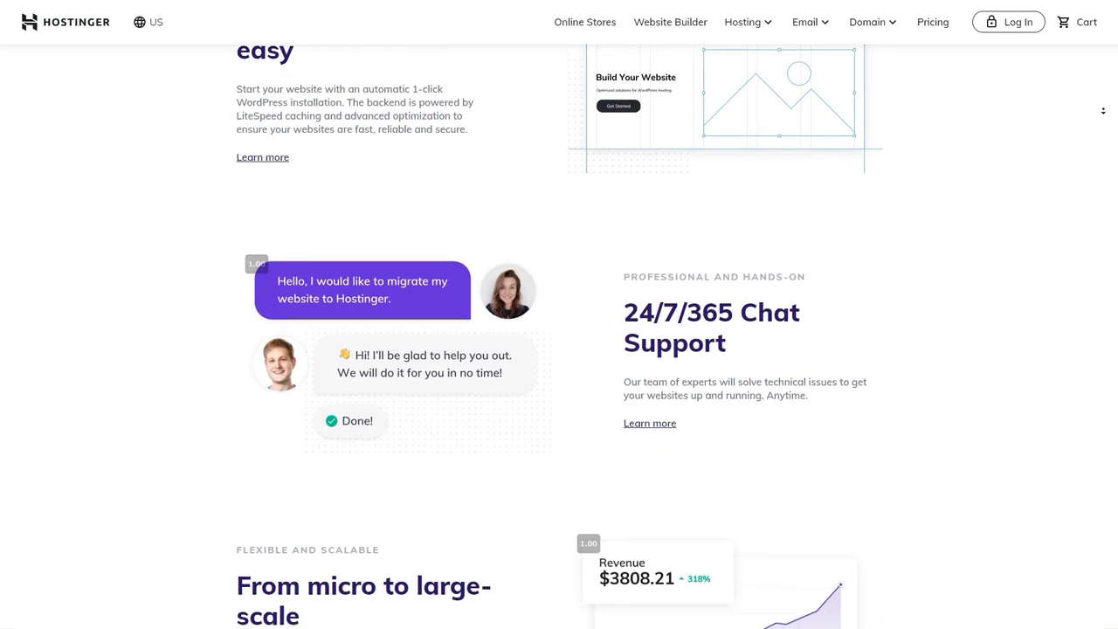
scroll("down", 3)
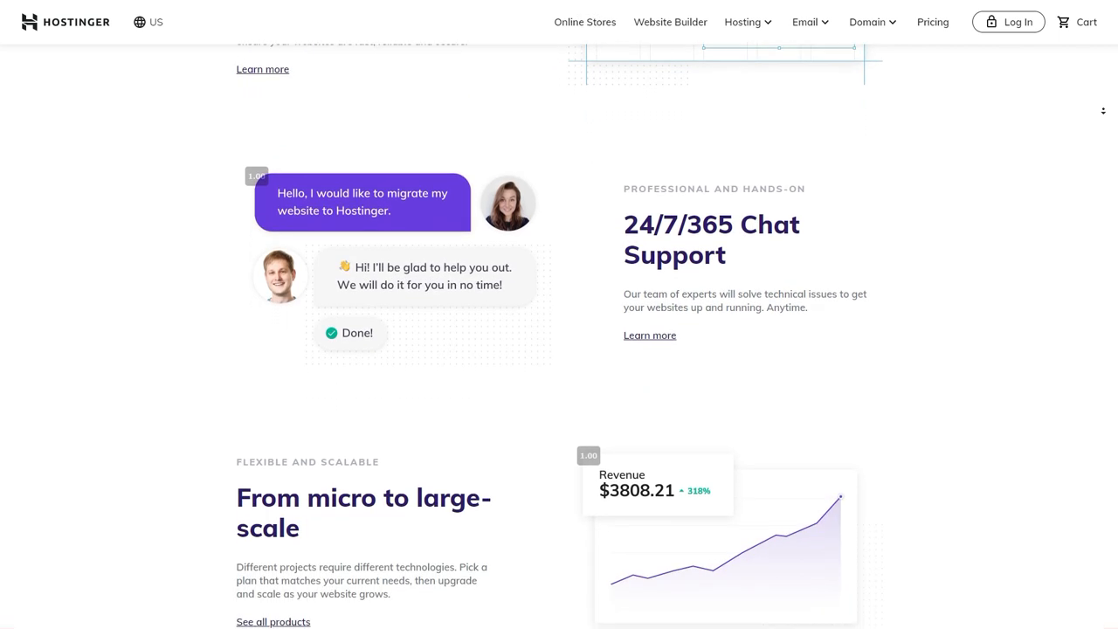
scroll("down", 3)
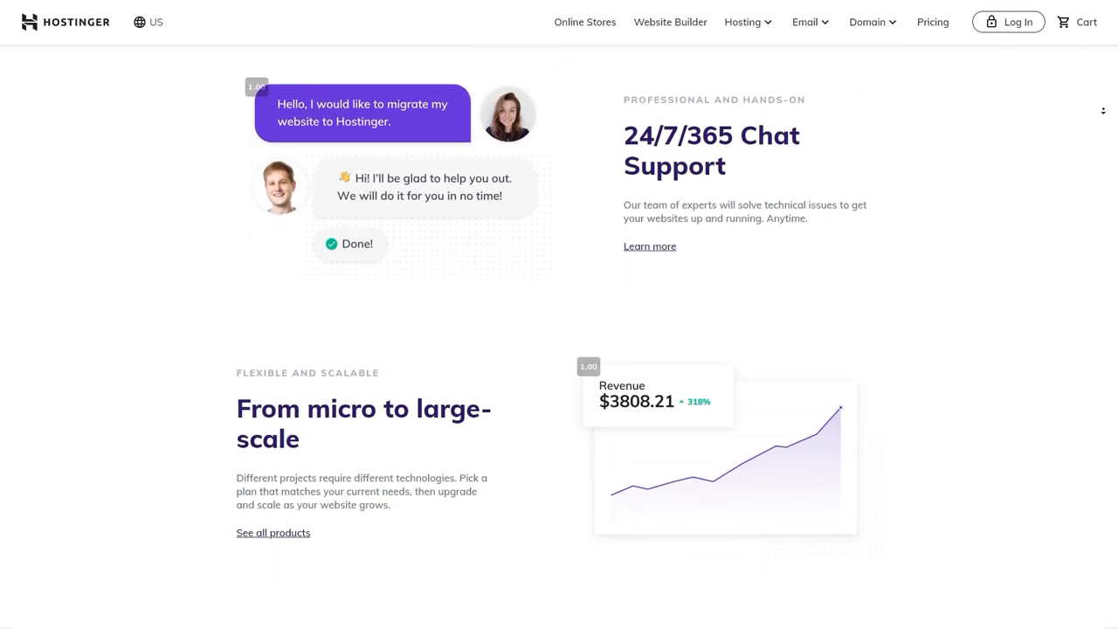
scroll("down", 3)
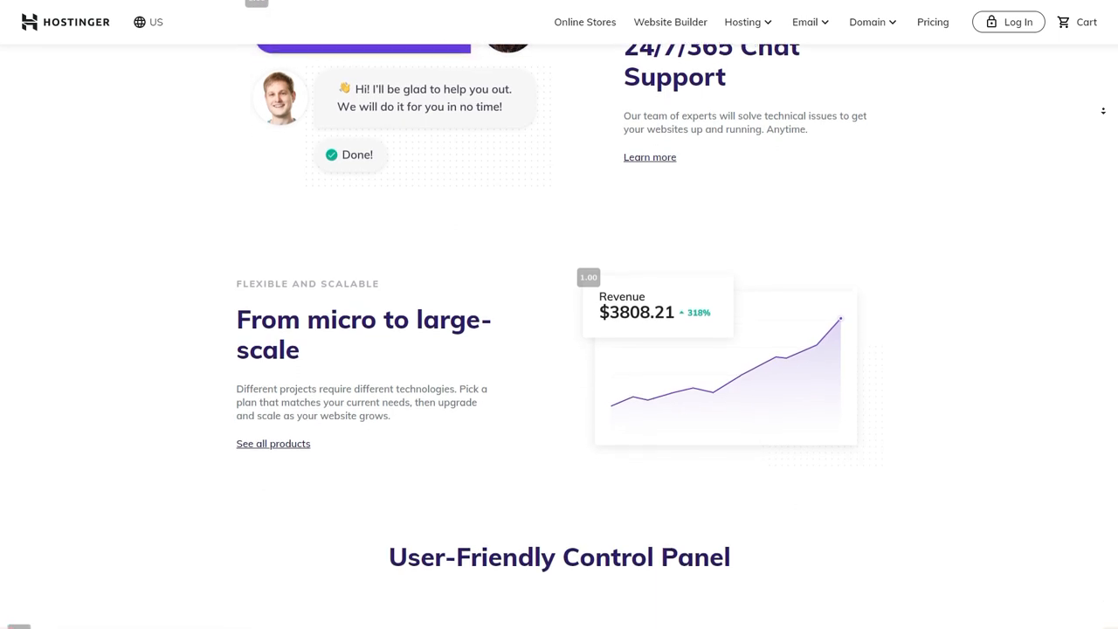
scroll("down", 3)
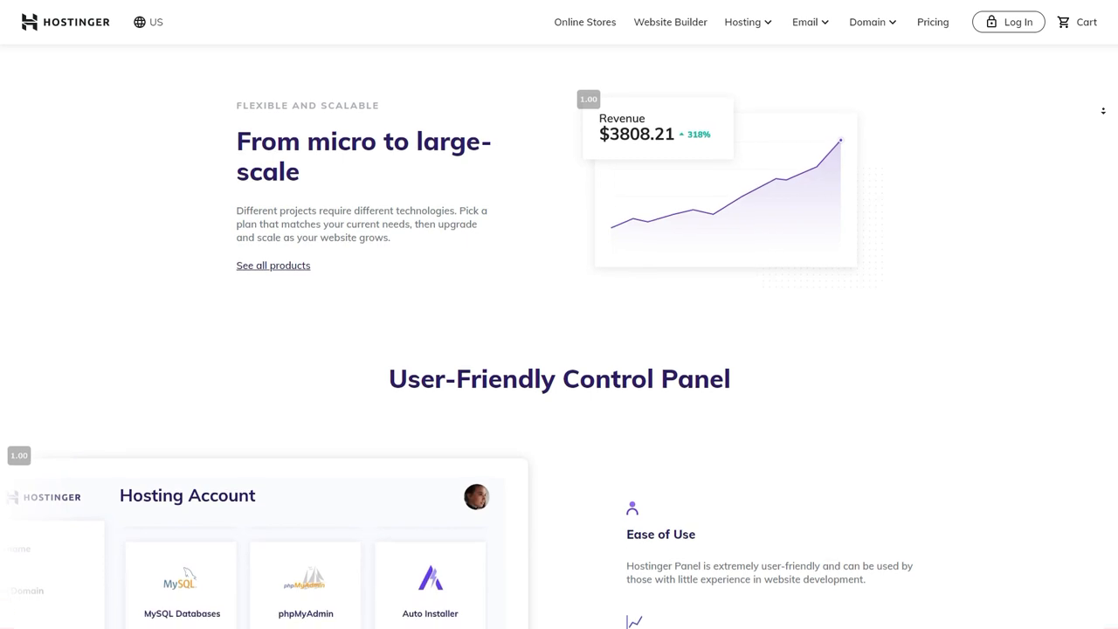
scroll("down", 3)
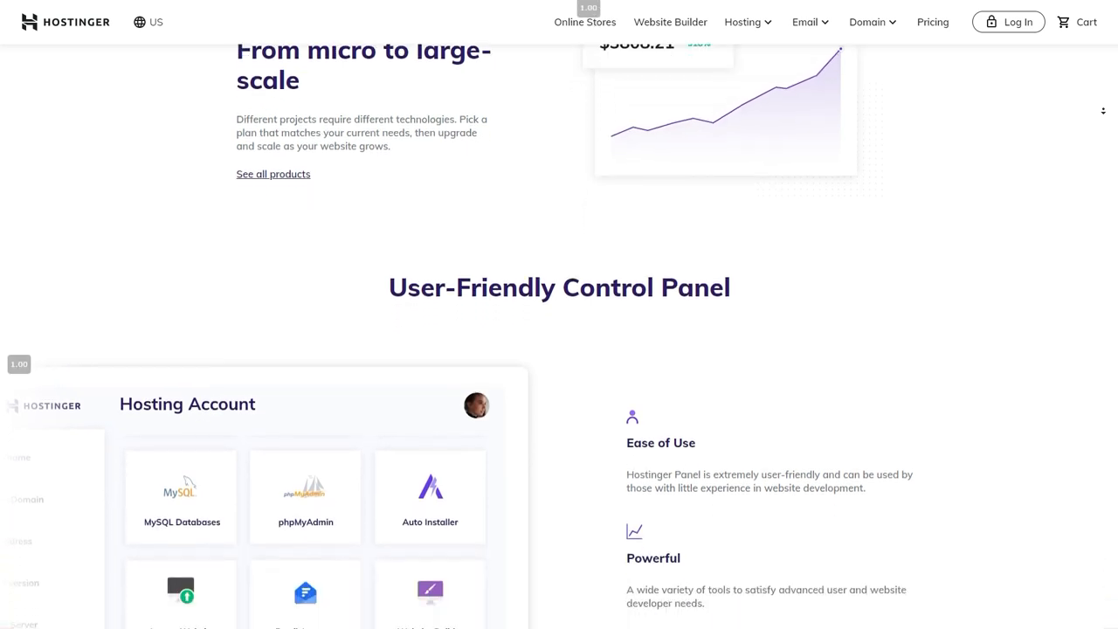
scroll("down", 3)
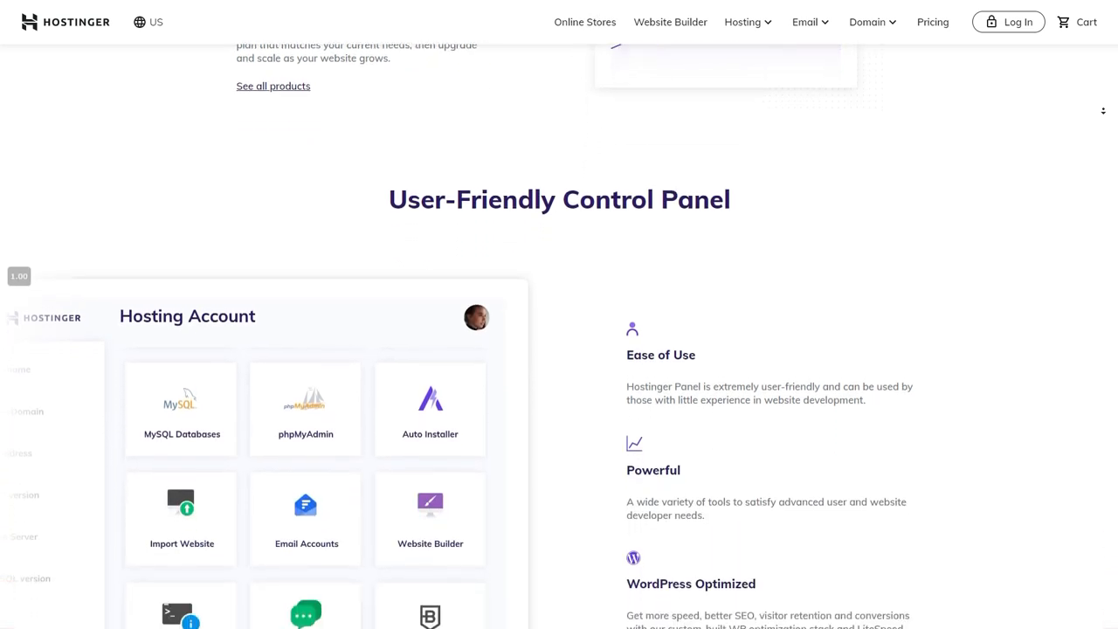
scroll("down", 3)
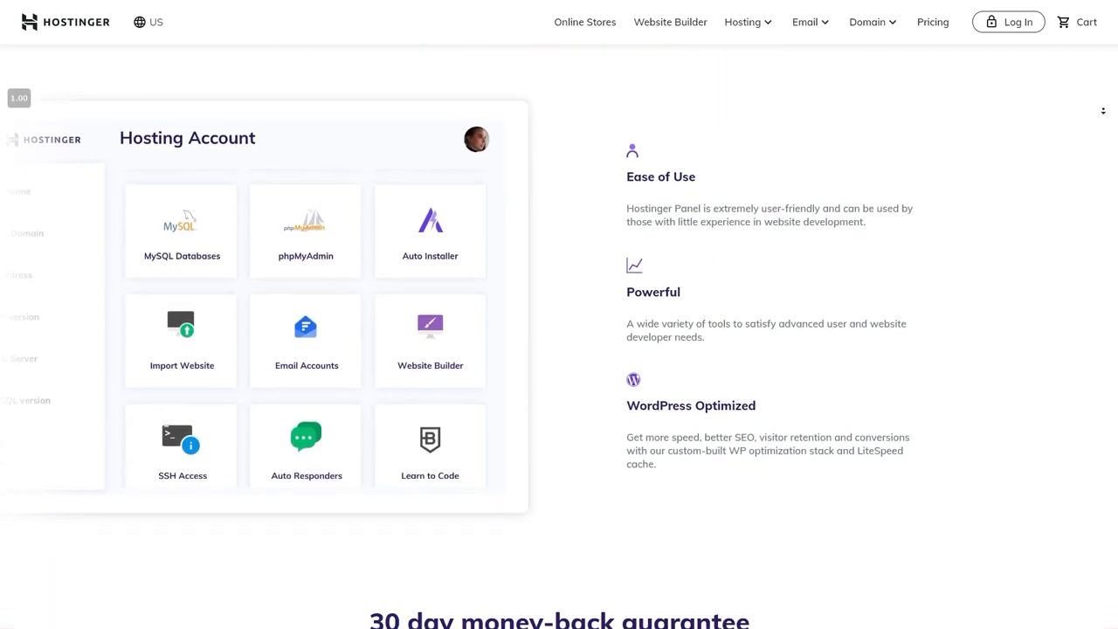
scroll("down", 3)
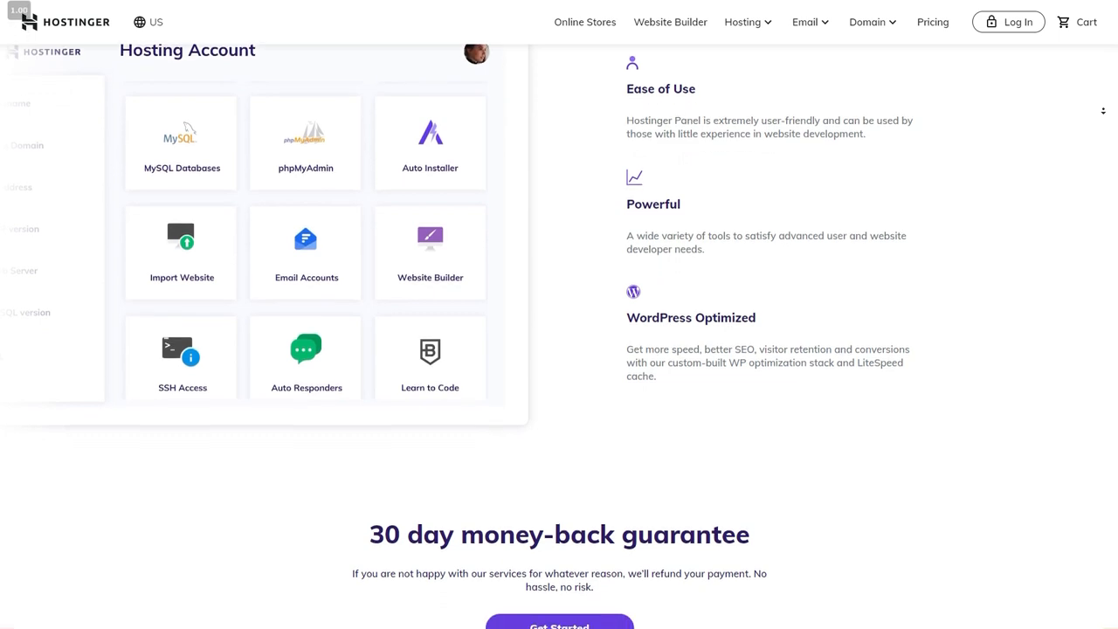
scroll("down", 3)
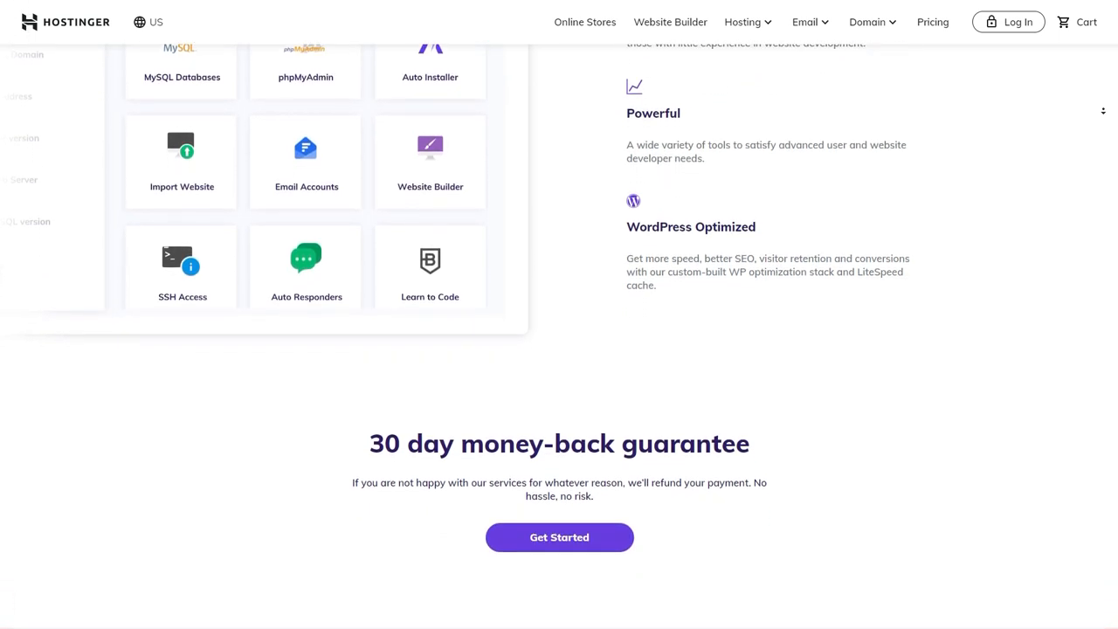
scroll("down", 3)
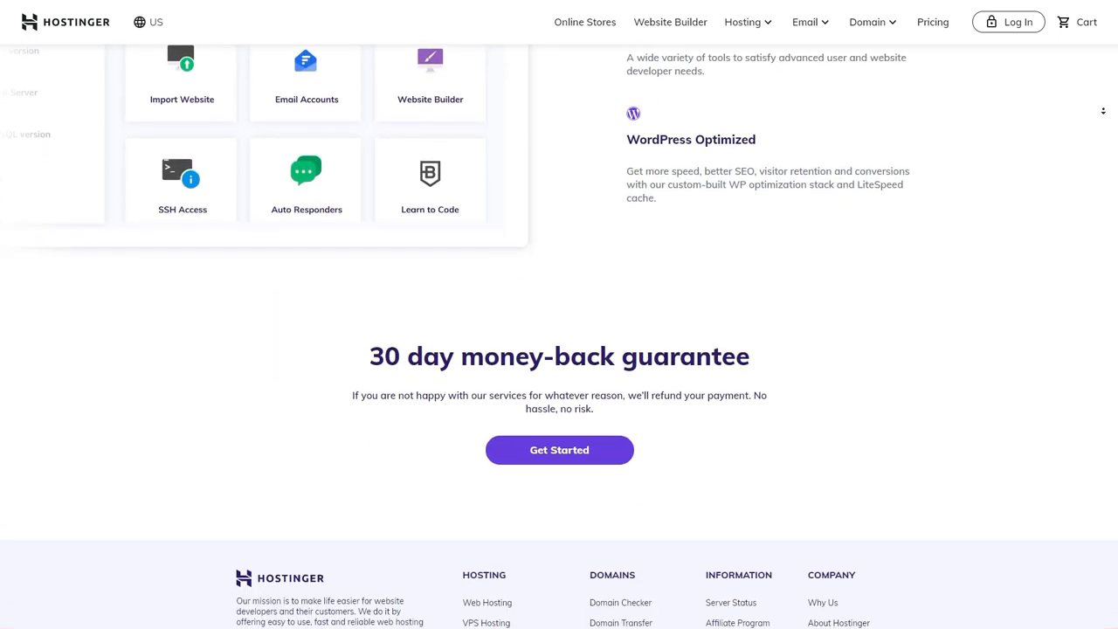
scroll("down", 3)
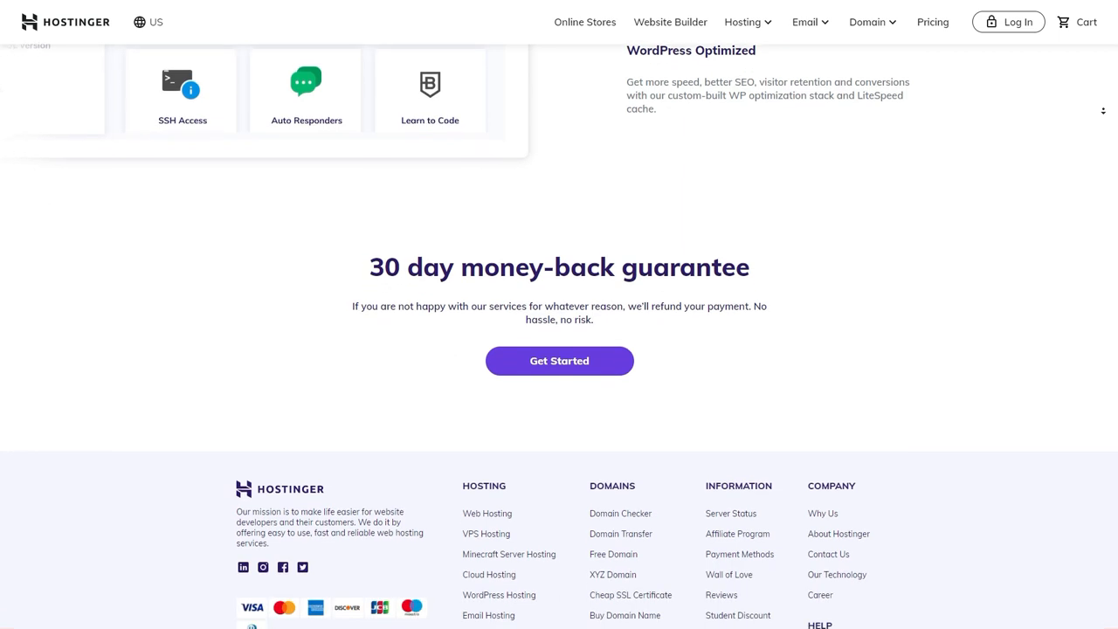
scroll("down", 3)
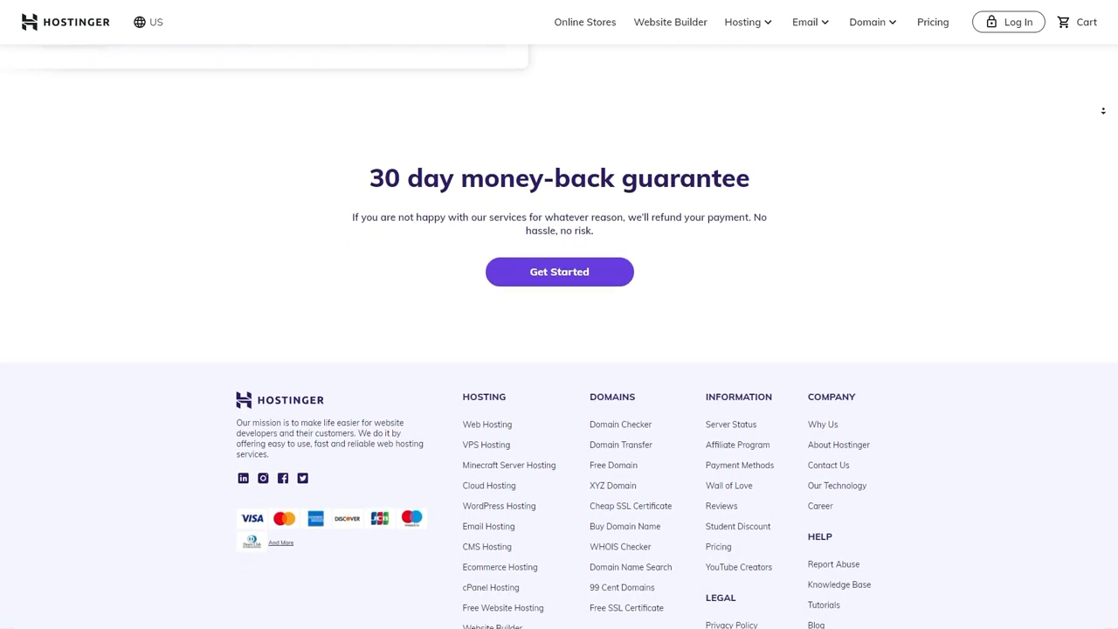
scroll("down", 3)
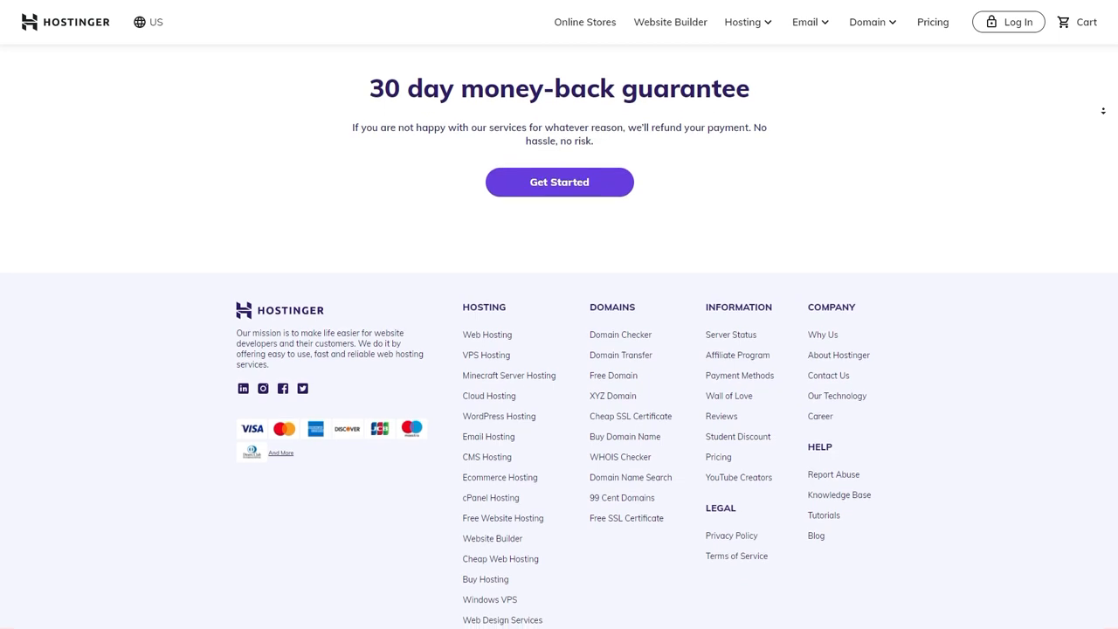
scroll("down", 3)
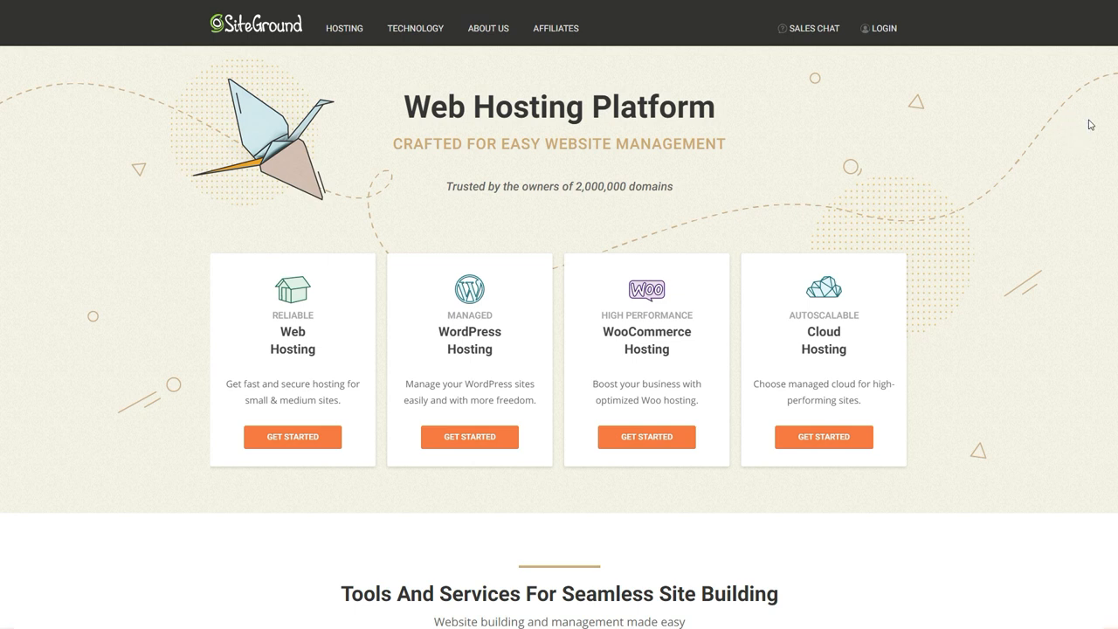
scroll("down", 3)
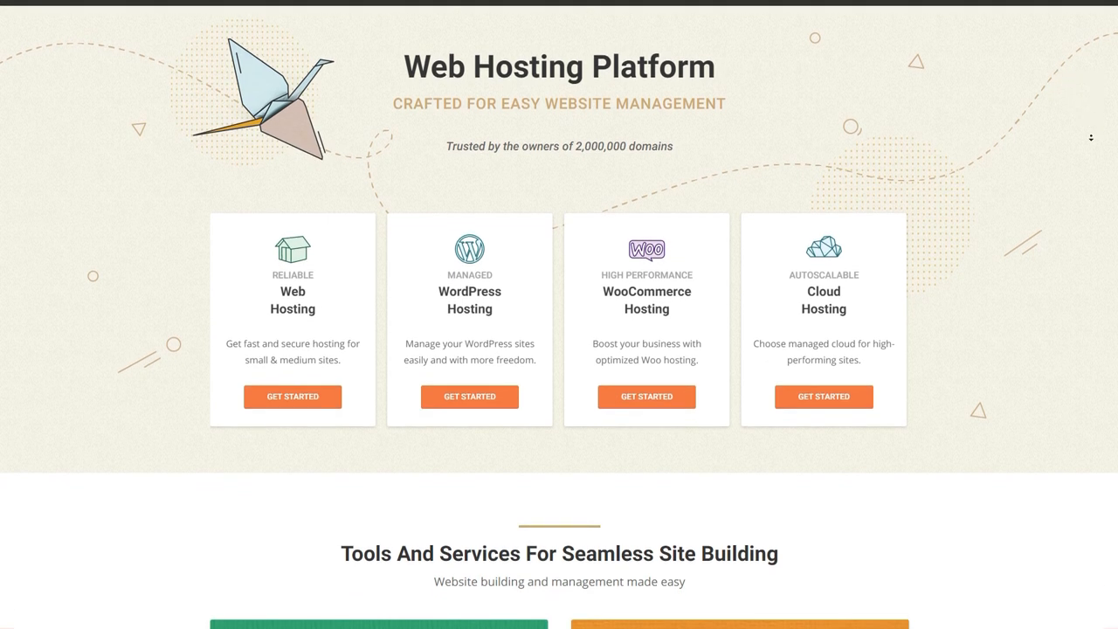
scroll("down", 3)
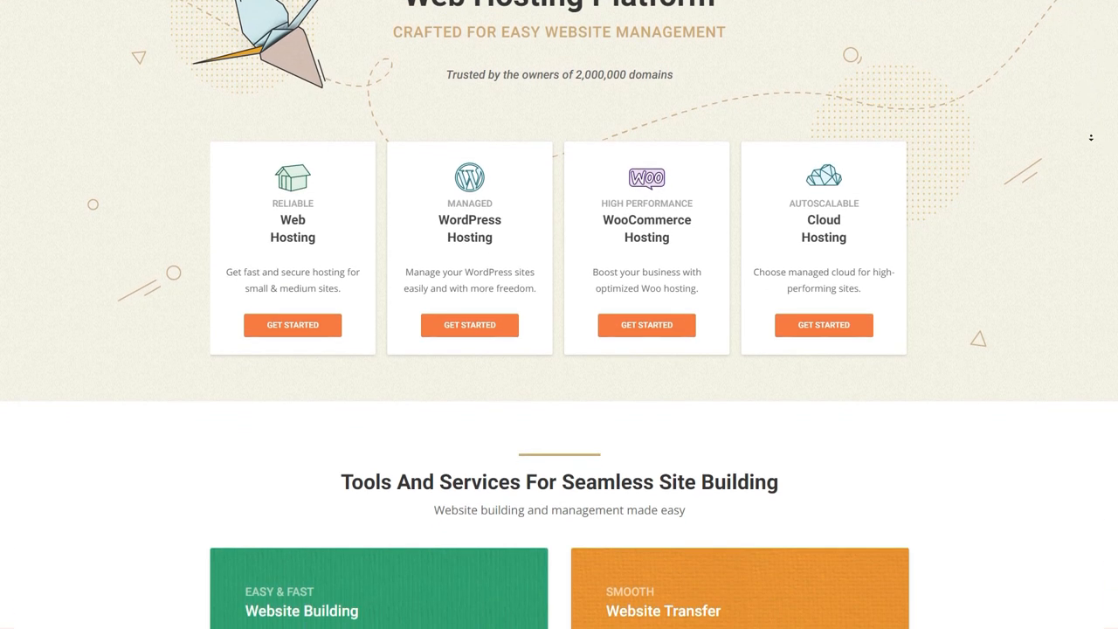
scroll("down", 3)
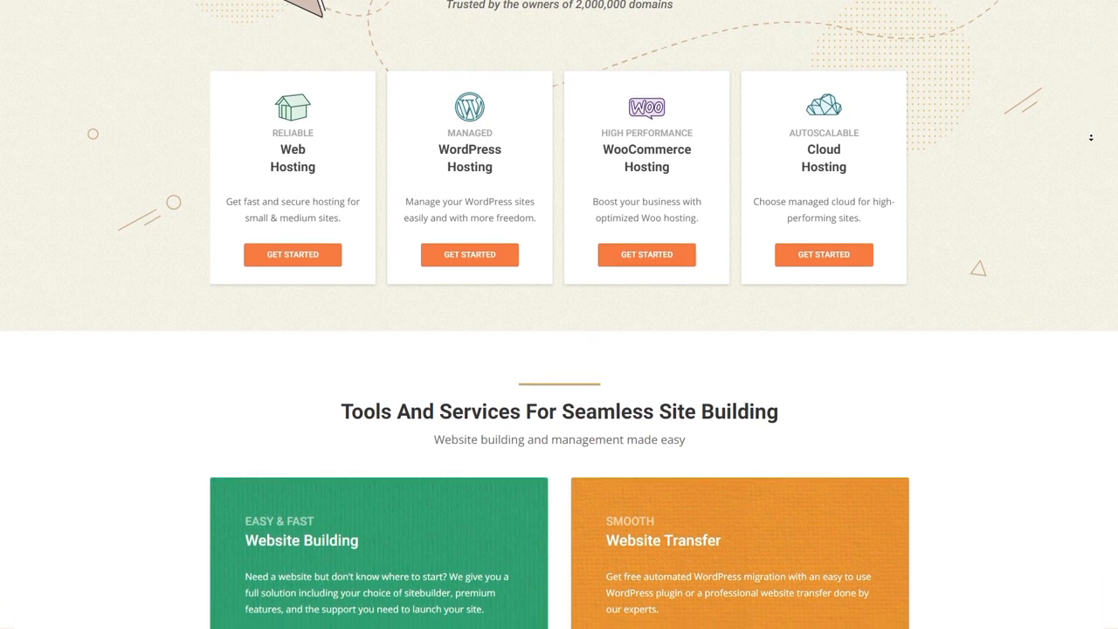
scroll("down", 3)
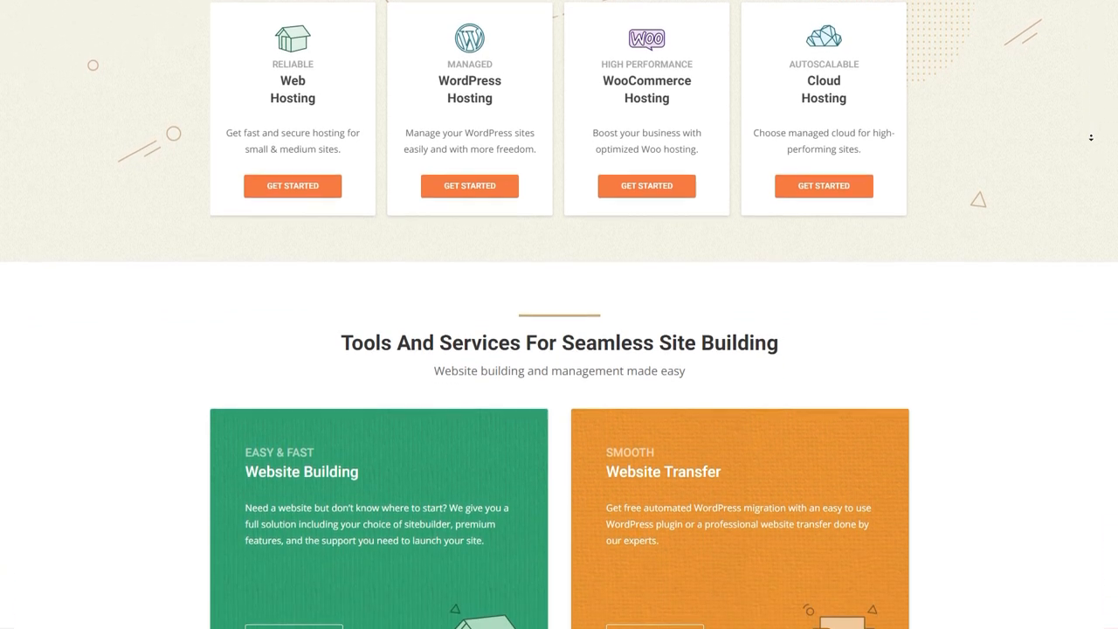
scroll("down", 3)
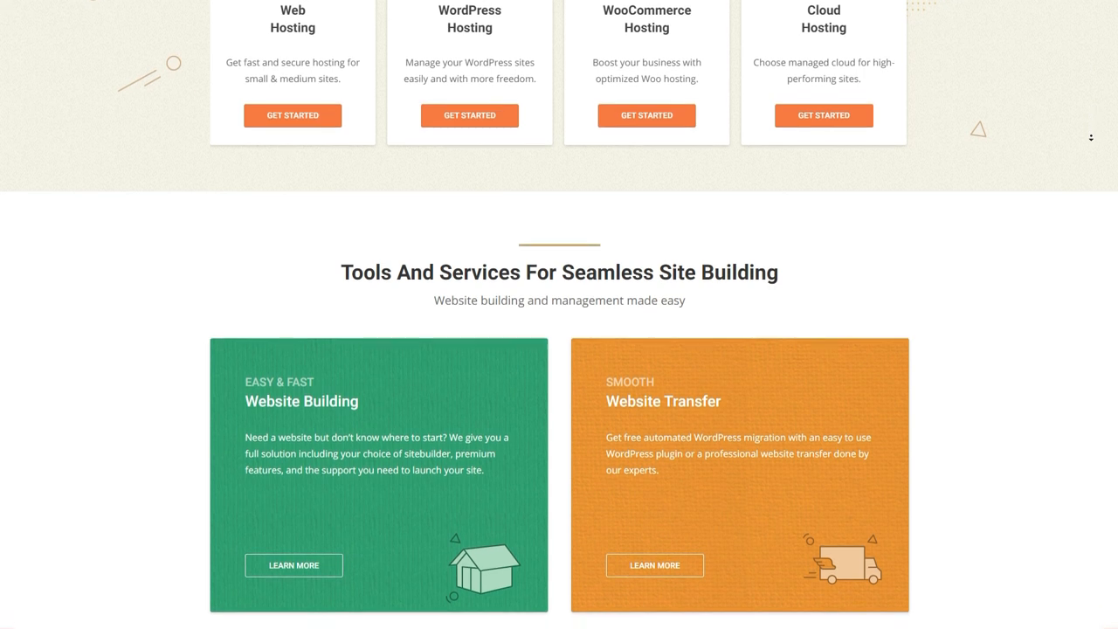
scroll("down", 3)
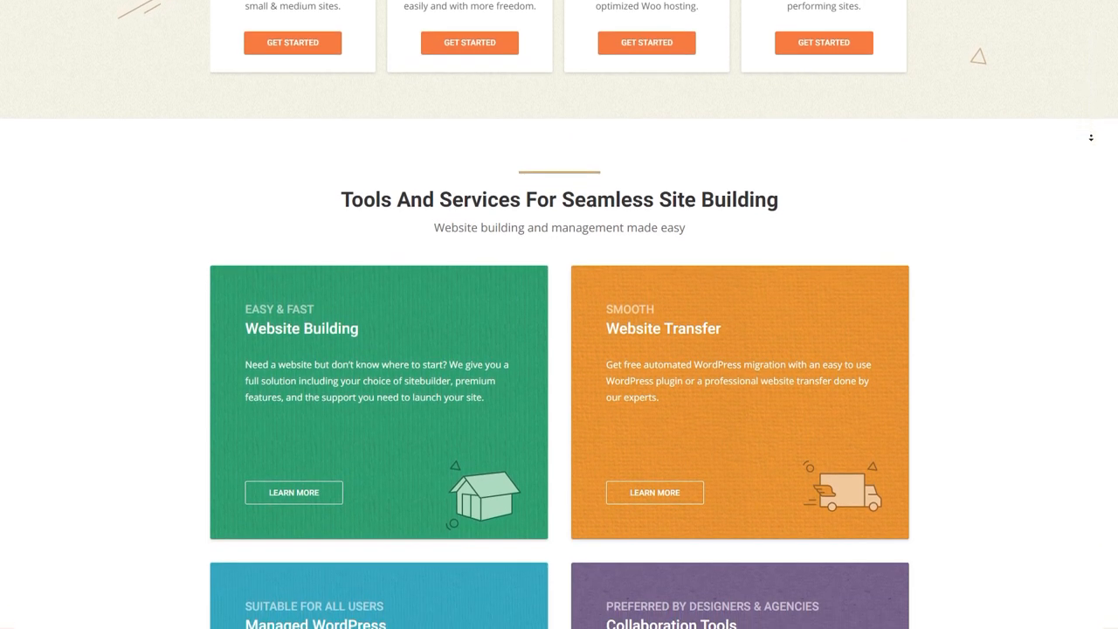
scroll("down", 3)
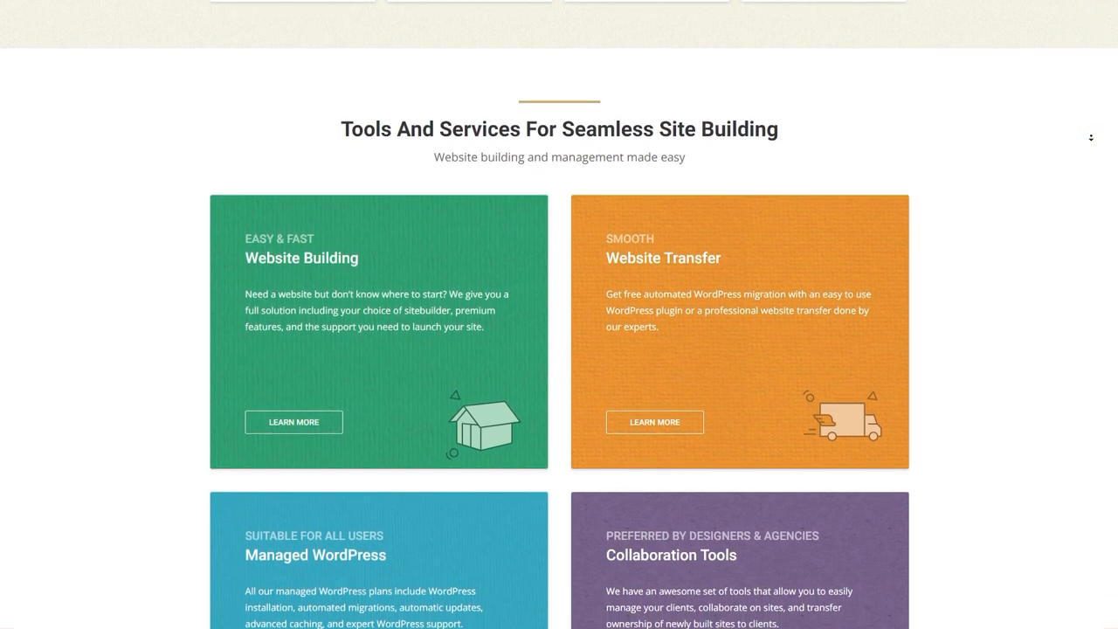
scroll("down", 3)
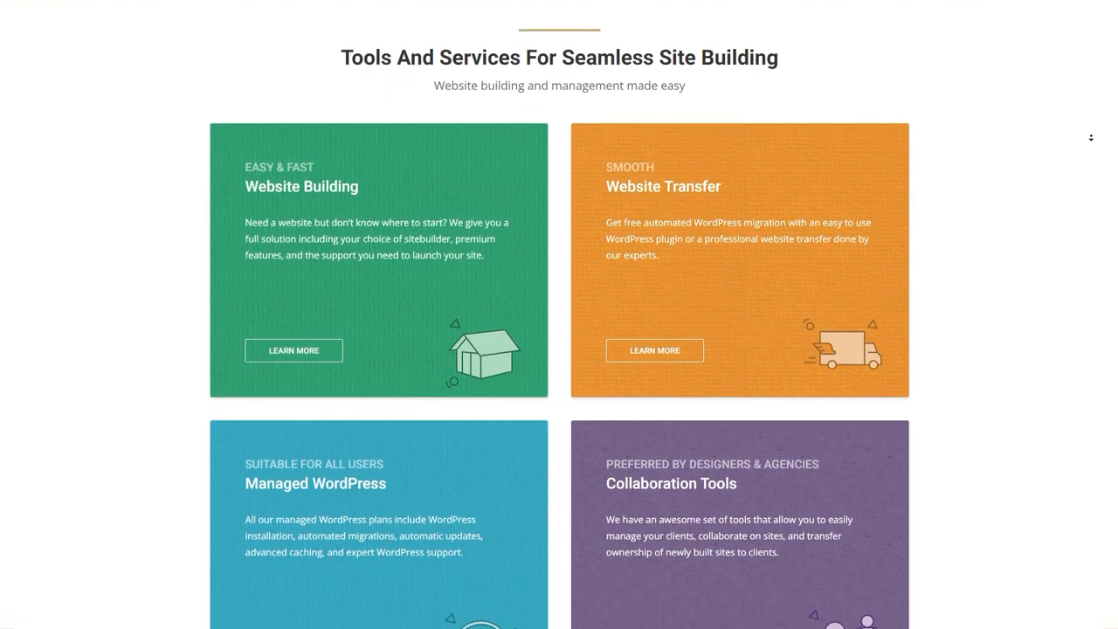
scroll("down", 3)
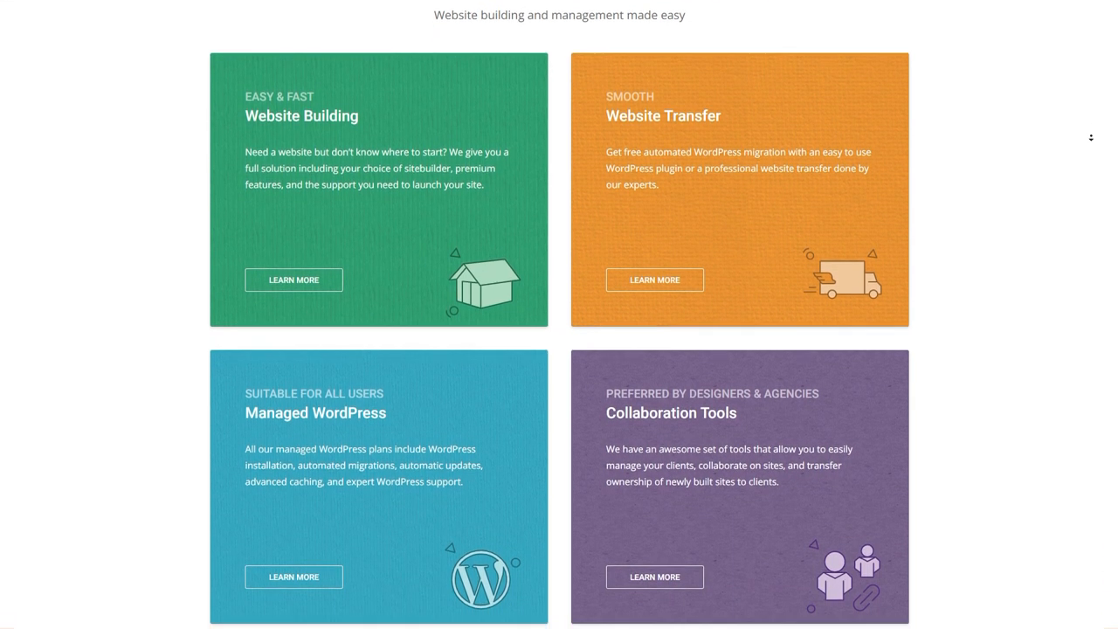
scroll("down", 3)
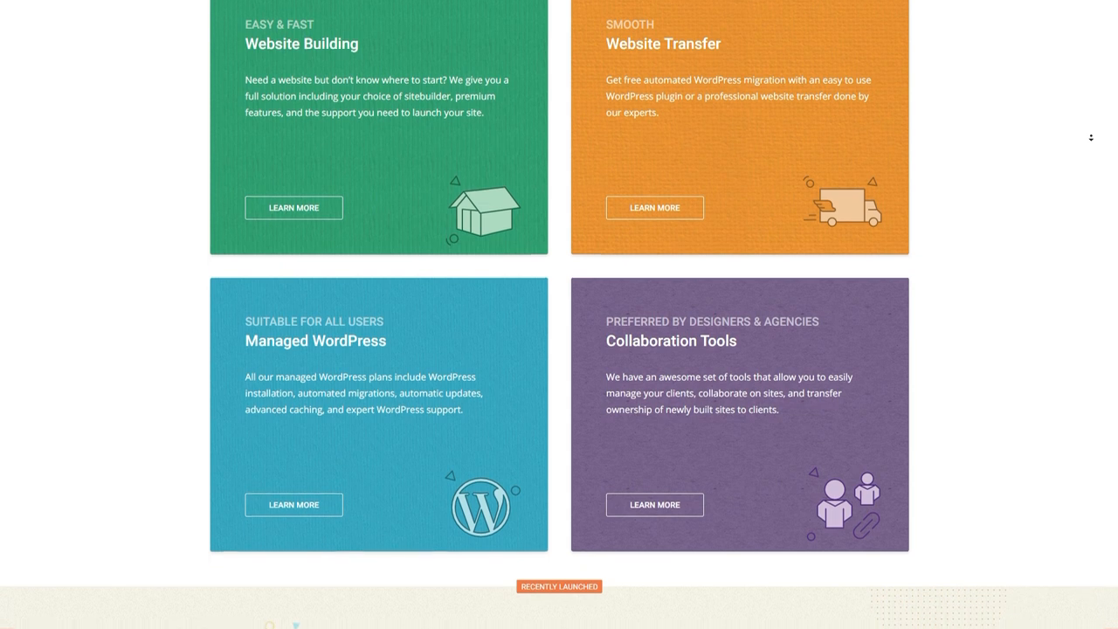
scroll("down", 3)
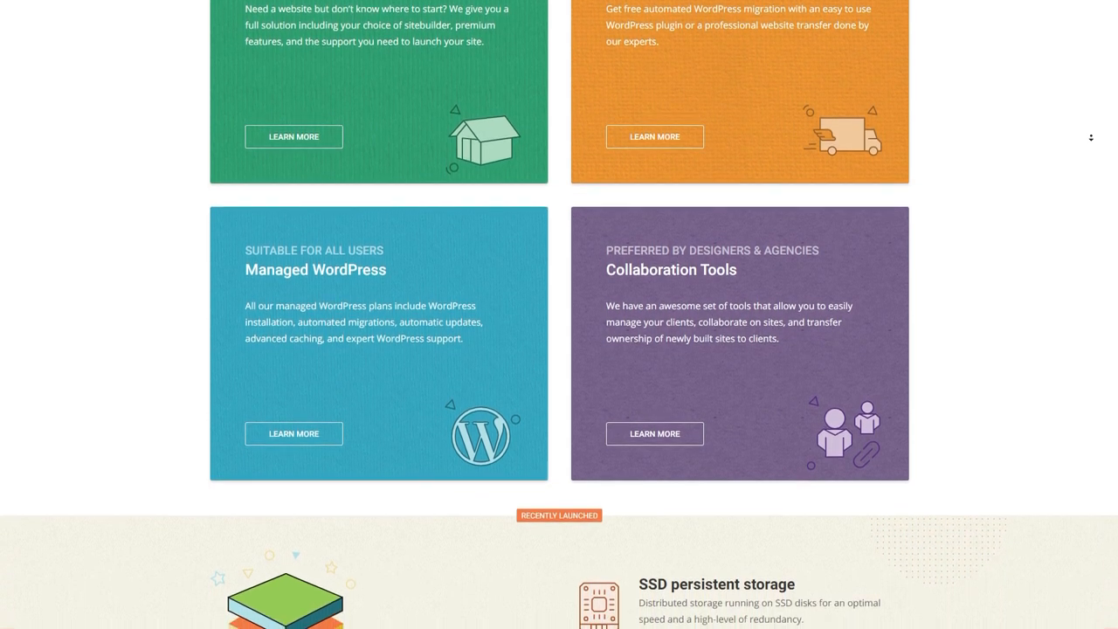
scroll("down", 3)
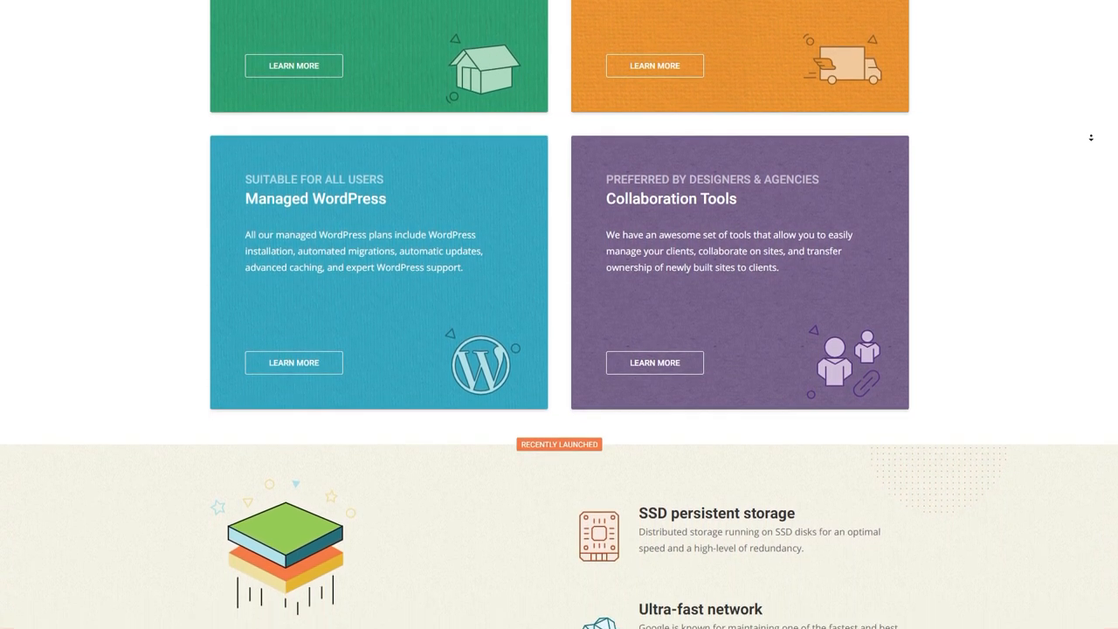
scroll("down", 3)
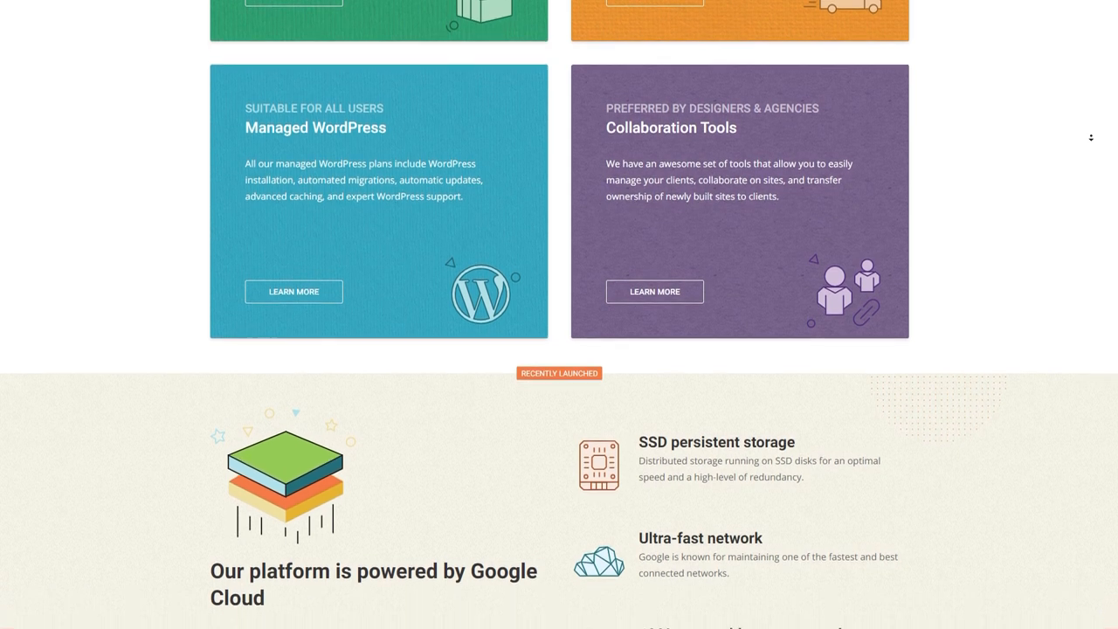
scroll("down", 3)
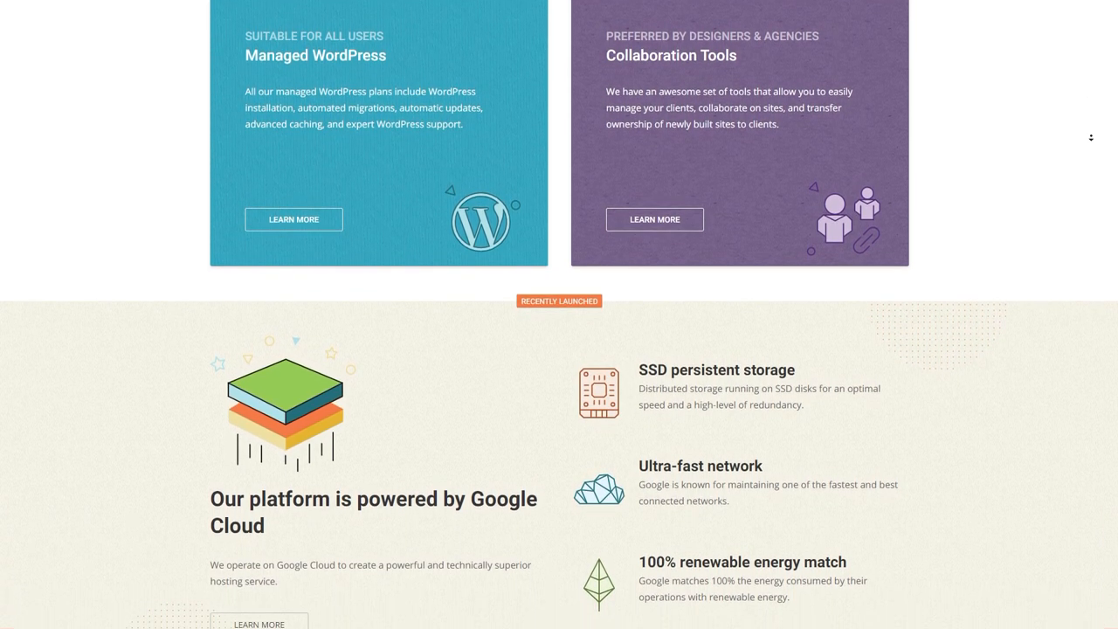
scroll("down", 3)
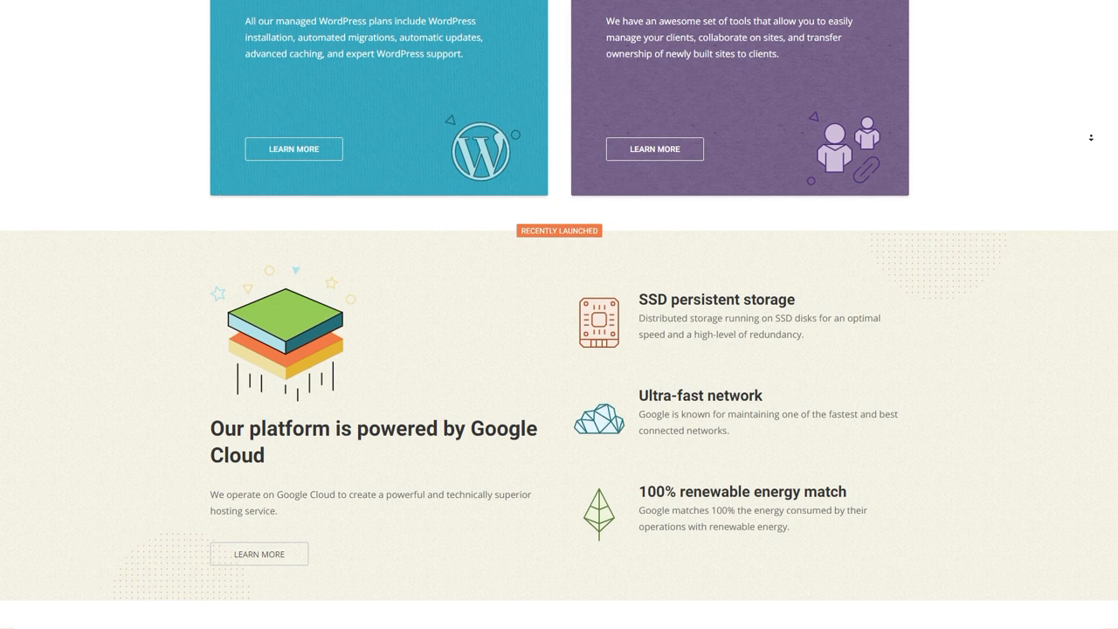
scroll("down", 3)
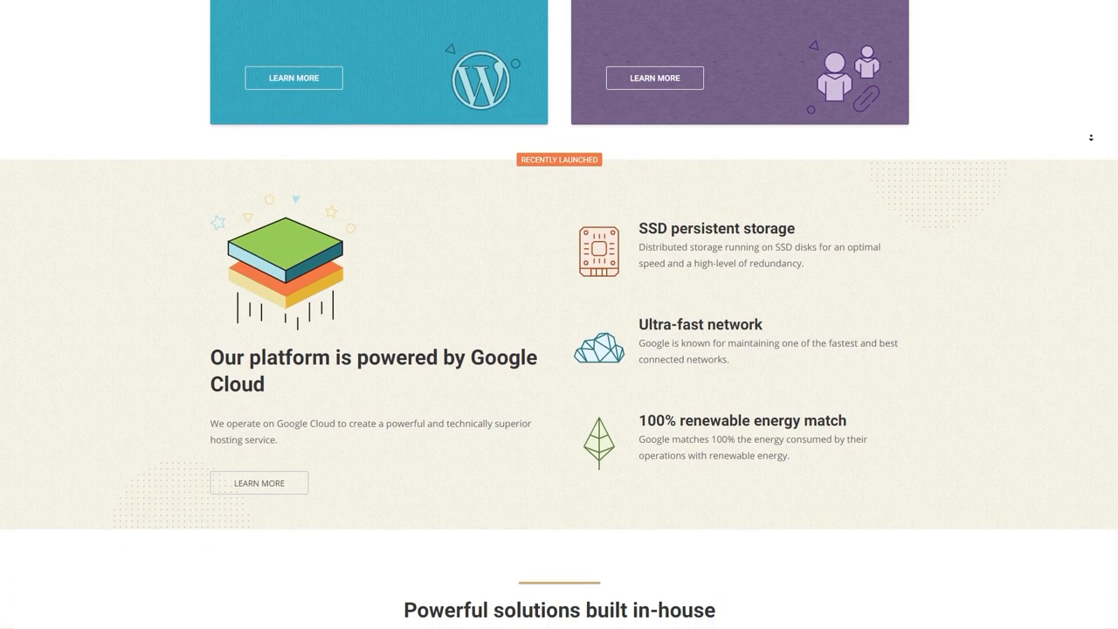
scroll("down", 3)
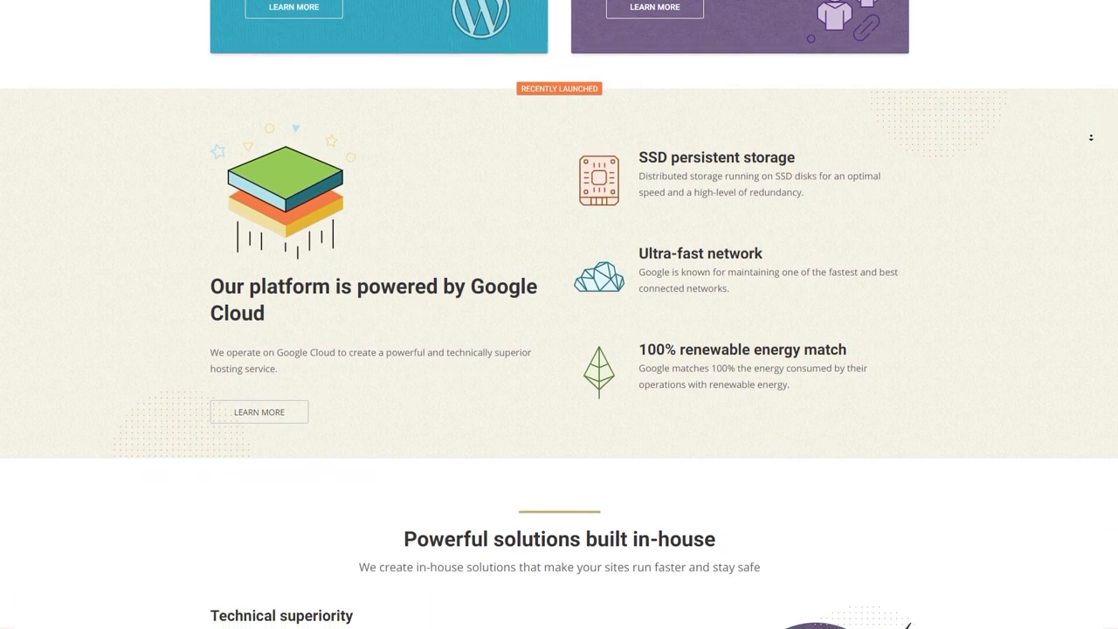
scroll("down", 3)
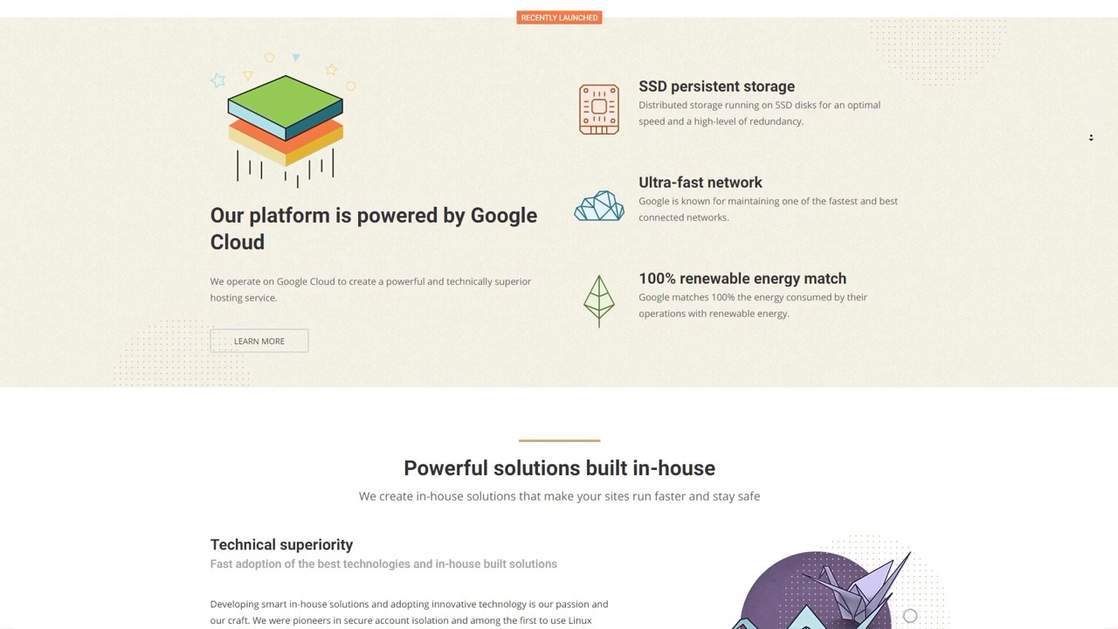
scroll("down", 3)
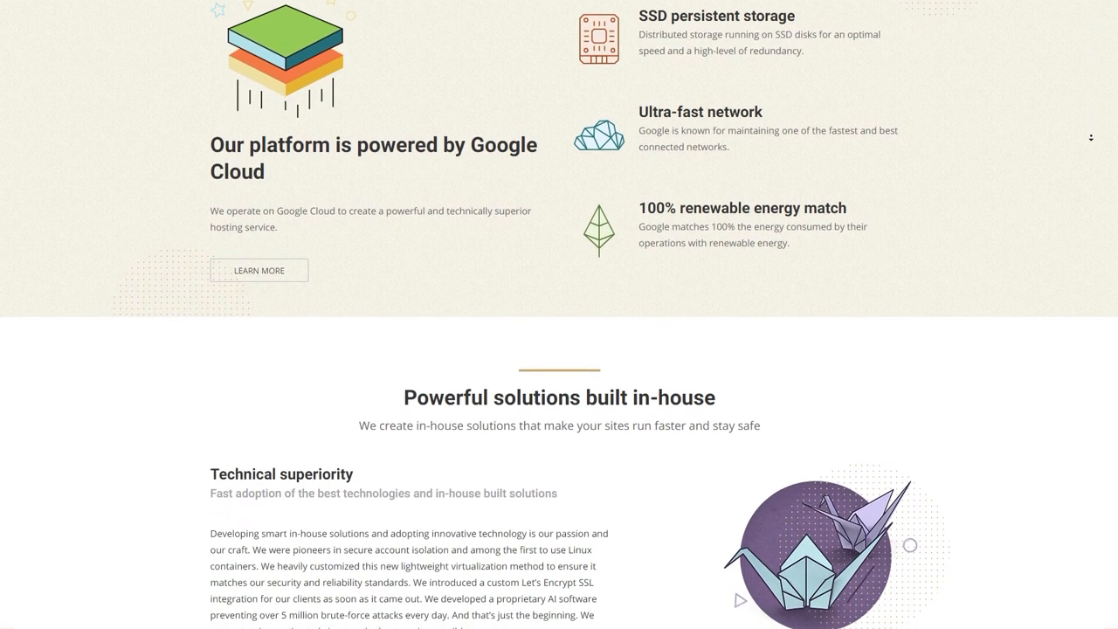
scroll("down", 3)
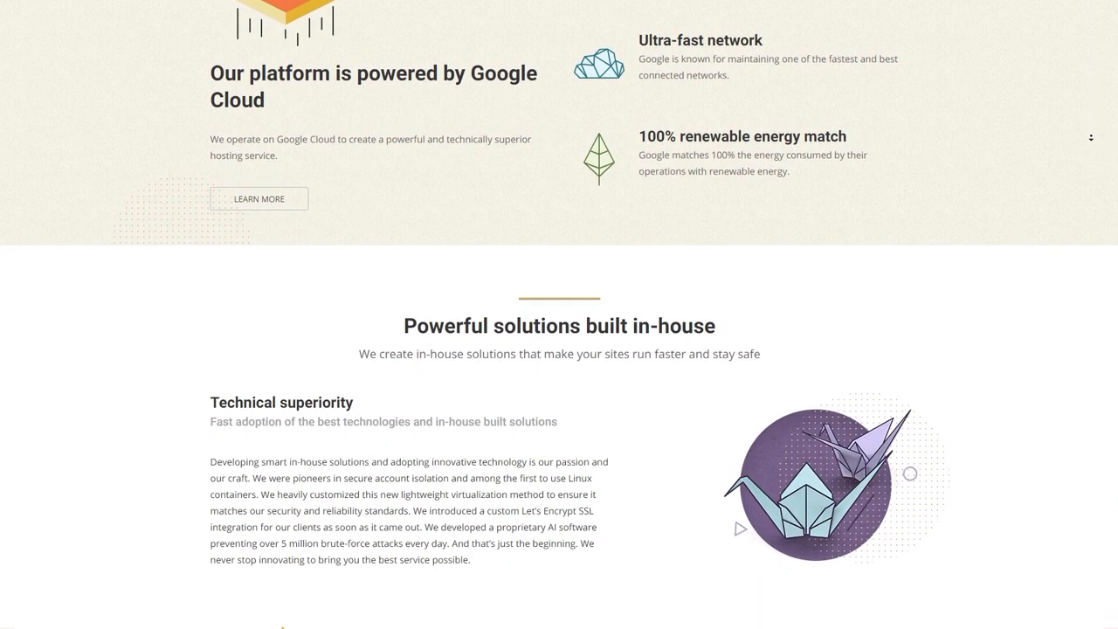
scroll("down", 3)
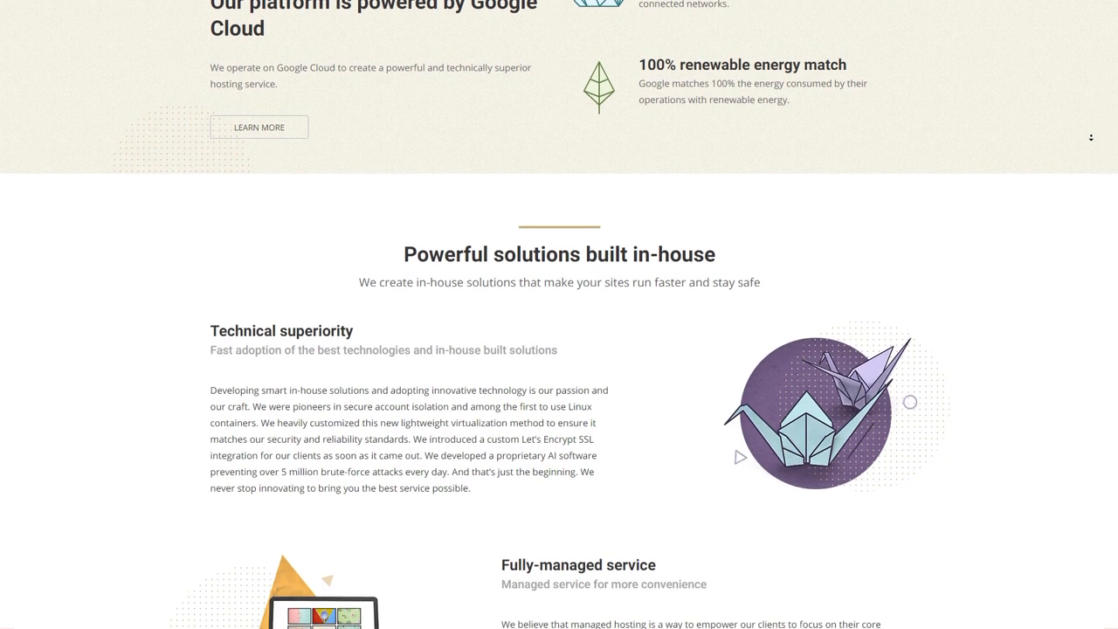
scroll("down", 3)
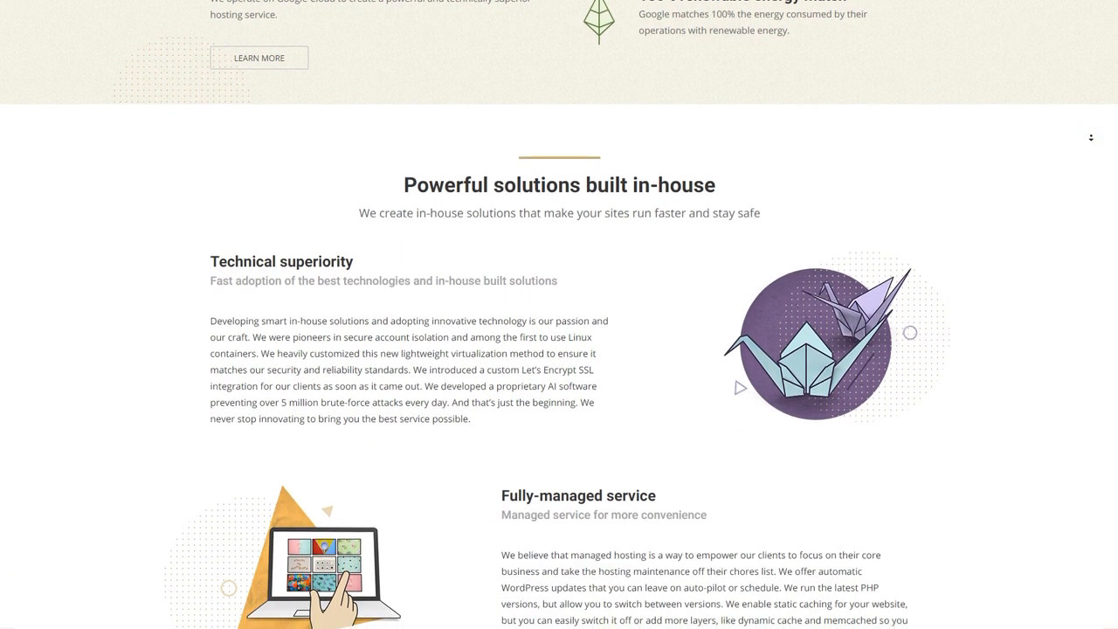
scroll("down", 3)
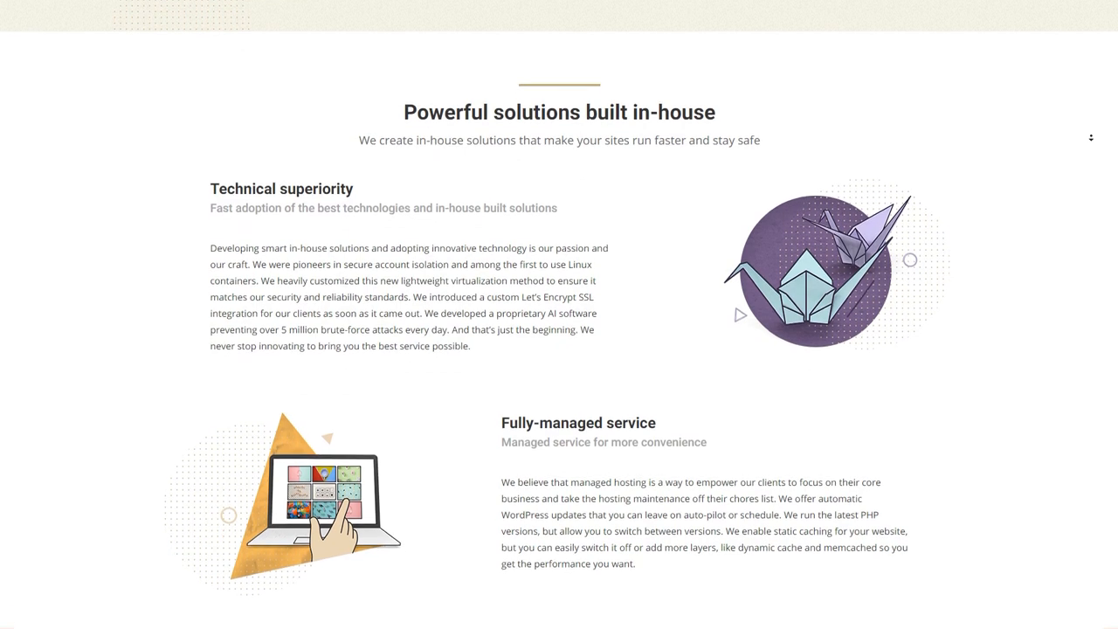
scroll("down", 3)
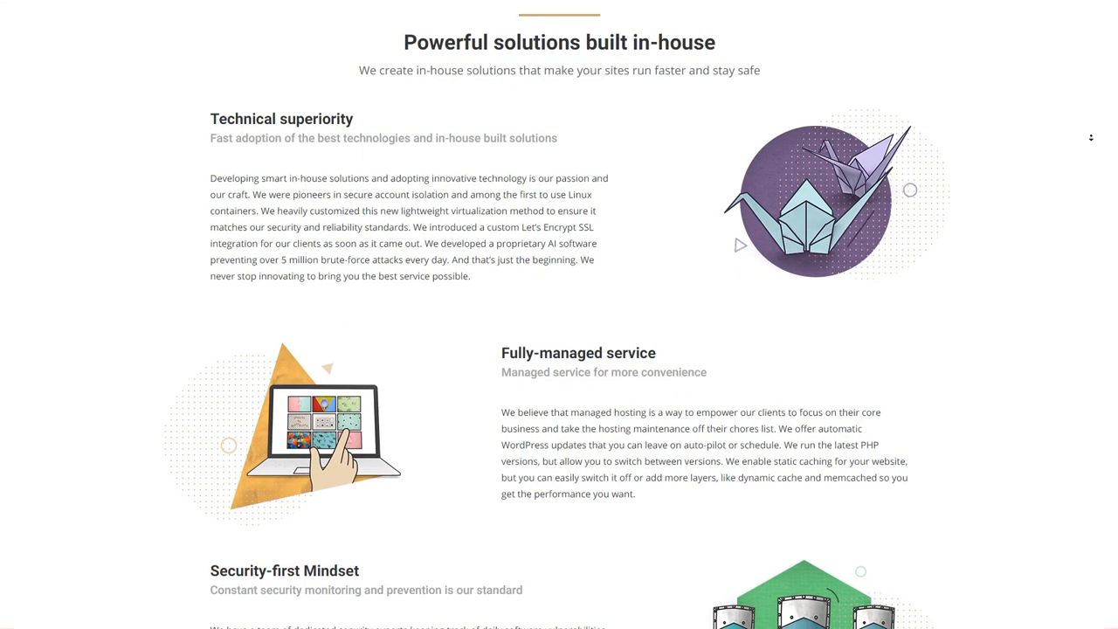
scroll("down", 3)
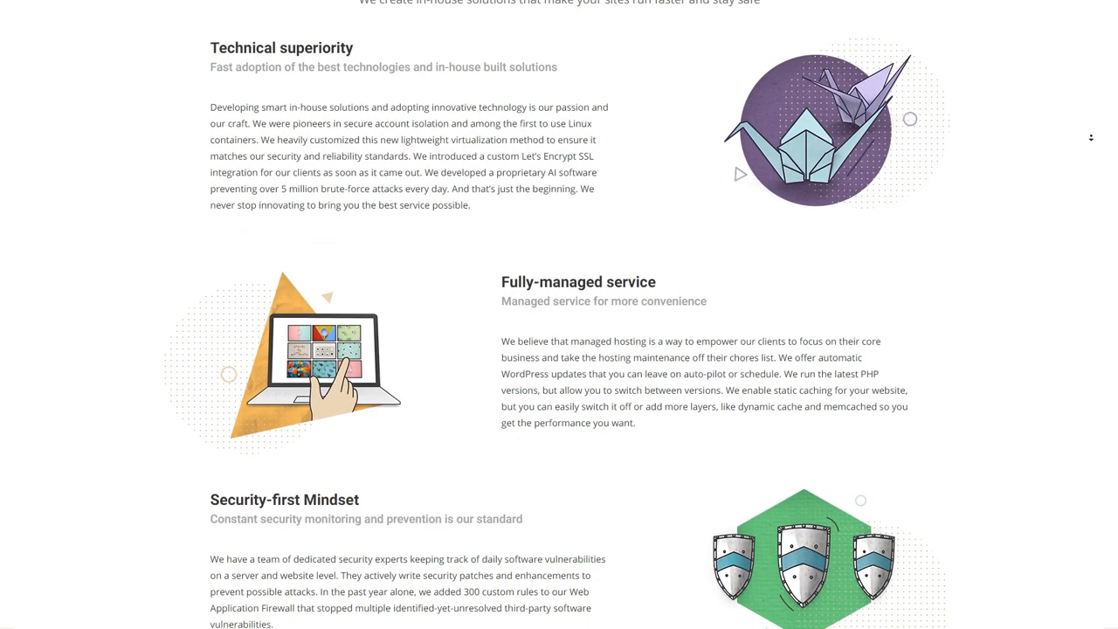
scroll("down", 3)
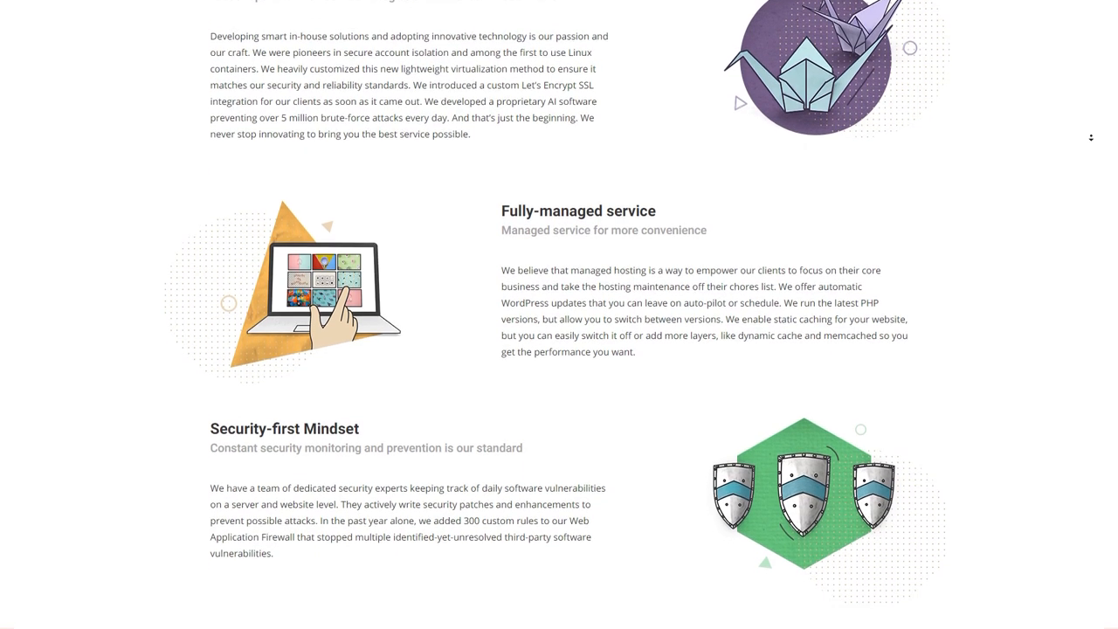
scroll("down", 3)
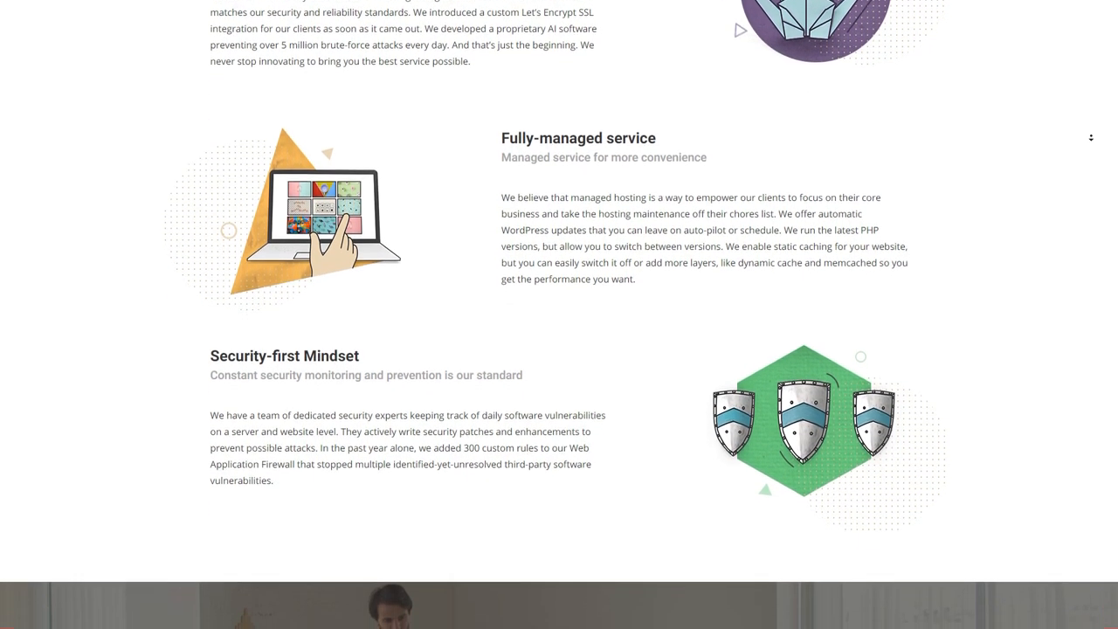
scroll("down", 3)
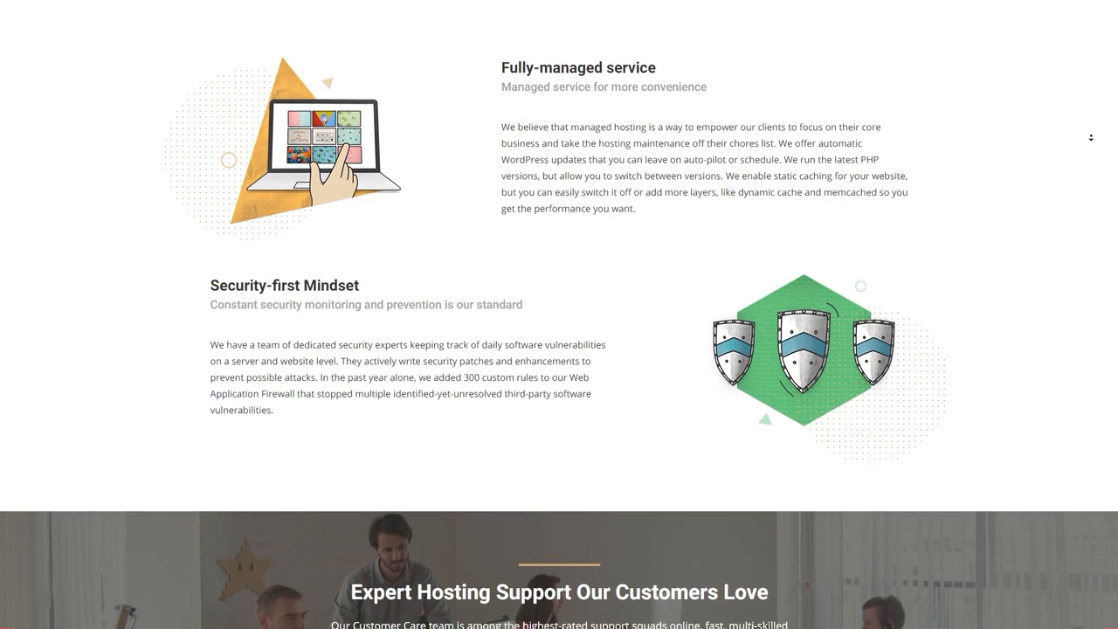
scroll("down", 3)
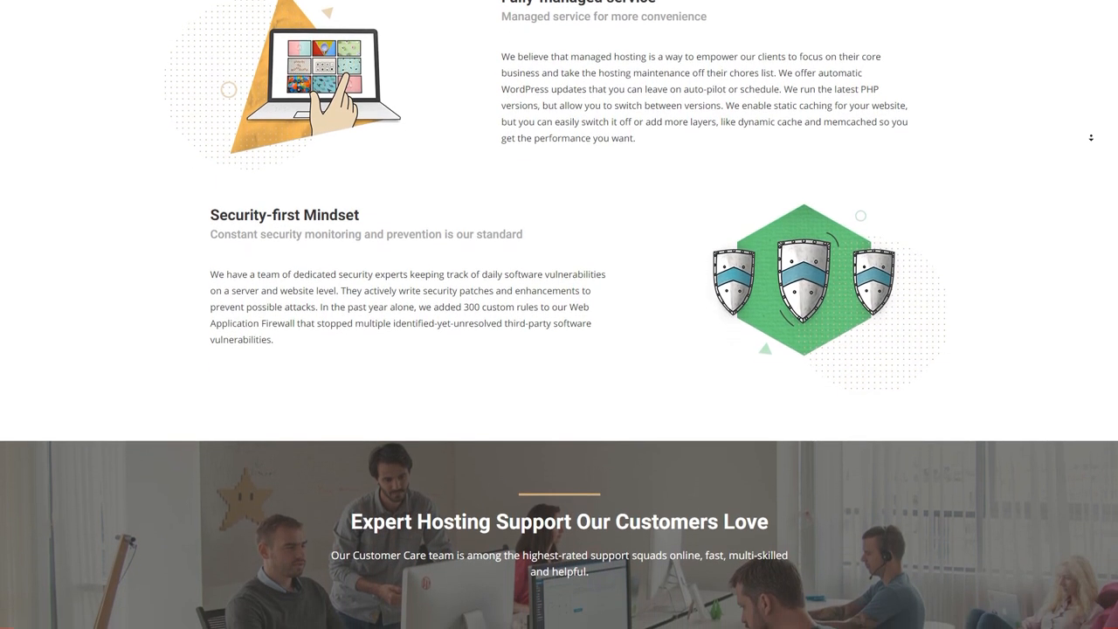
scroll("down", 3)
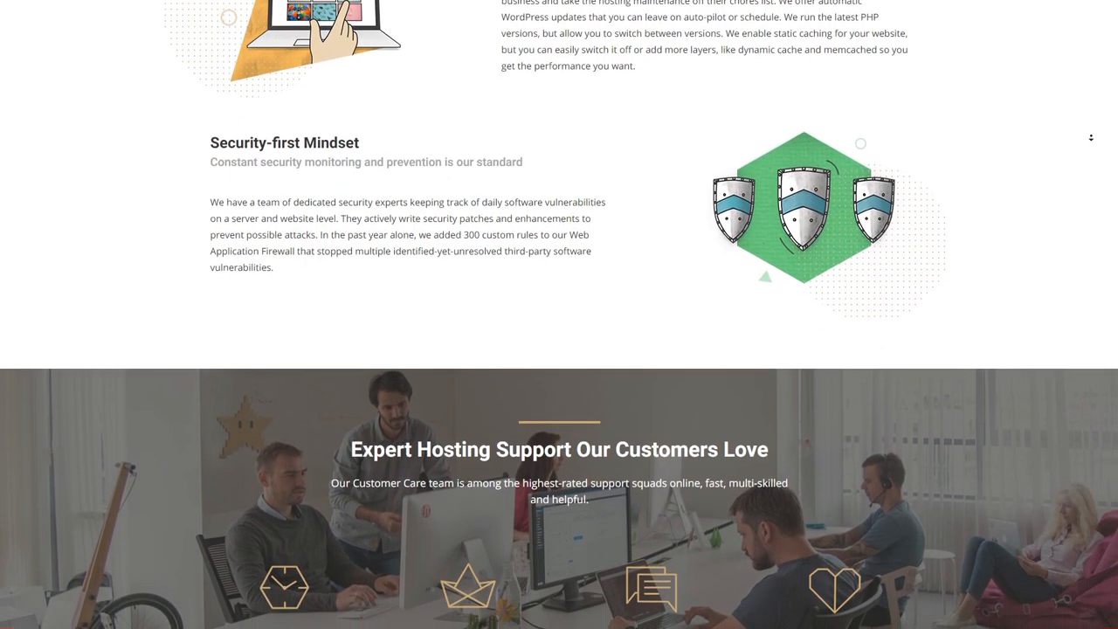
scroll("down", 3)
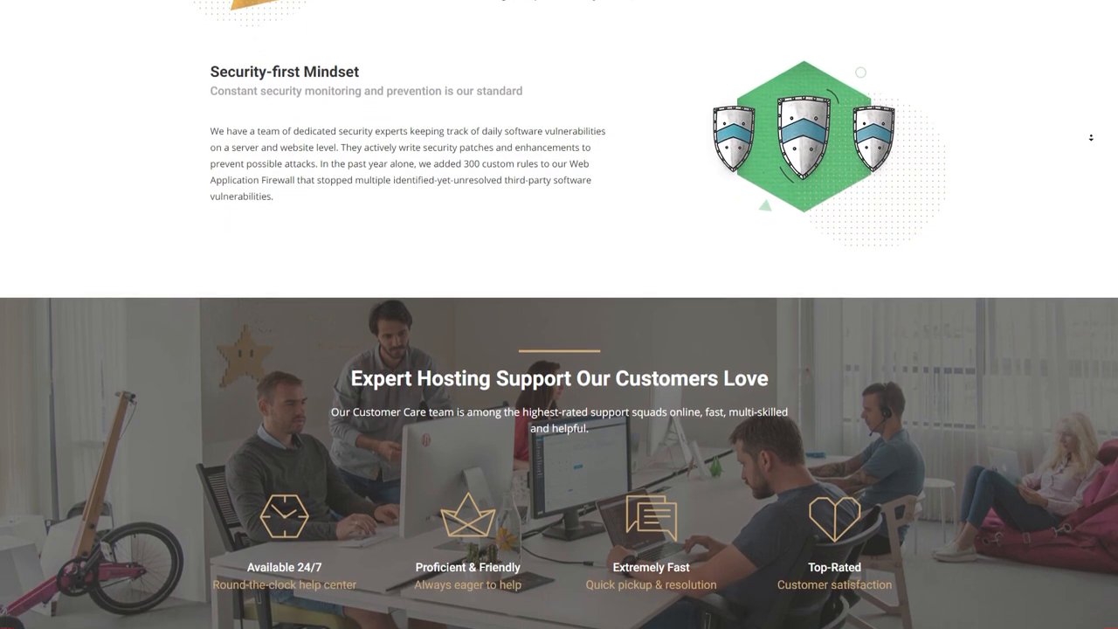
scroll("down", 3)
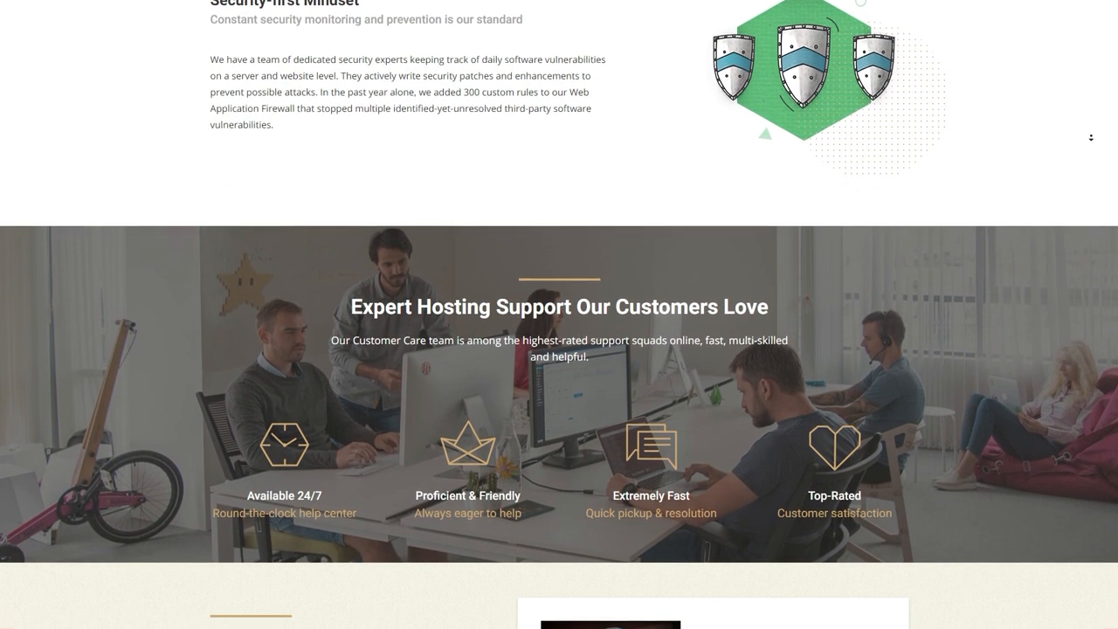
scroll("down", 3)
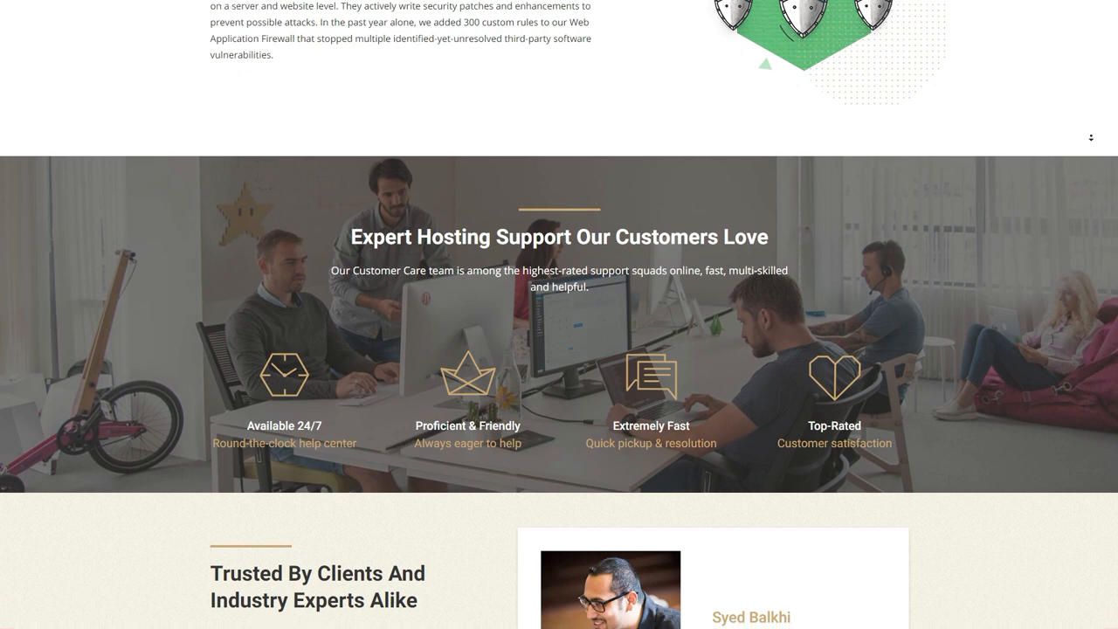
scroll("down", 3)
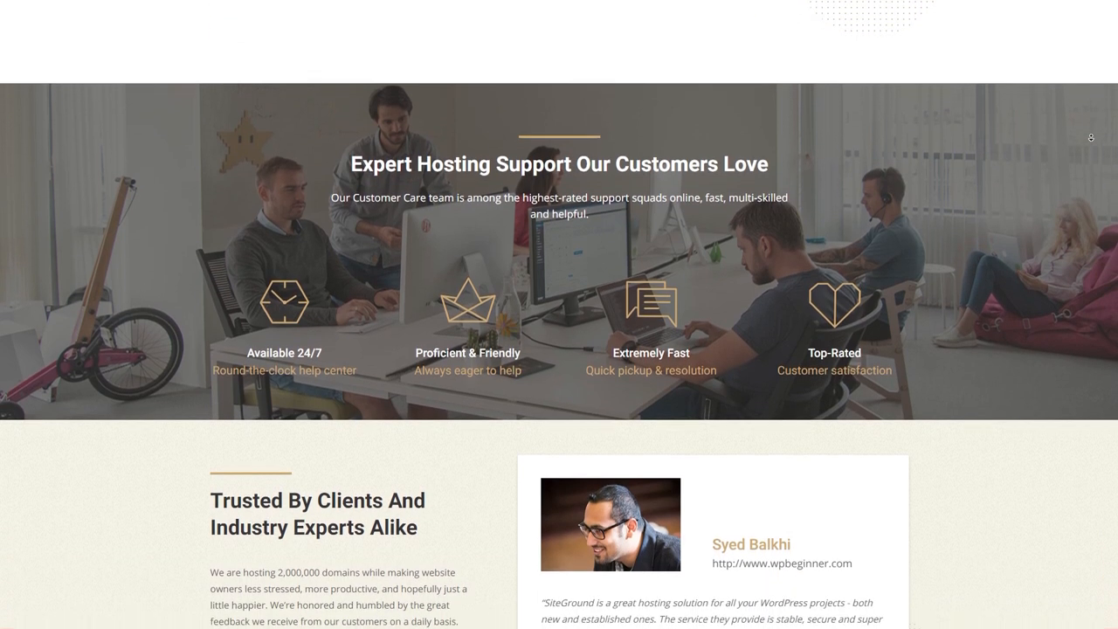
scroll("down", 3)
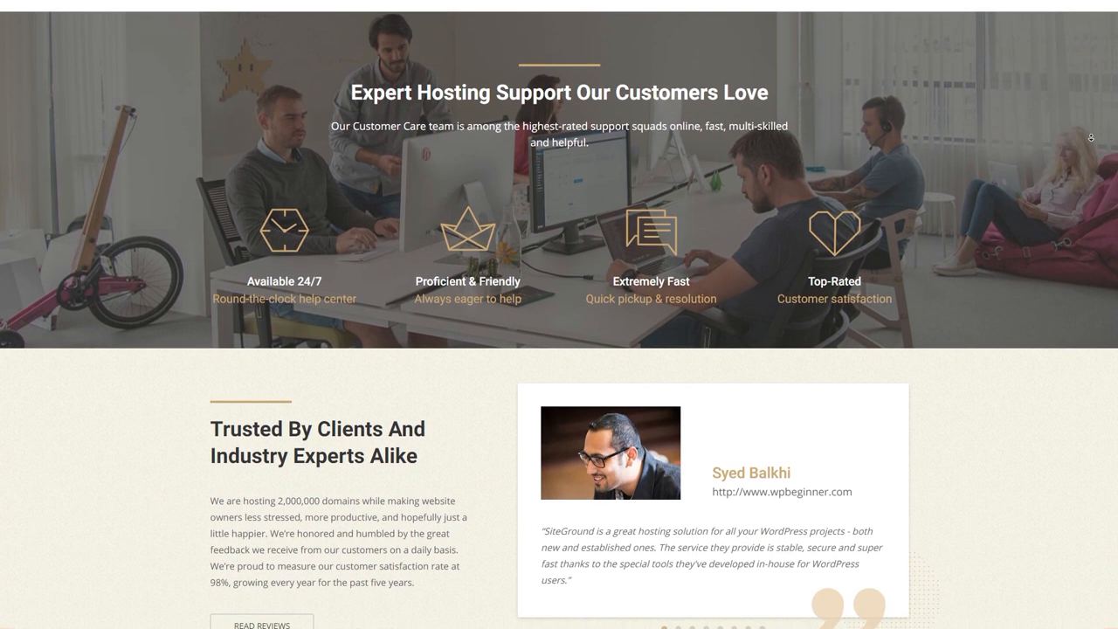
scroll("down", 3)
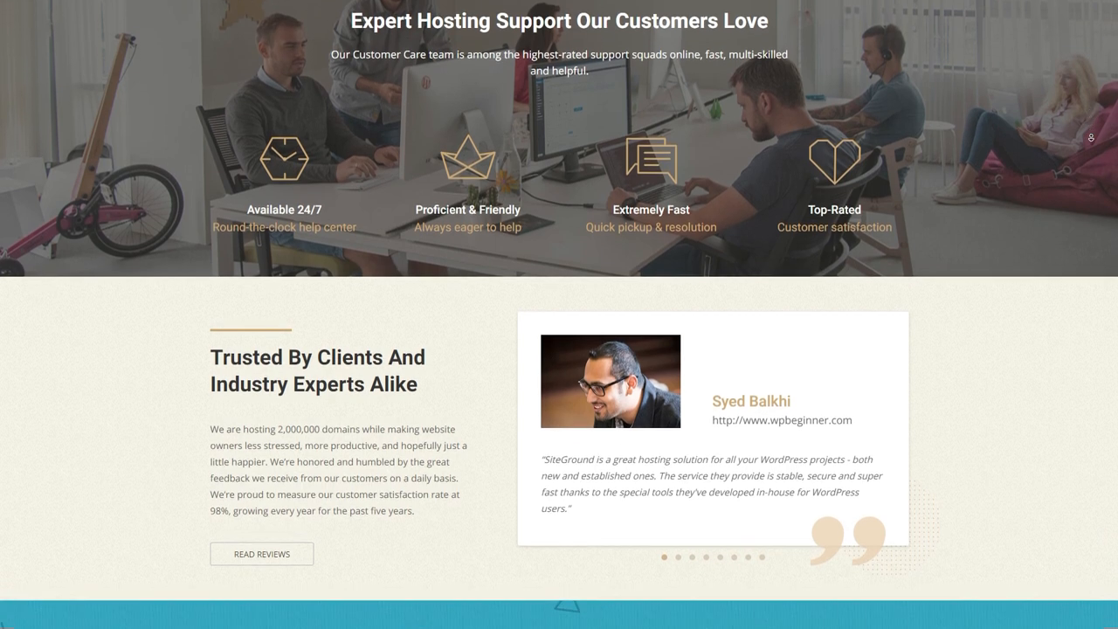
scroll("down", 3)
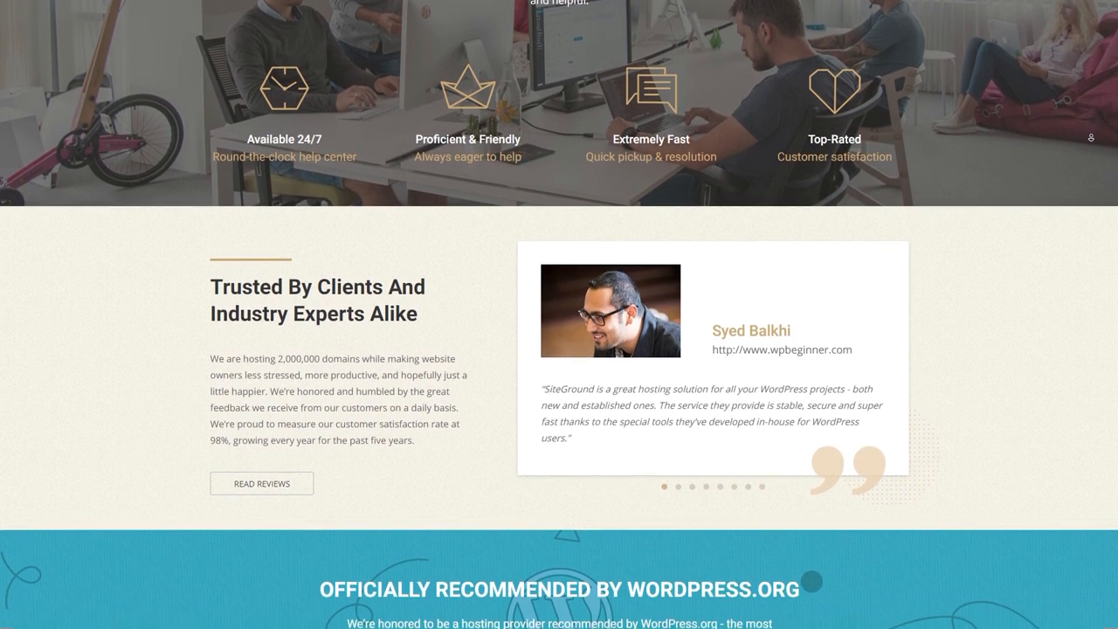
scroll("down", 3)
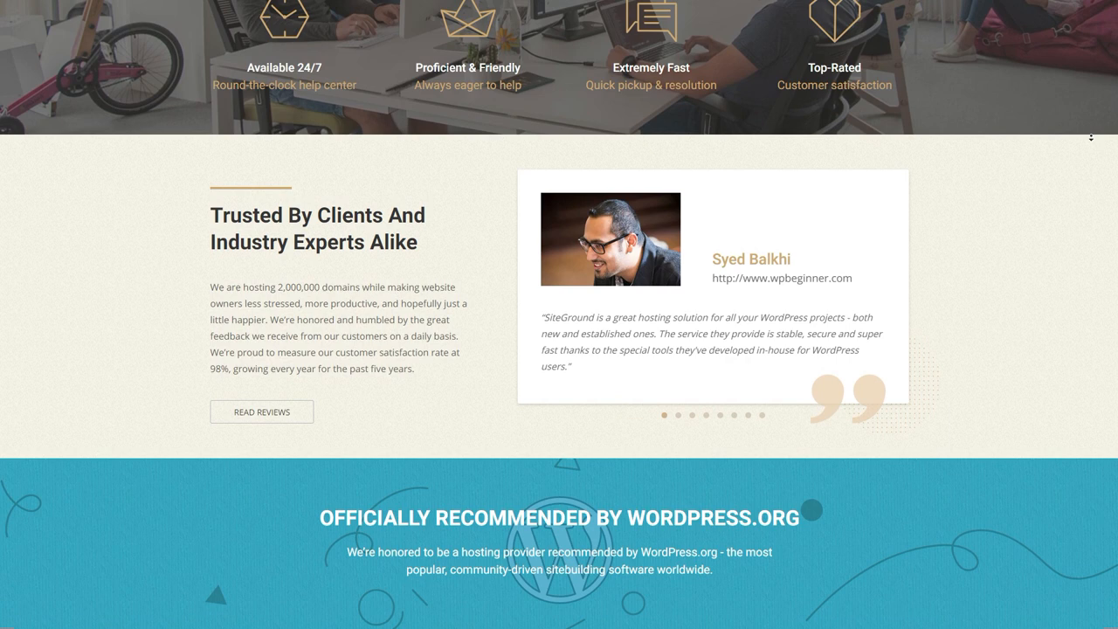
scroll("down", 3)
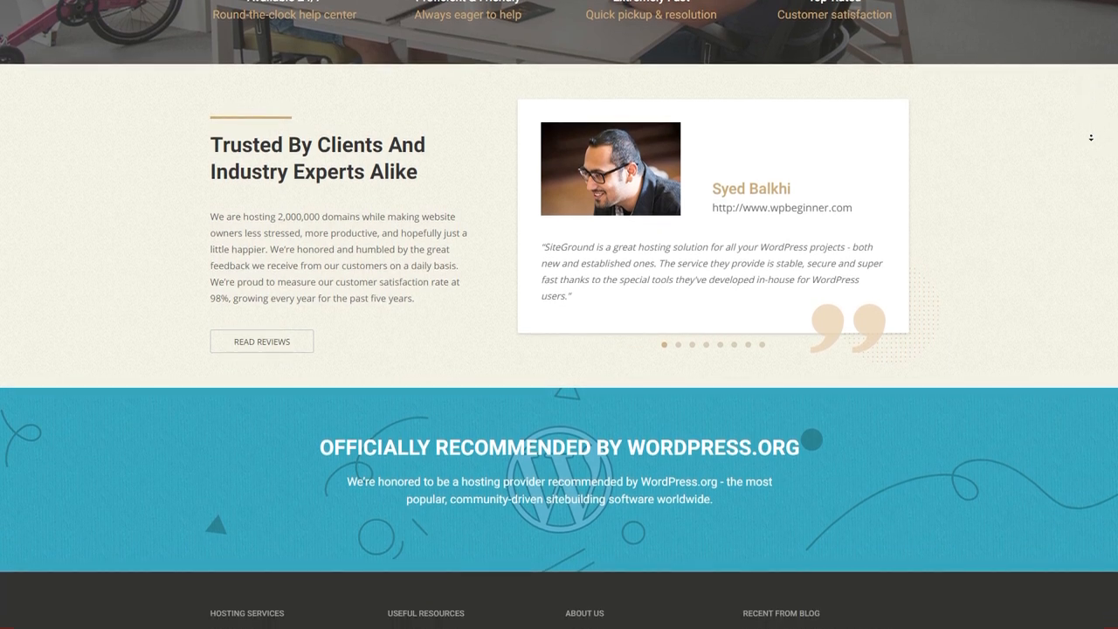
scroll("down", 3)
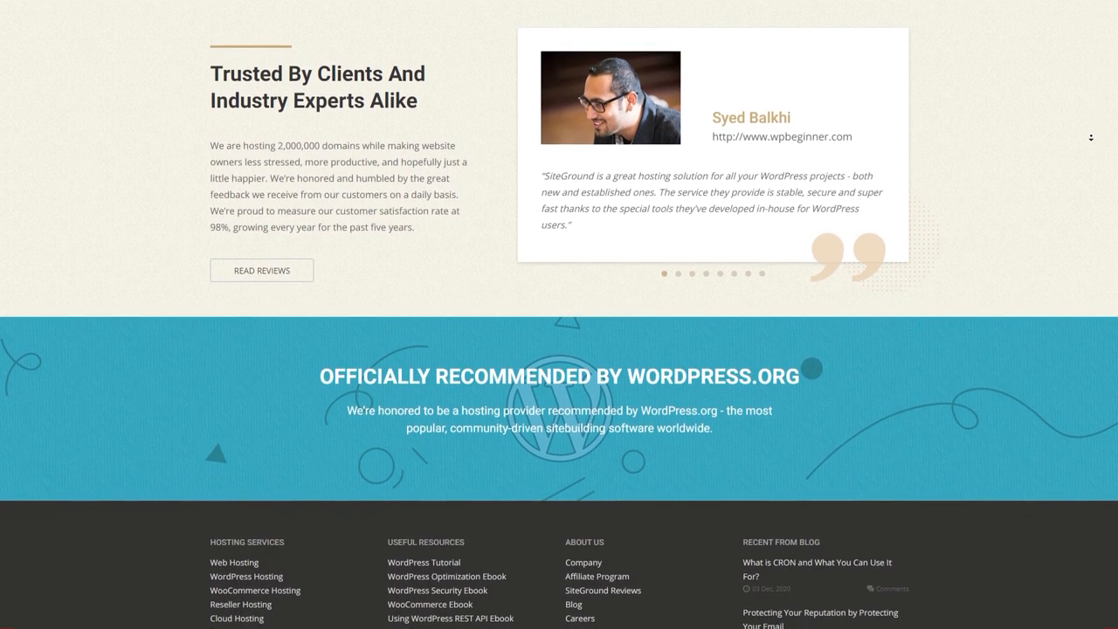
scroll("down", 3)
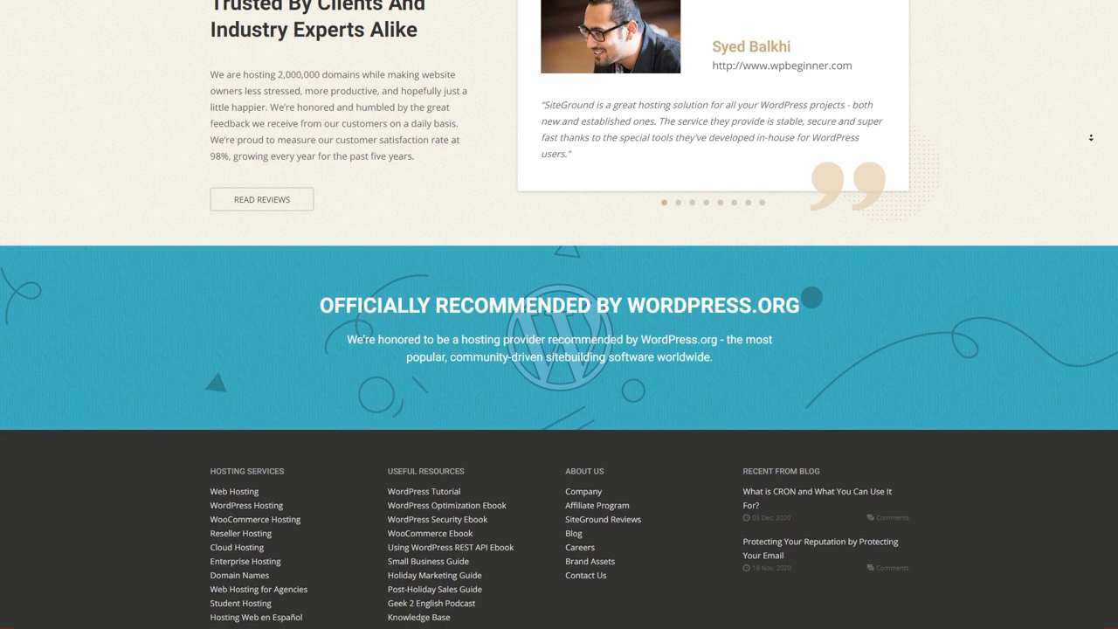
scroll("down", 3)
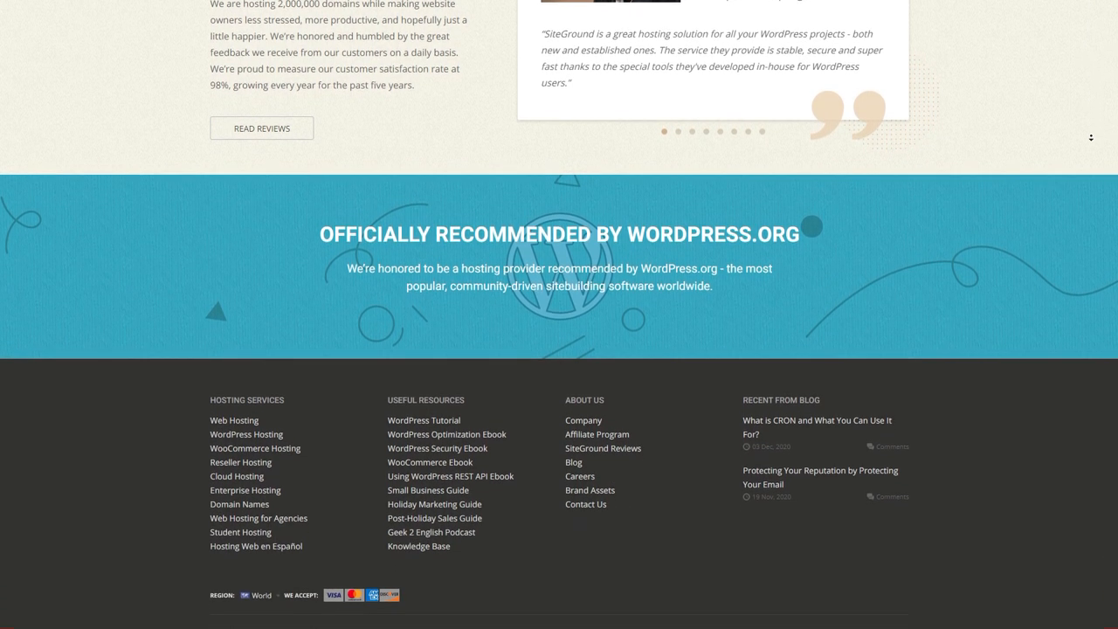
scroll("down", 3)
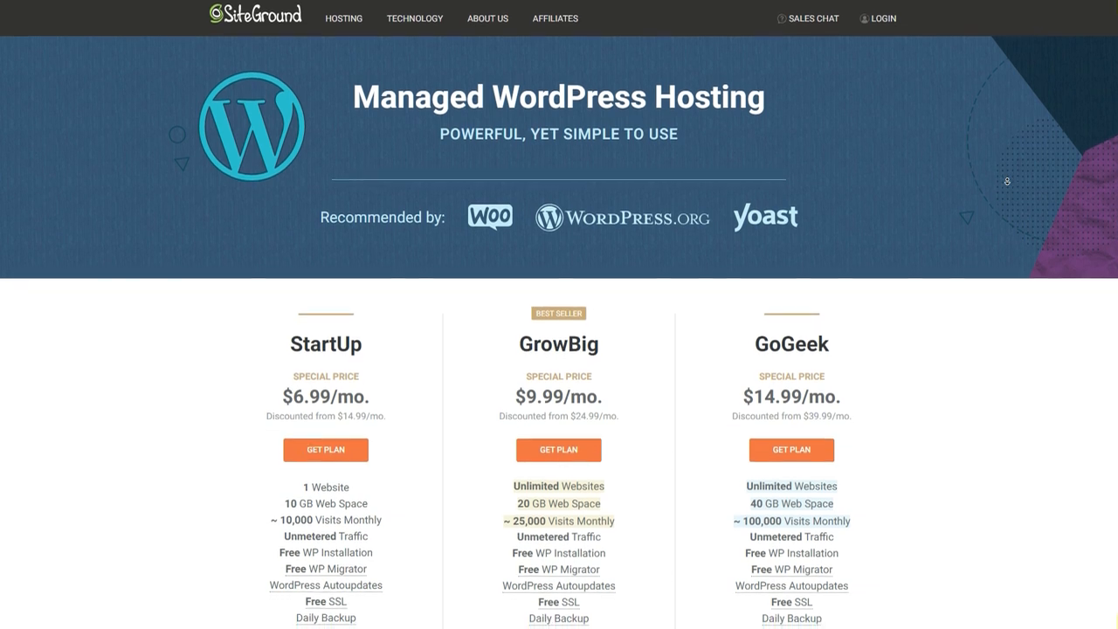
scroll("down", 3)
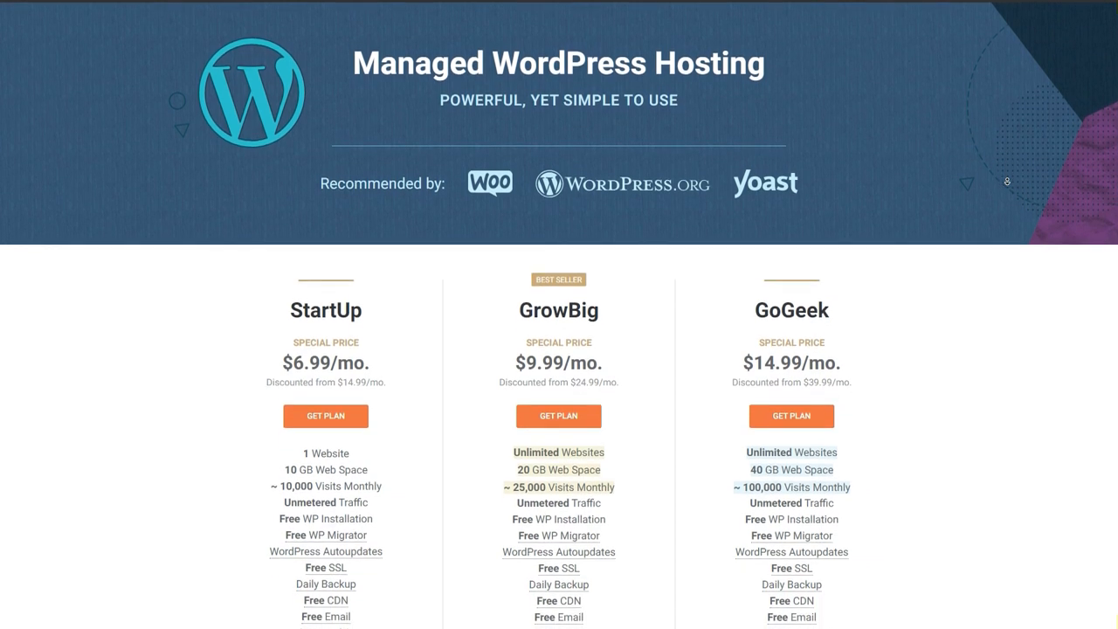
scroll("down", 3)
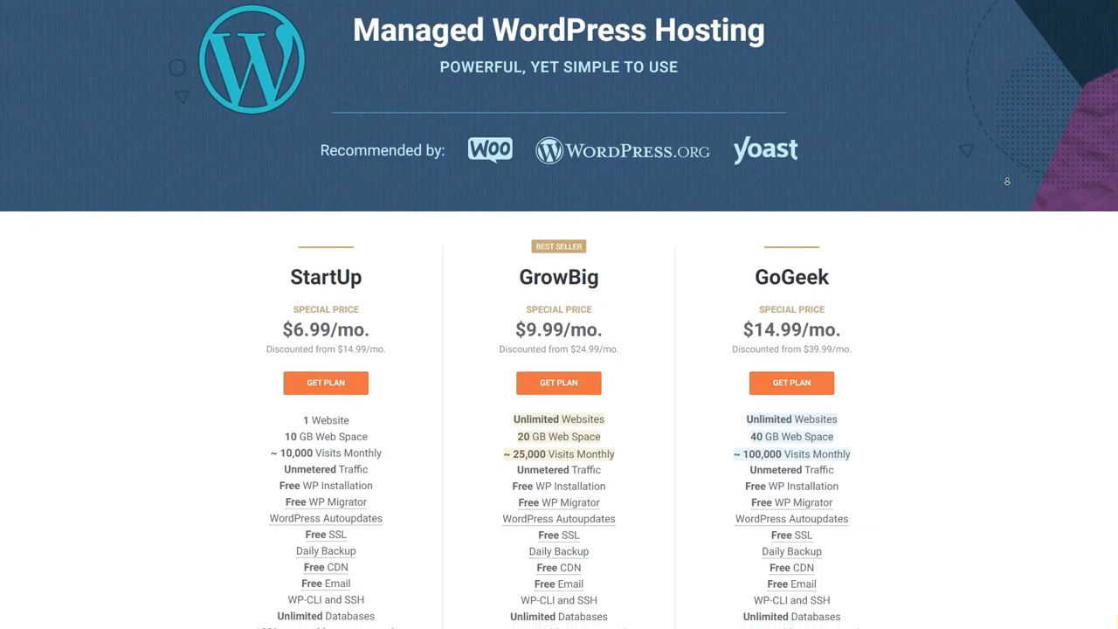
scroll("down", 3)
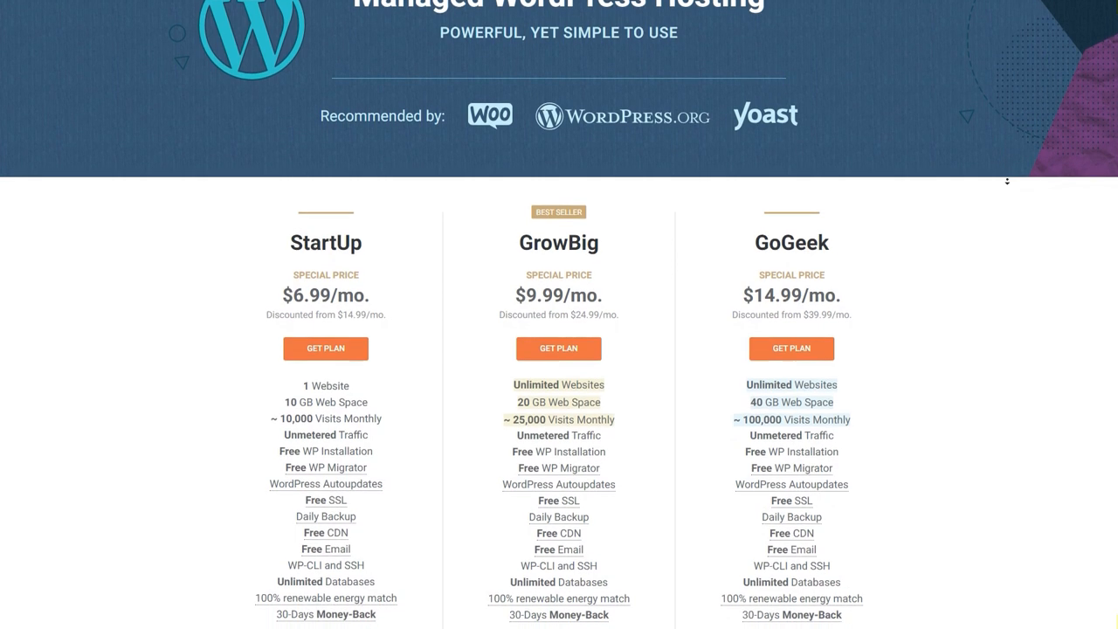
scroll("down", 3)
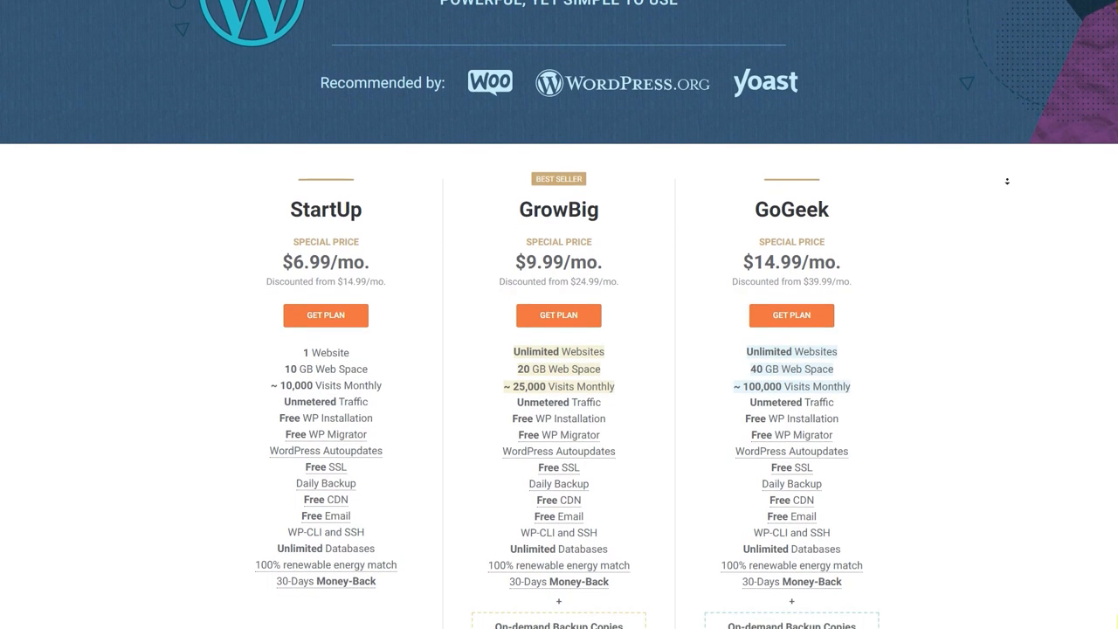
scroll("down", 3)
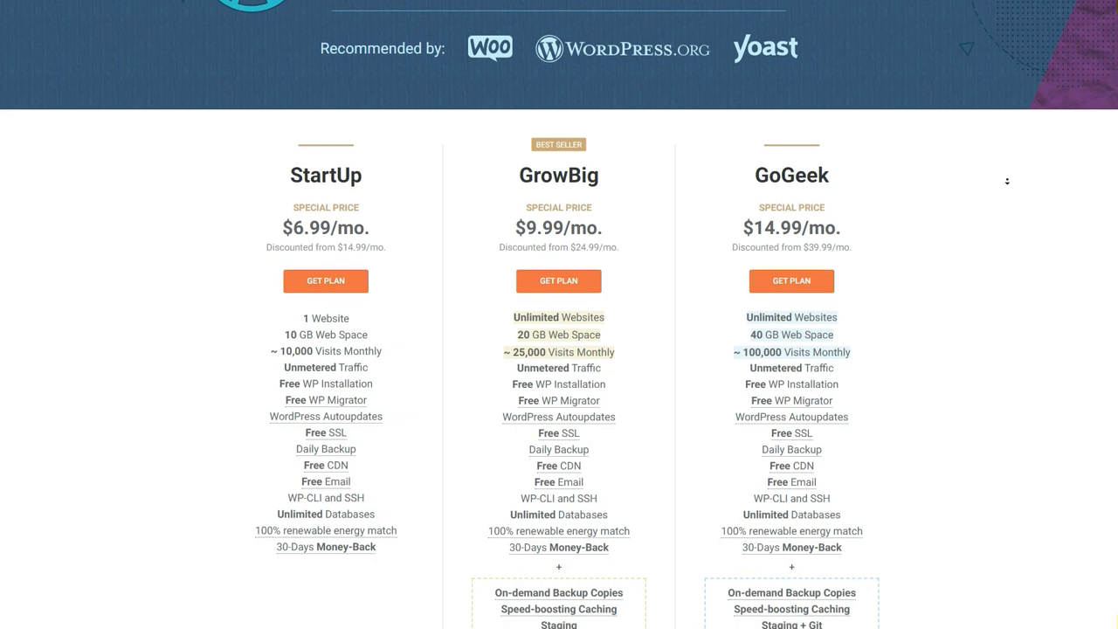
scroll("down", 3)
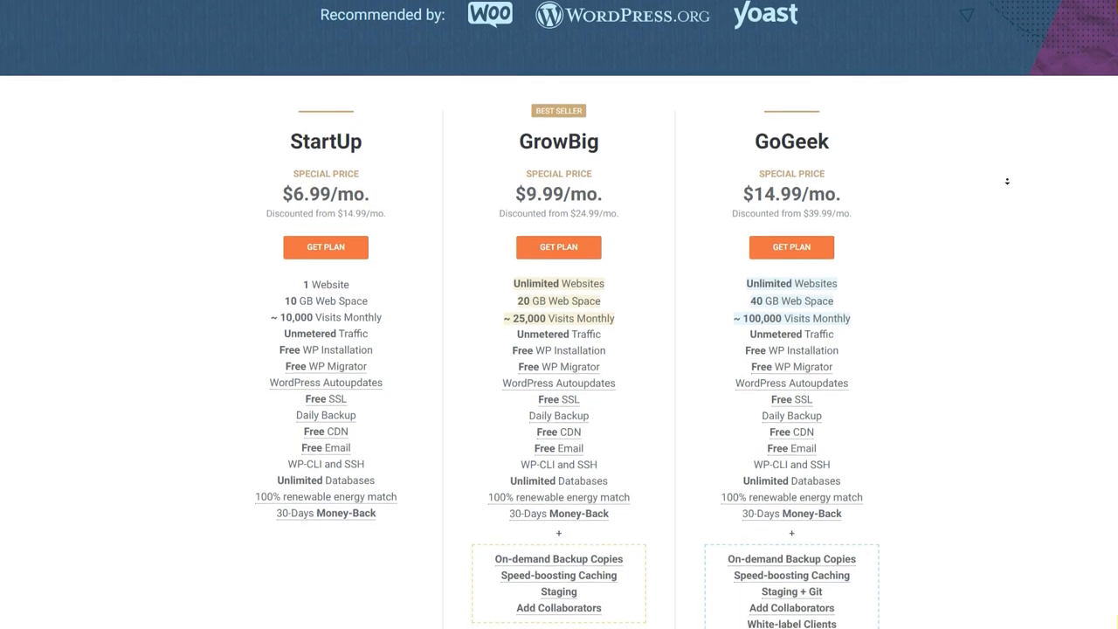
scroll("down", 3)
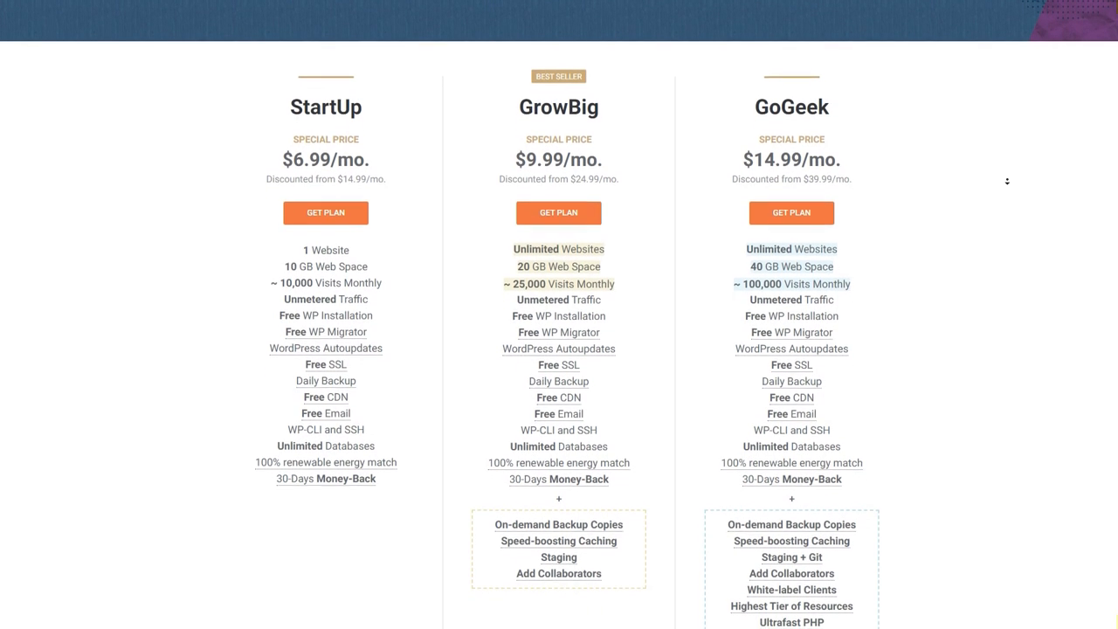
scroll("down", 3)
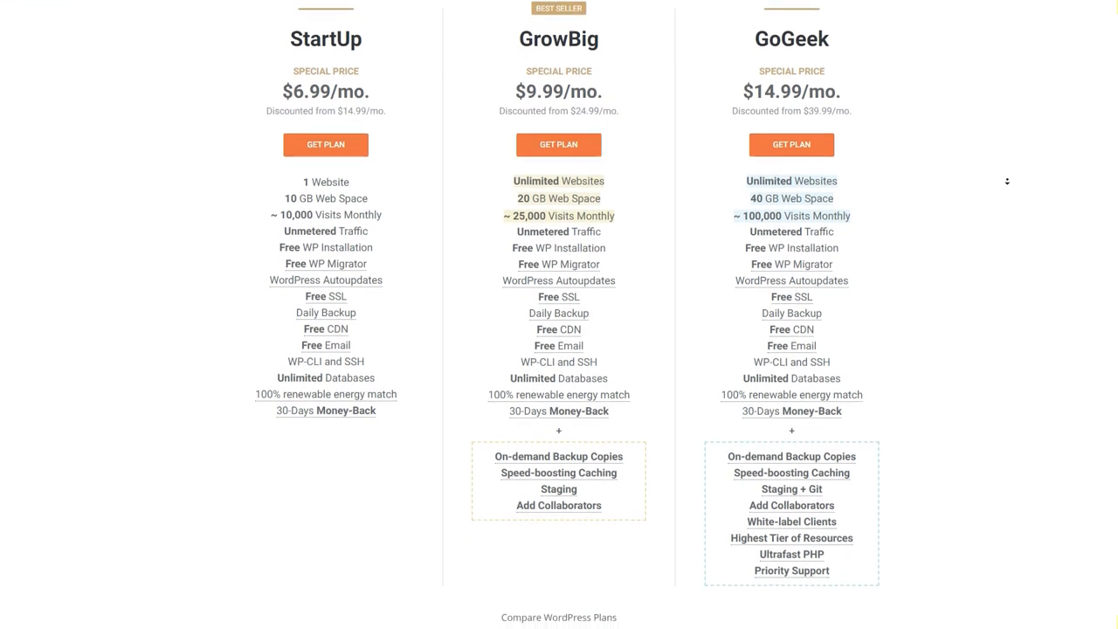
scroll("down", 3)
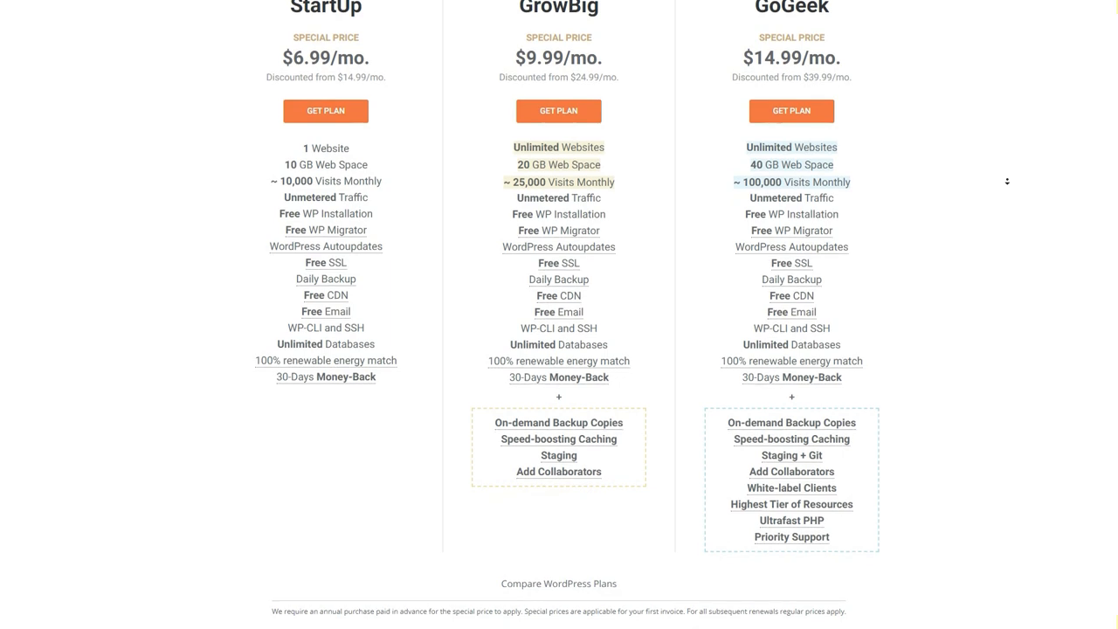
scroll("down", 3)
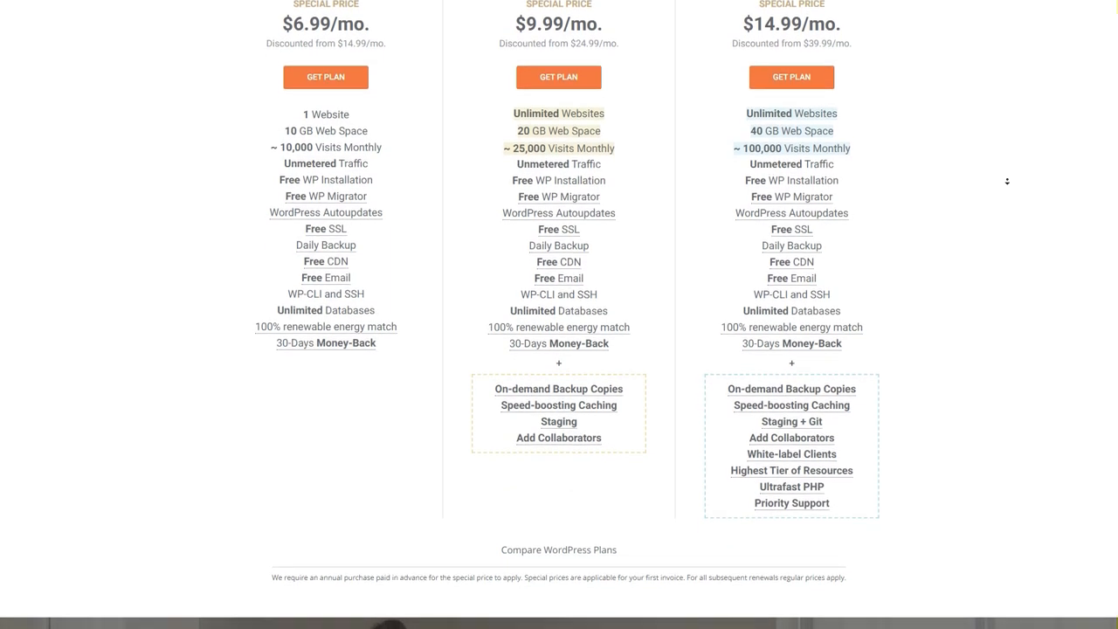
scroll("down", 3)
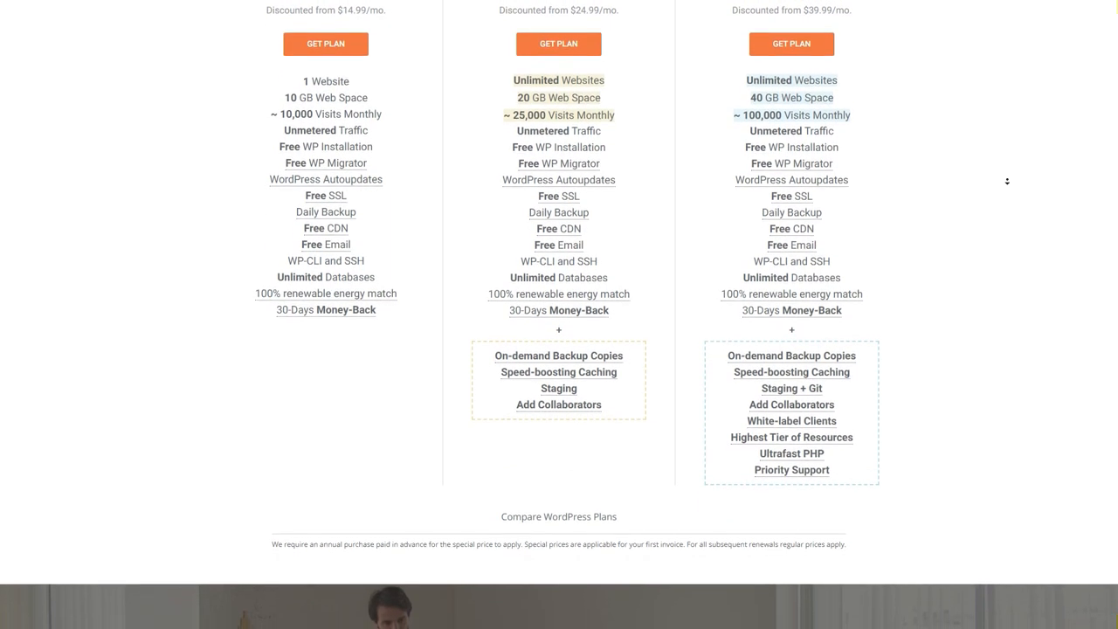
scroll("down", 3)
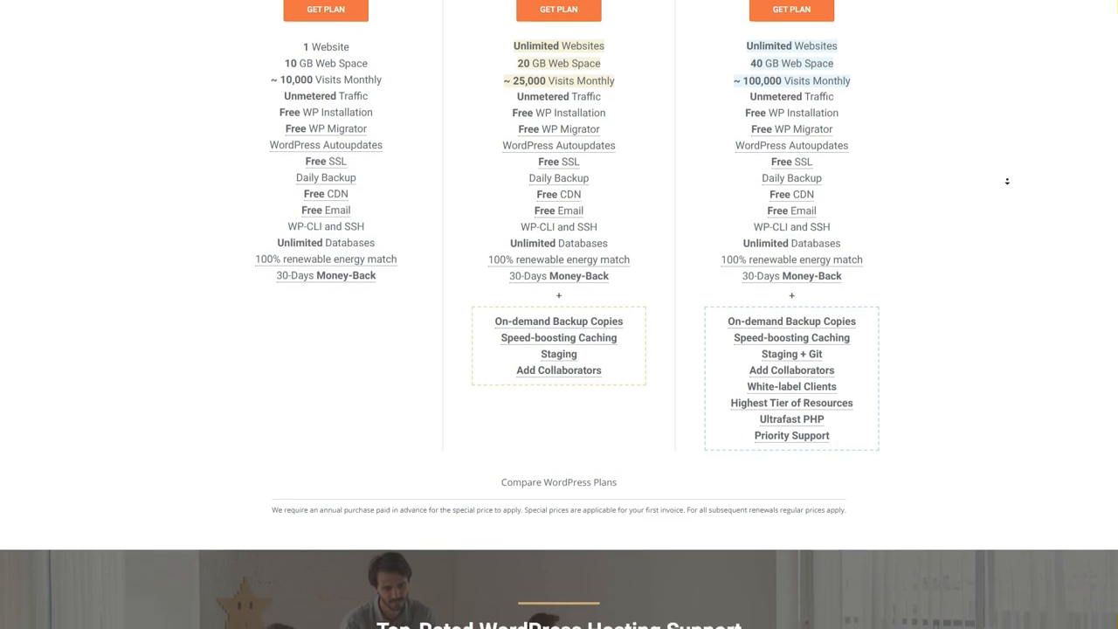
scroll("down", 3)
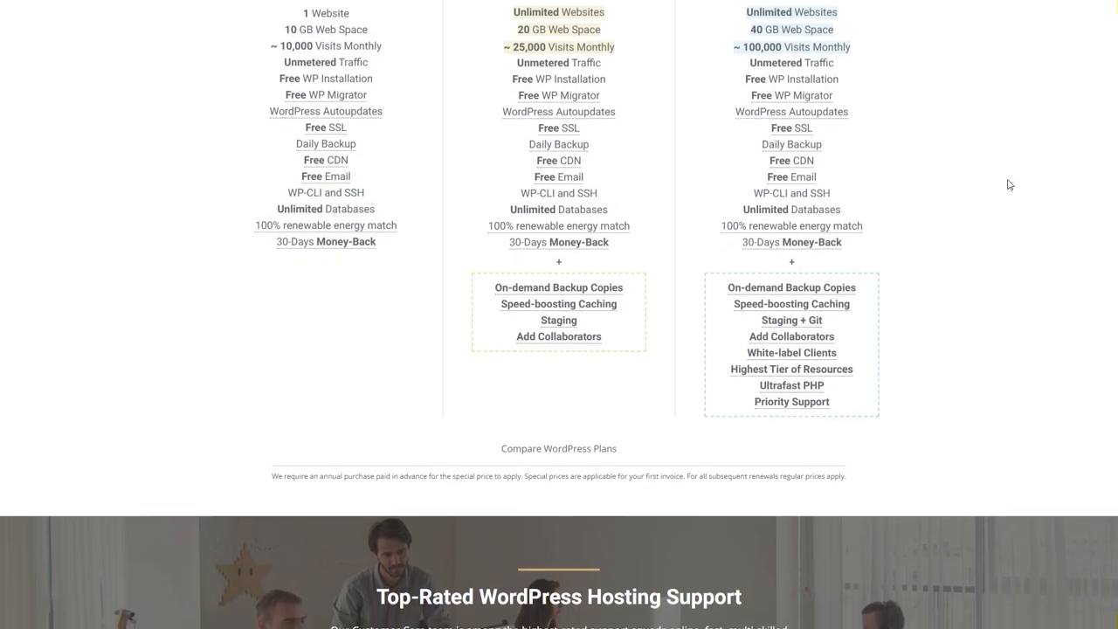